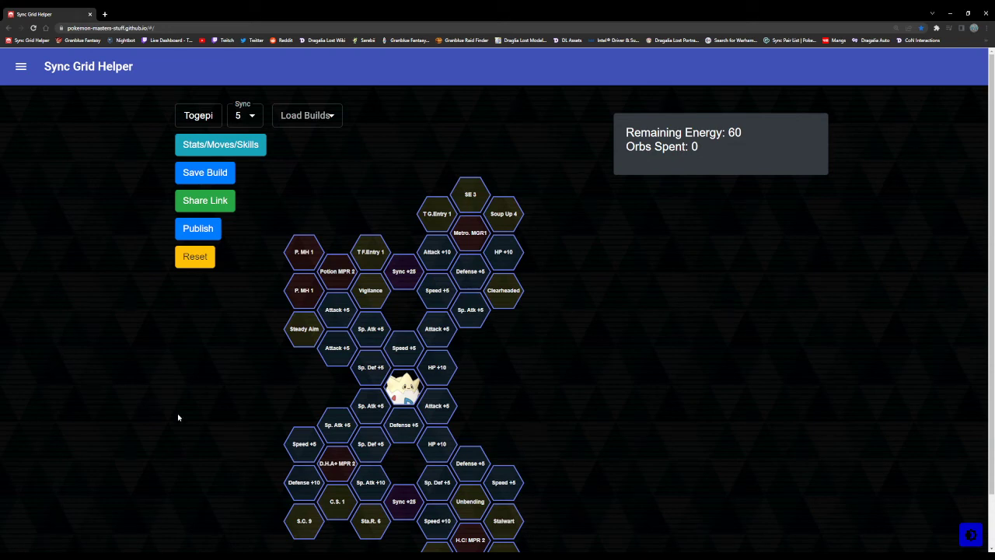
# Show Burgh & Togepi's Stats/Moves/Skills details at potential 20 and scroll to the passives.
pyautogui.scroll(-3)
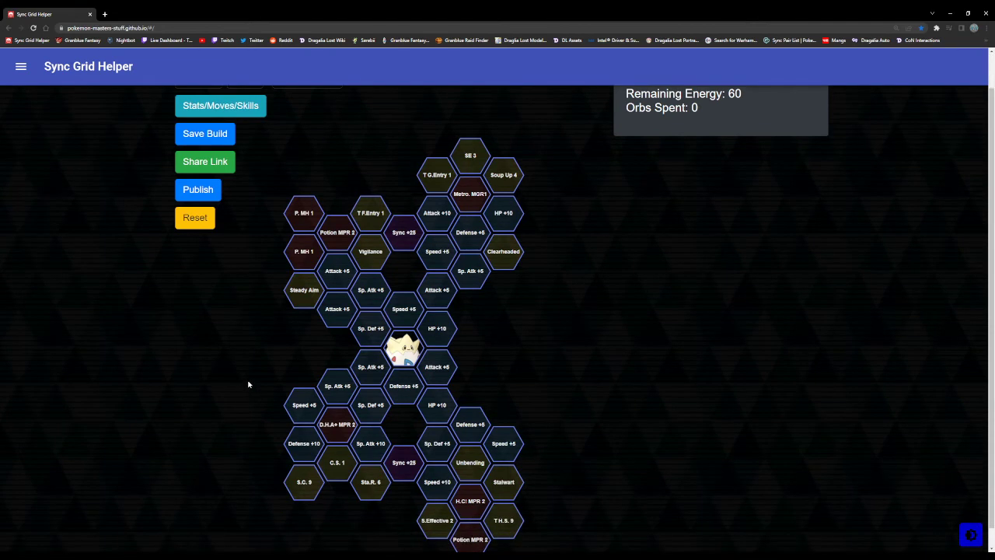
pyautogui.scroll(-3)
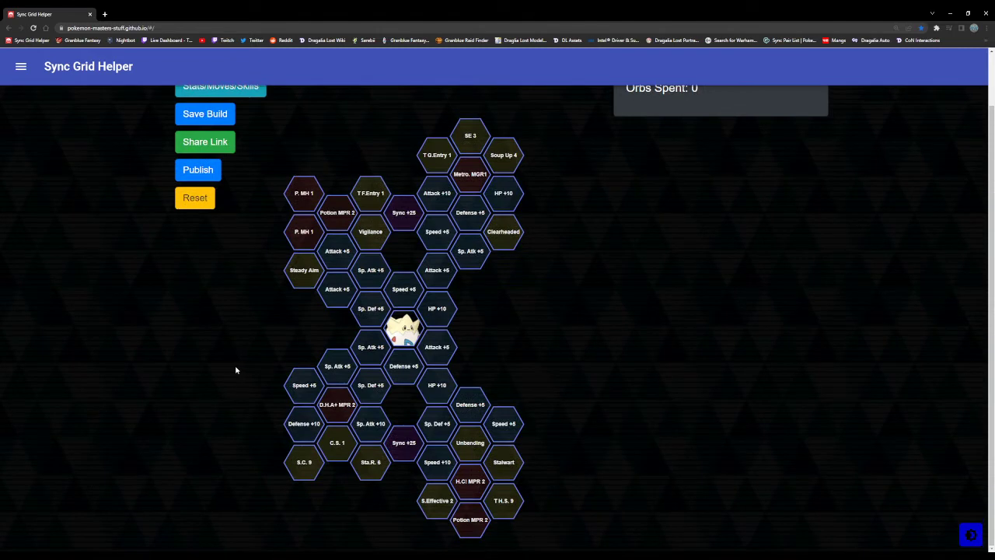
pyautogui.moveTo(334, 328)
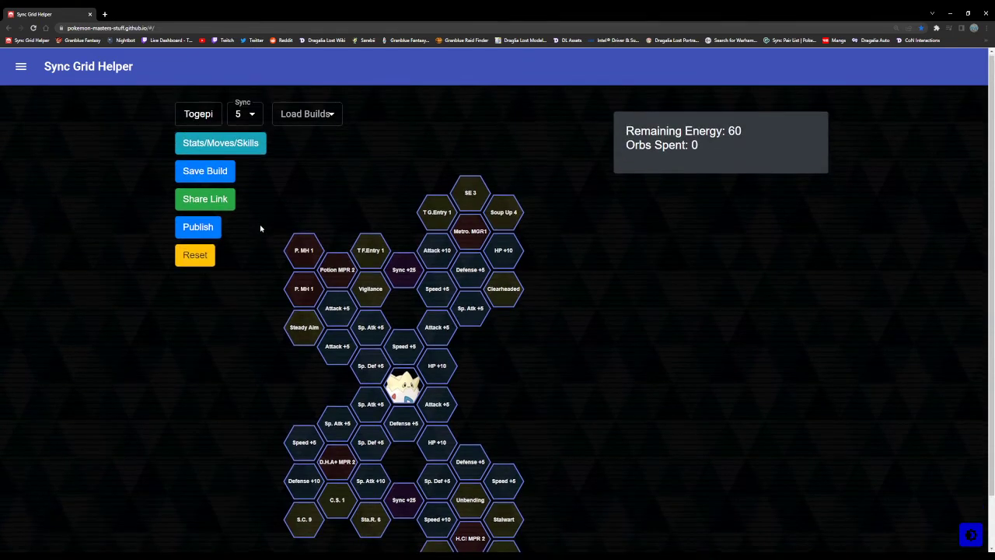
pyautogui.scroll(-3)
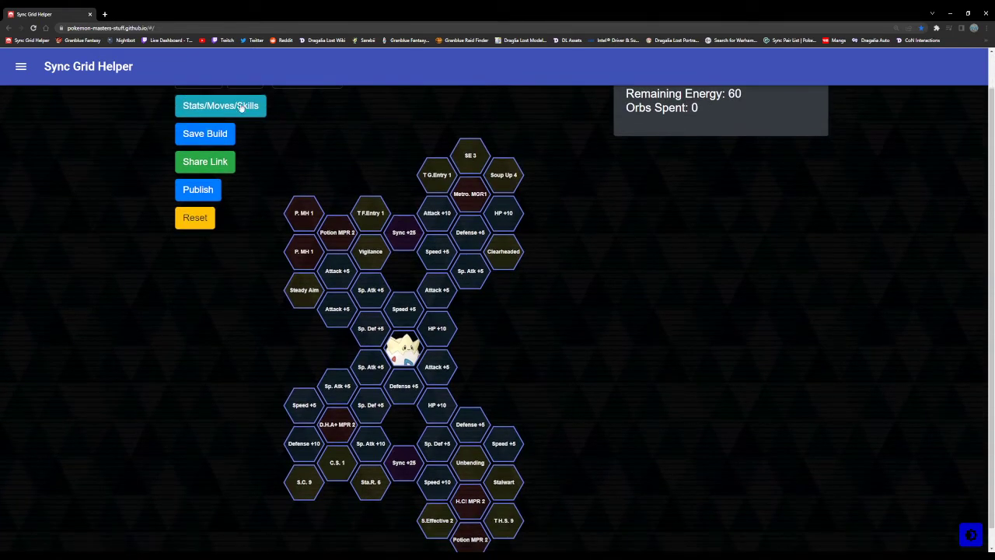
pyautogui.click(221, 106)
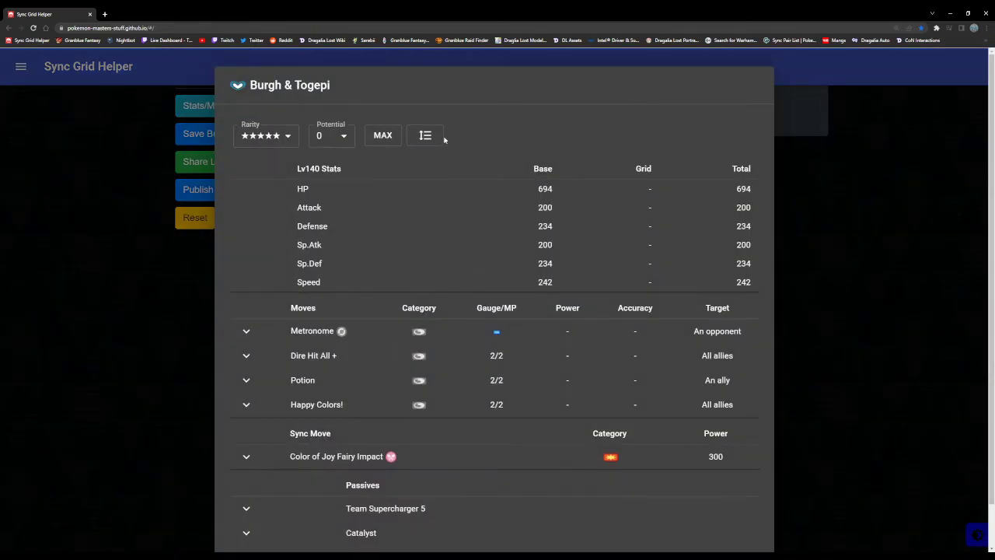
pyautogui.click(383, 134)
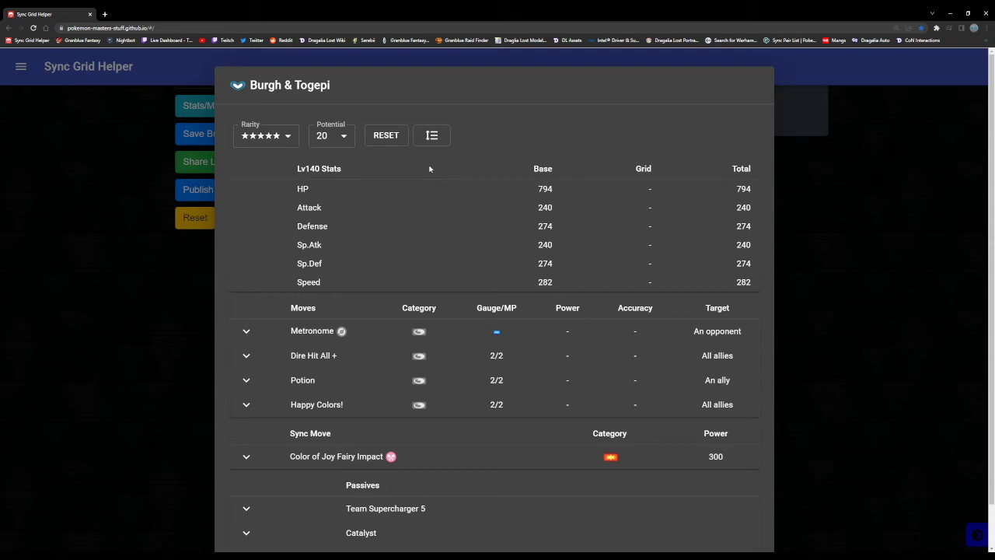
pyautogui.moveTo(759, 203)
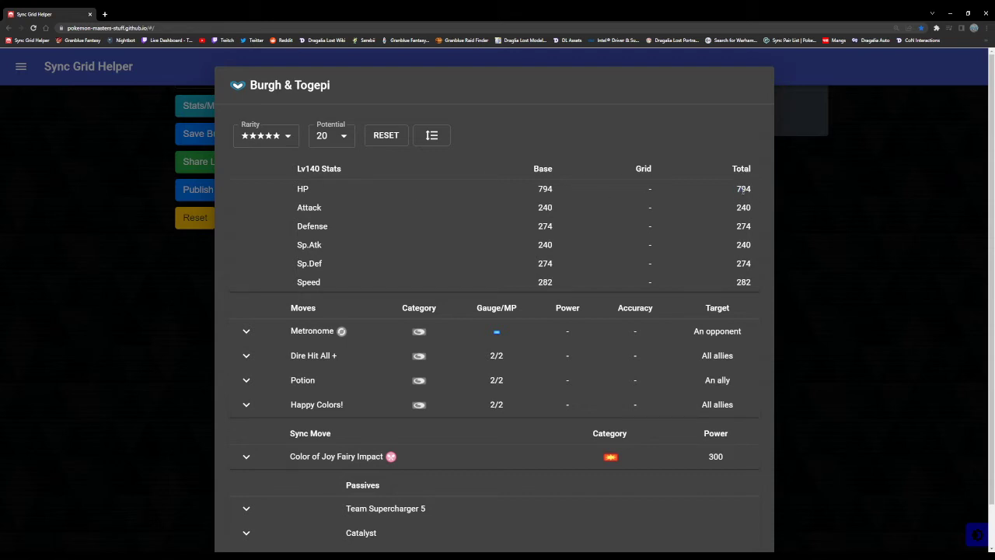
pyautogui.doubleClick(743, 264)
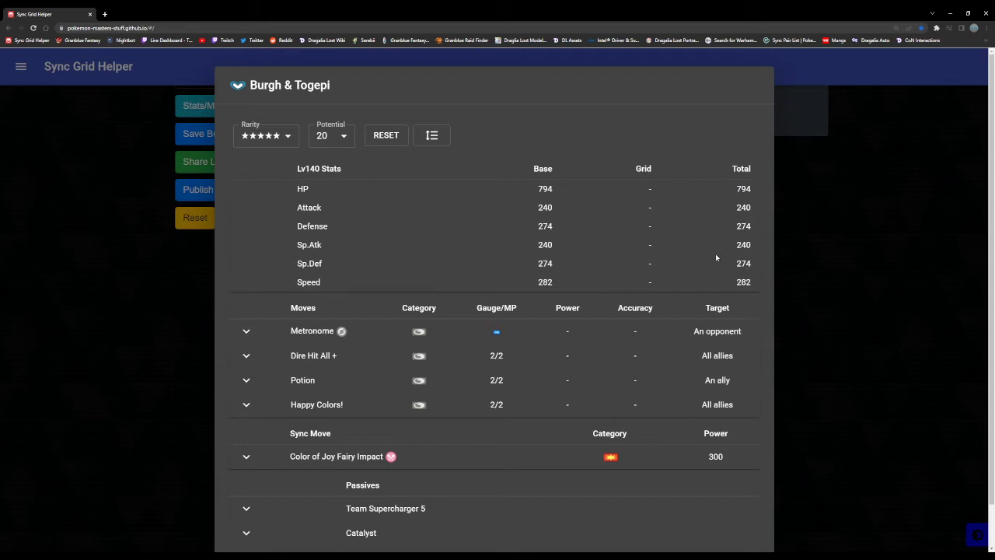
pyautogui.moveTo(734, 285)
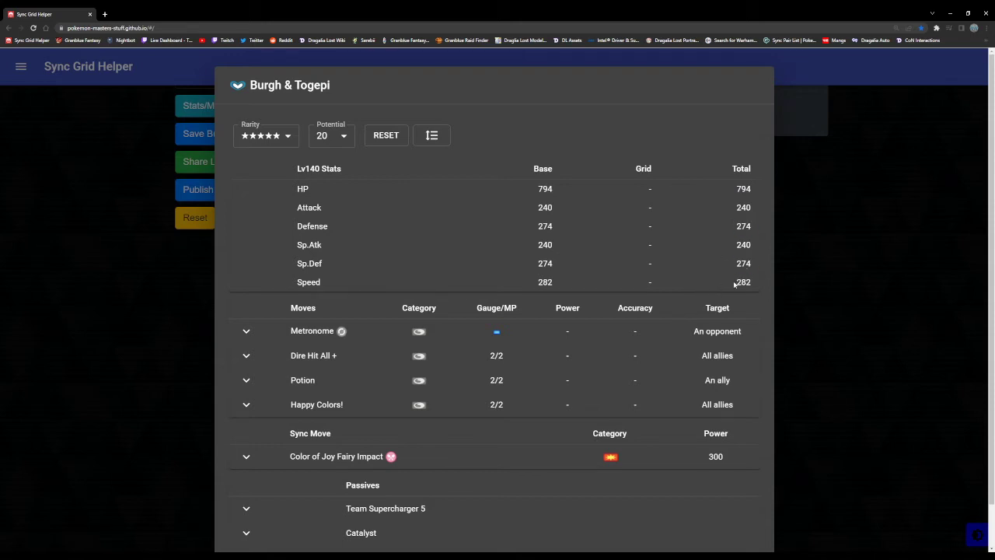
pyautogui.moveTo(711, 295)
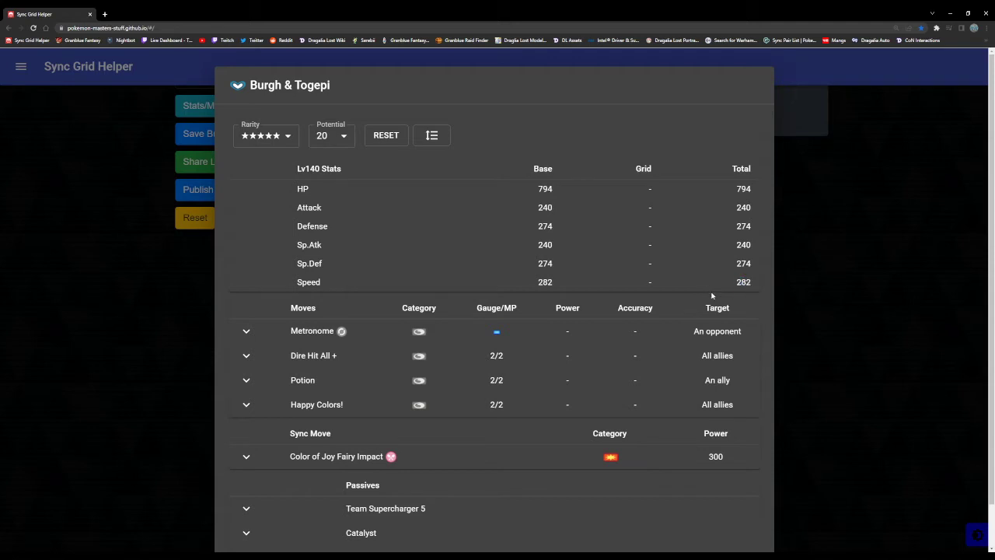
pyautogui.moveTo(346, 304)
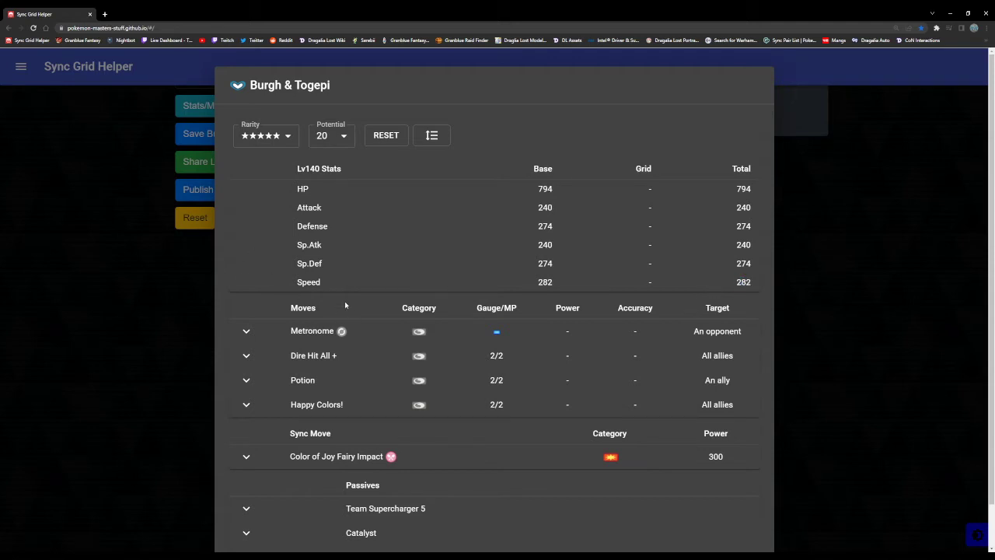
pyautogui.scroll(-3)
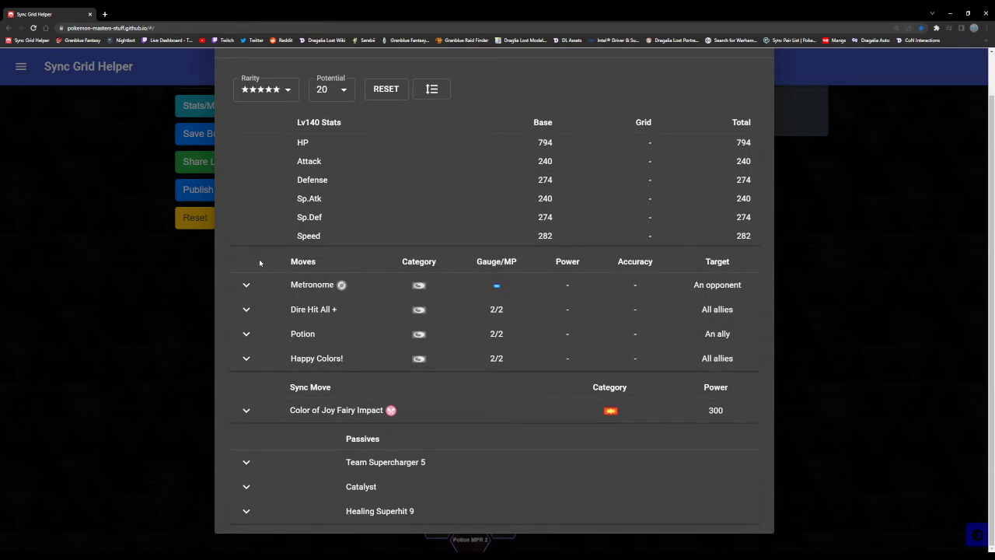
pyautogui.moveTo(266, 264)
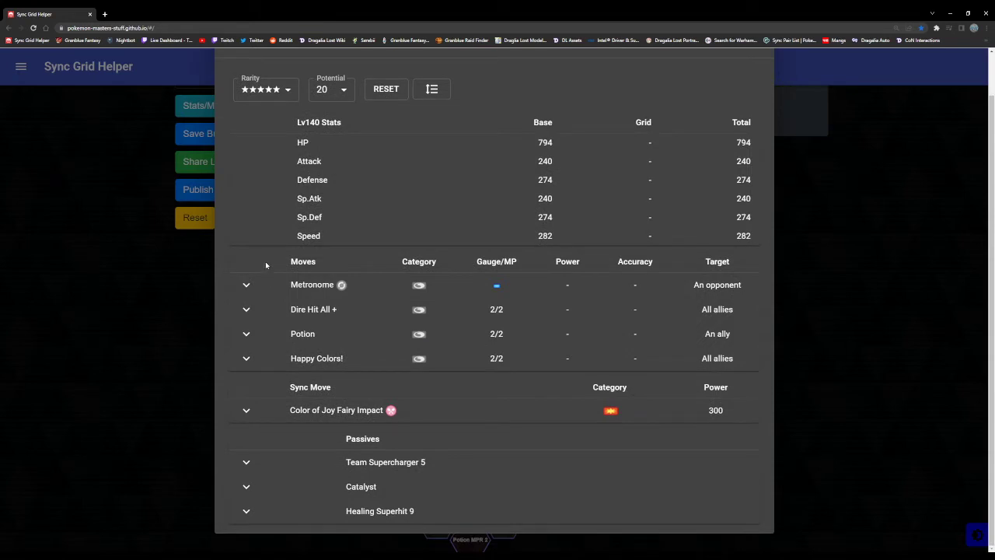
pyautogui.moveTo(230, 278)
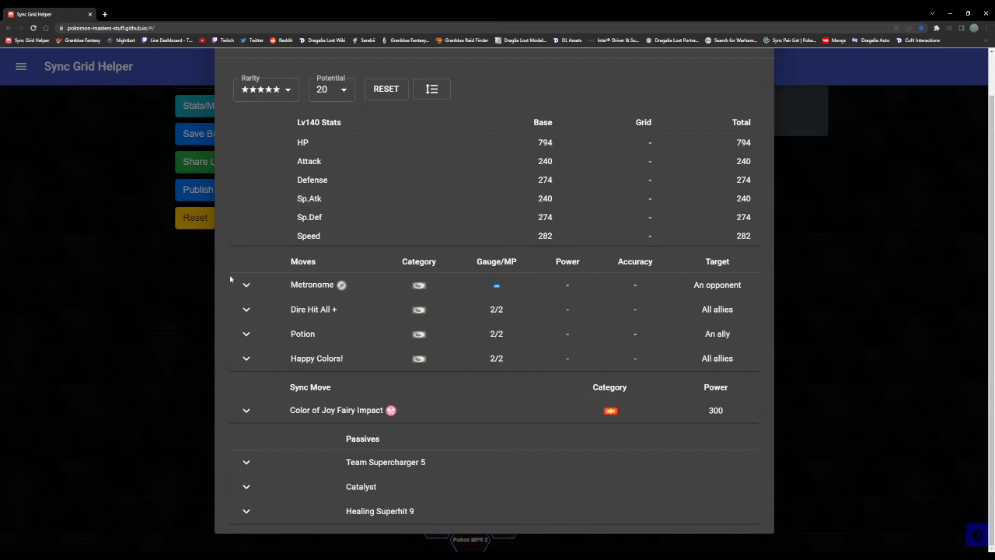
pyautogui.click(245, 285)
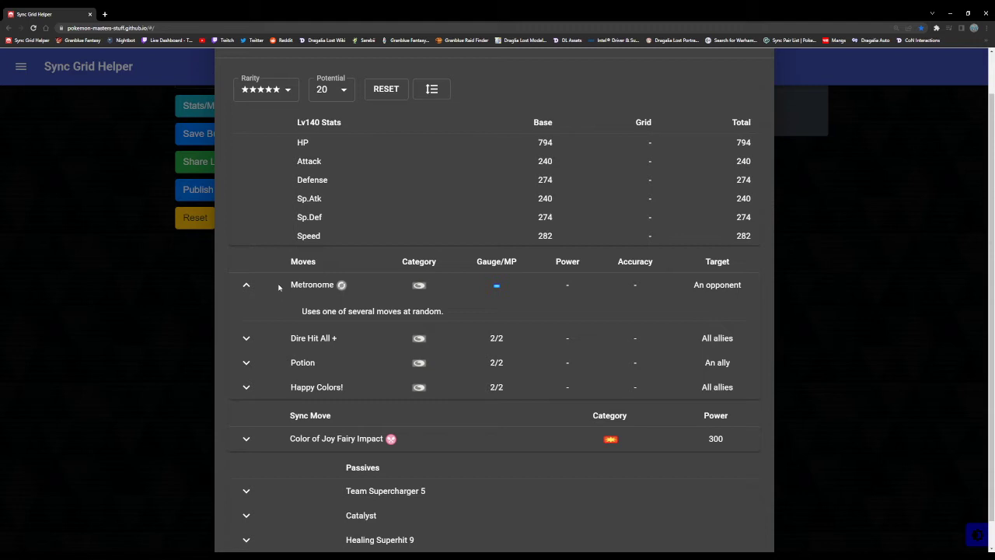
pyautogui.moveTo(259, 289)
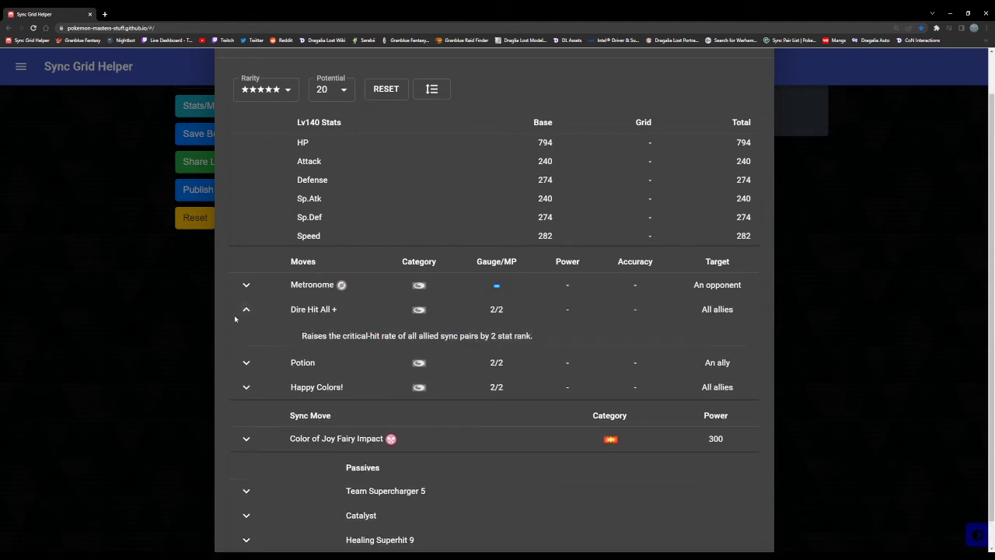
pyautogui.click(246, 310)
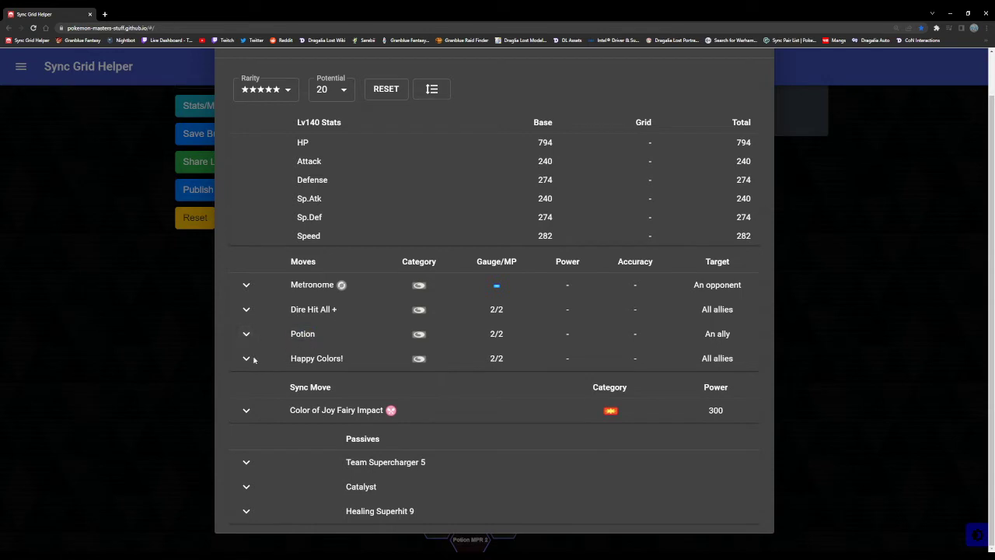
pyautogui.click(246, 357)
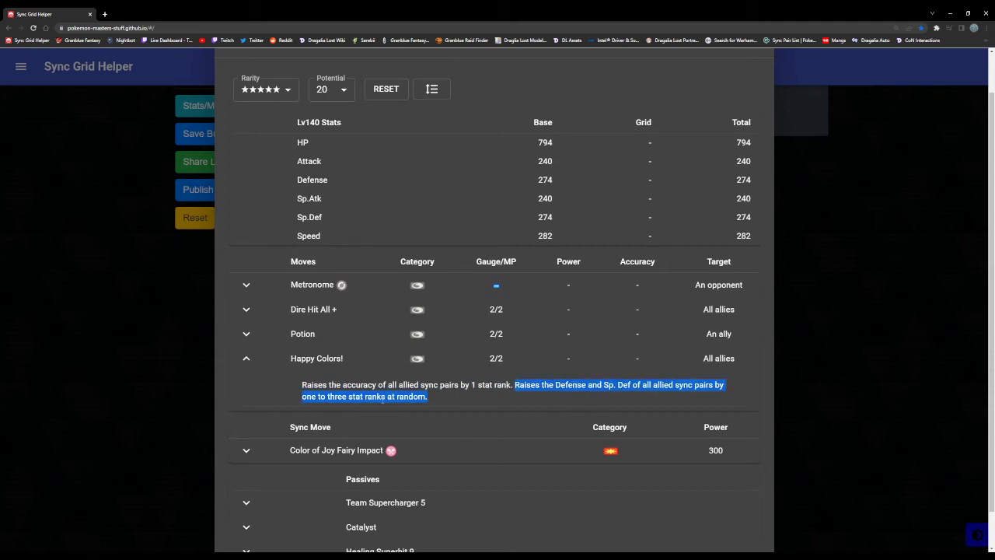
pyautogui.click(277, 397)
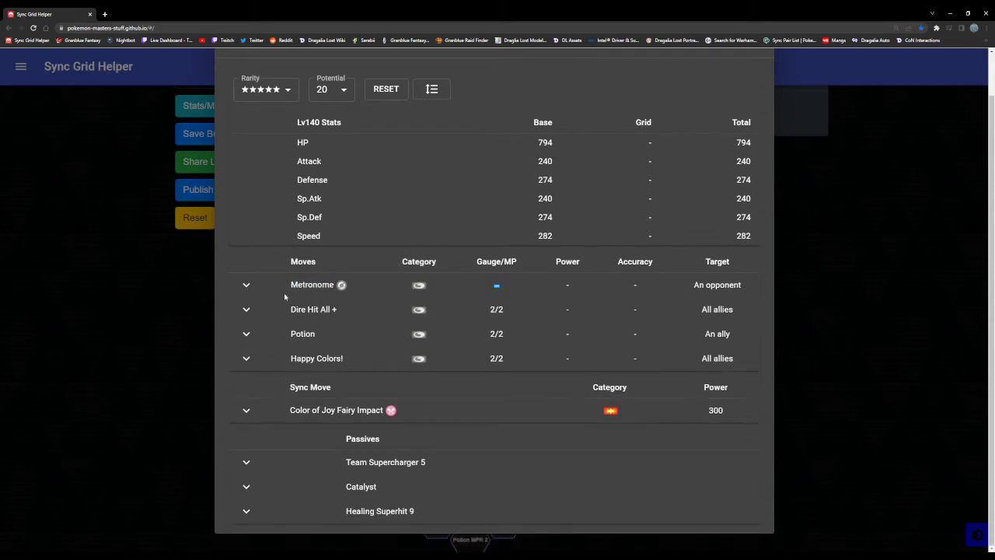
pyautogui.click(246, 357)
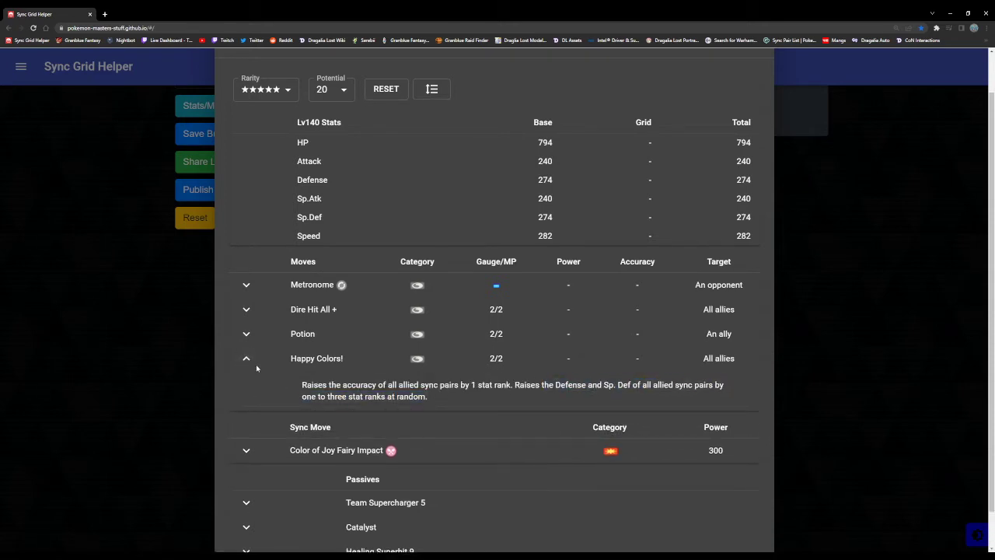
pyautogui.click(246, 358)
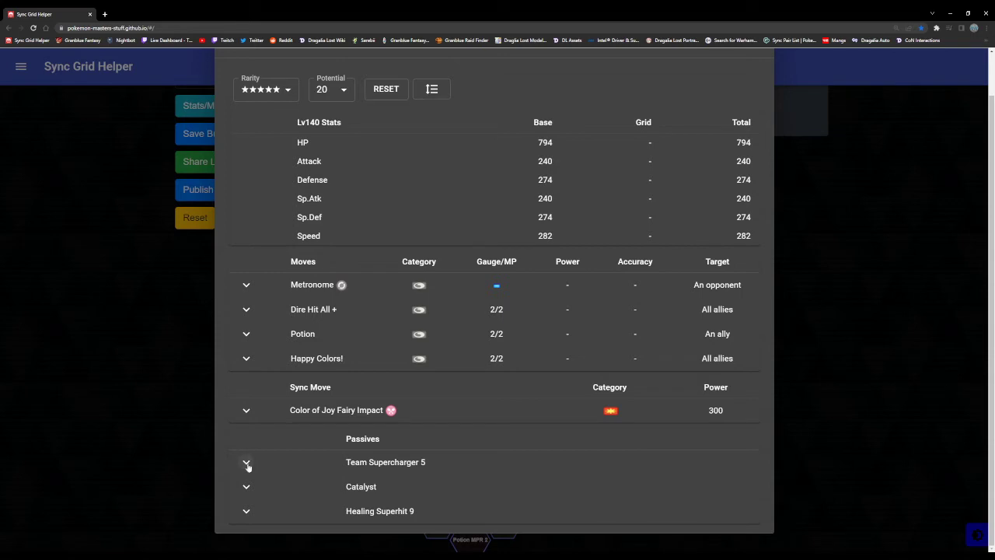
# Read the Team Supercharger 5 and Catalyst passive descriptions, then collapse them.
pyautogui.click(245, 461)
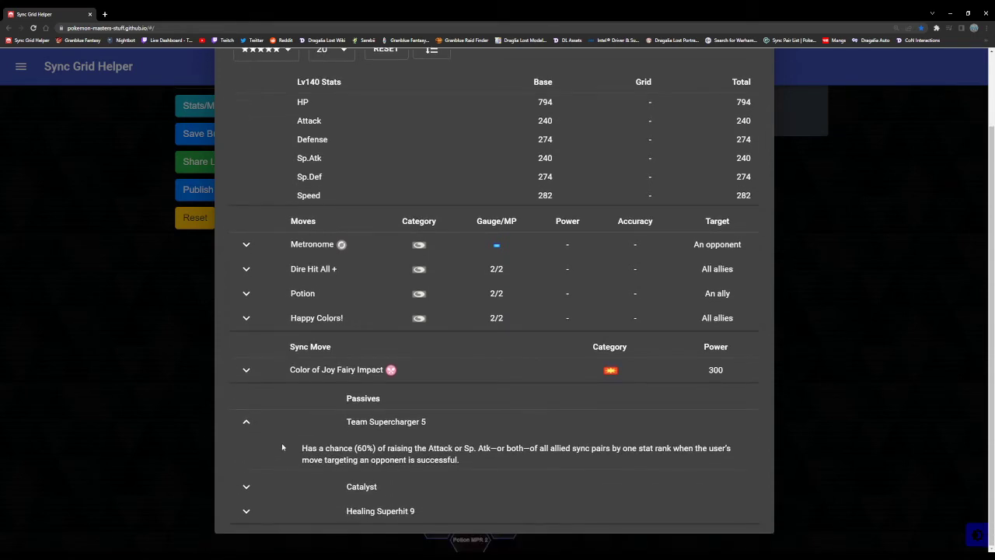
pyautogui.moveTo(302, 448); pyautogui.dragTo(413, 447)
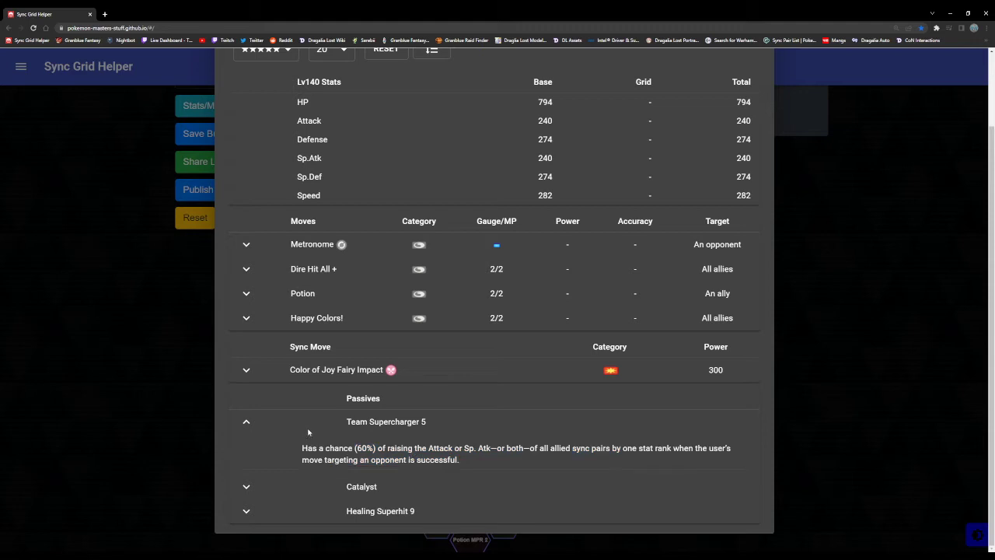
pyautogui.moveTo(308, 435)
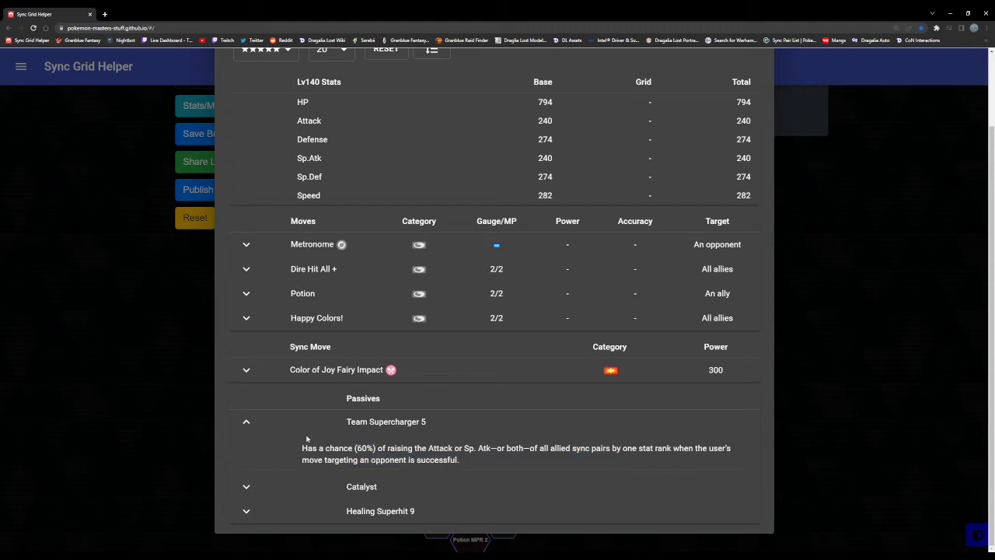
pyautogui.moveTo(290, 340)
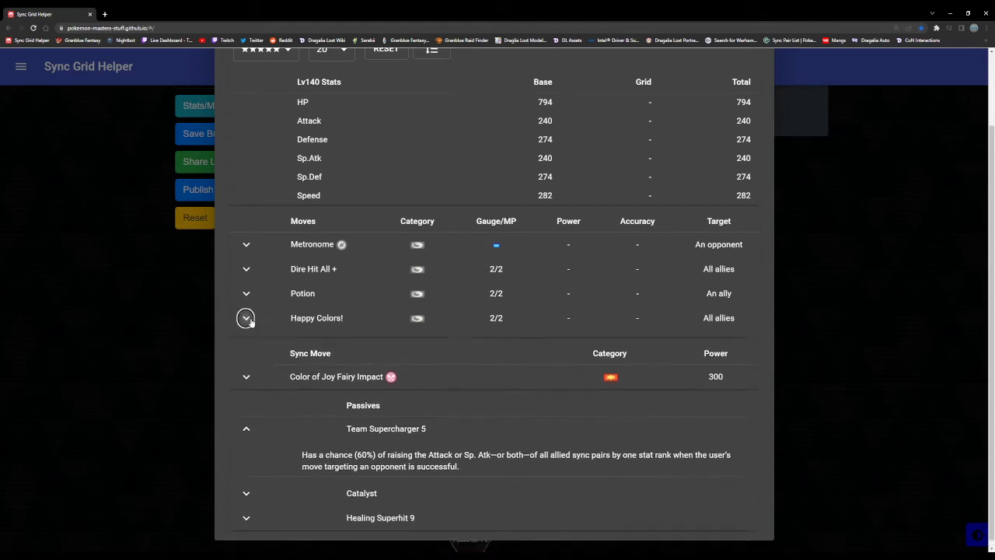
pyautogui.click(246, 317)
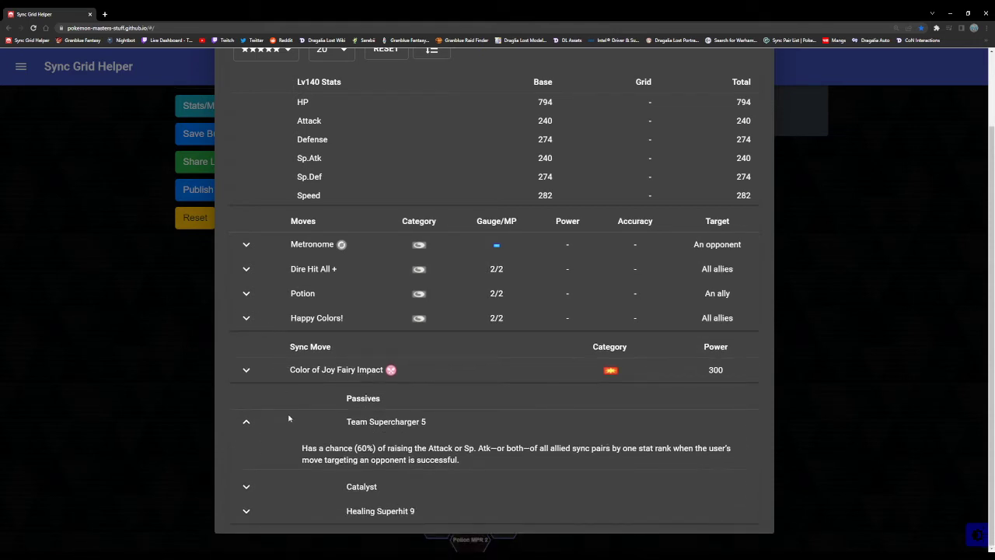
pyautogui.moveTo(277, 407)
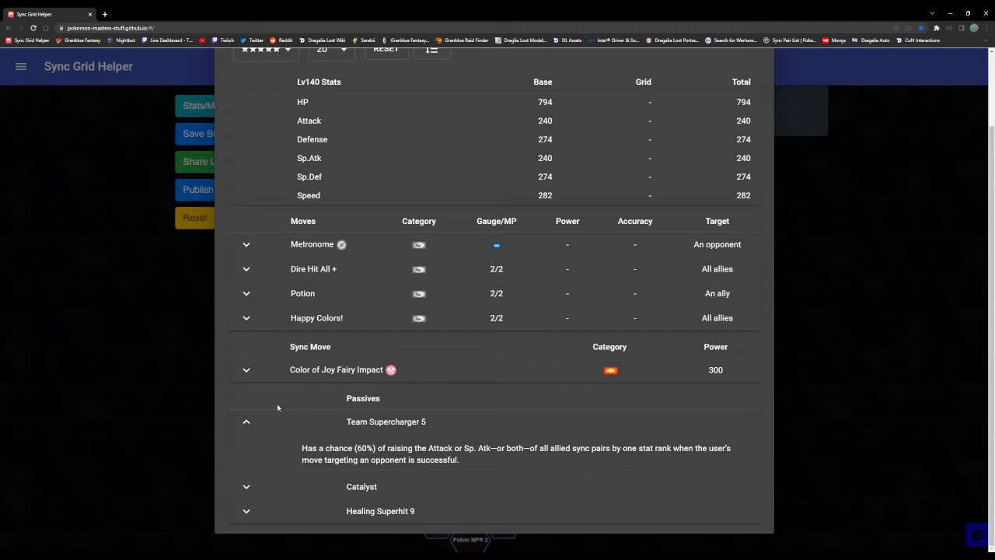
pyautogui.moveTo(230, 414)
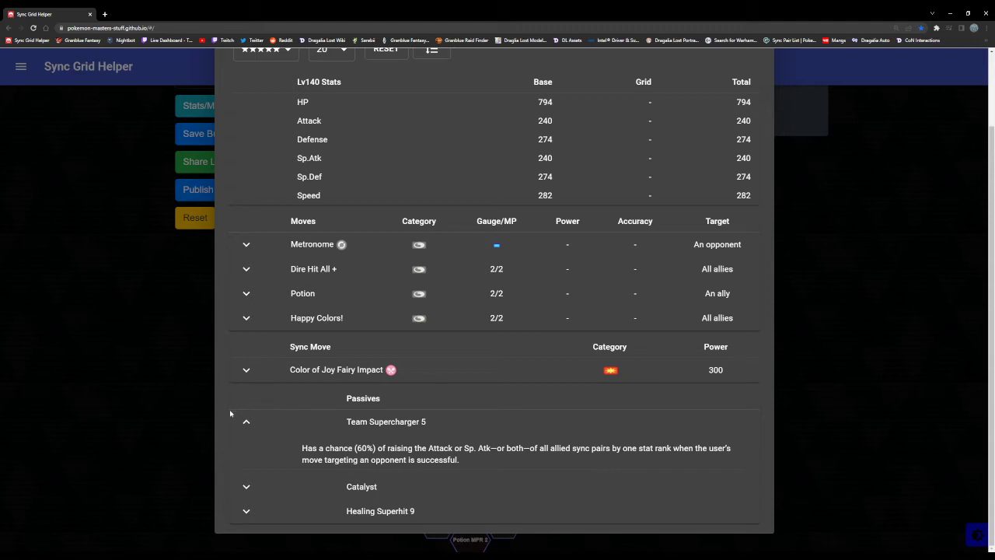
pyautogui.click(245, 421)
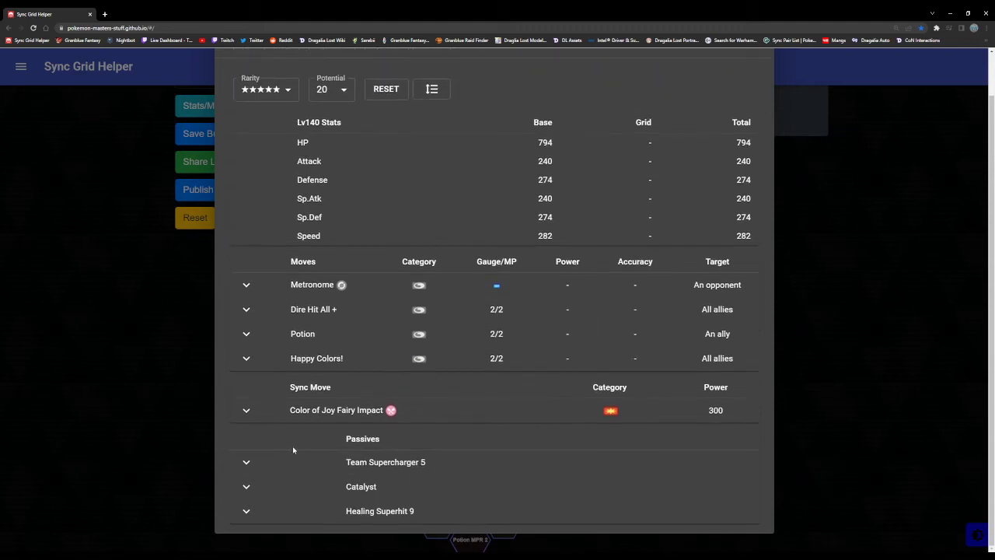
pyautogui.click(246, 485)
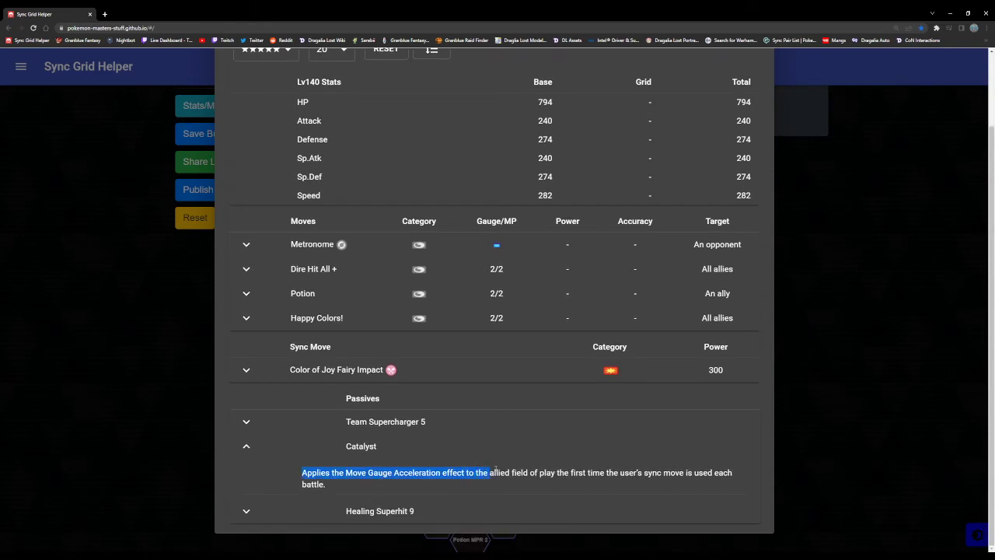
pyautogui.click(516, 472)
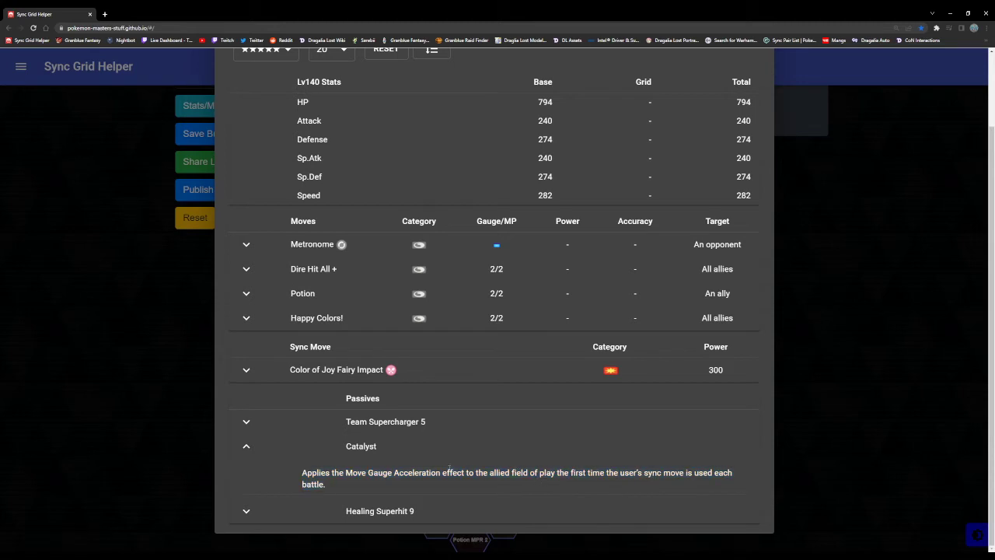
pyautogui.click(245, 445)
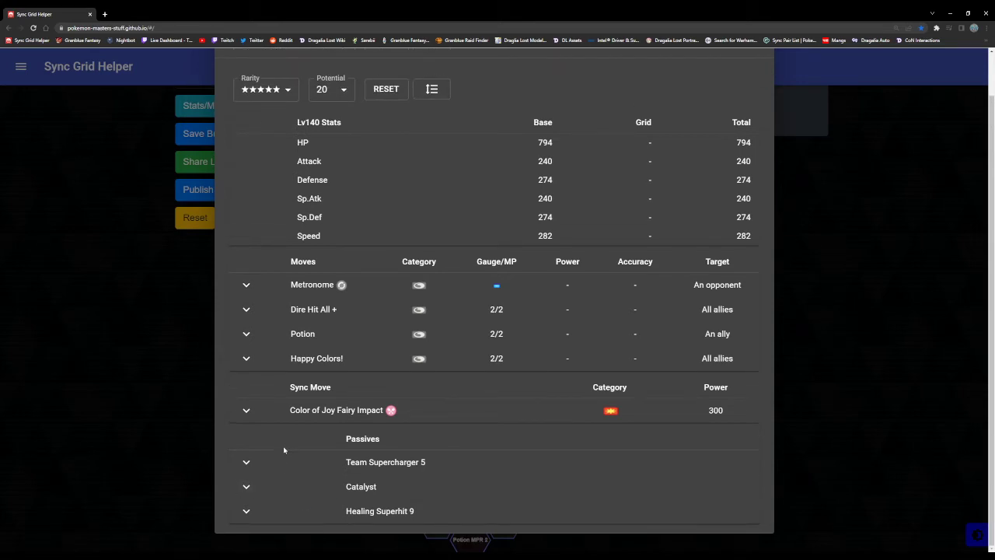
pyautogui.moveTo(271, 452)
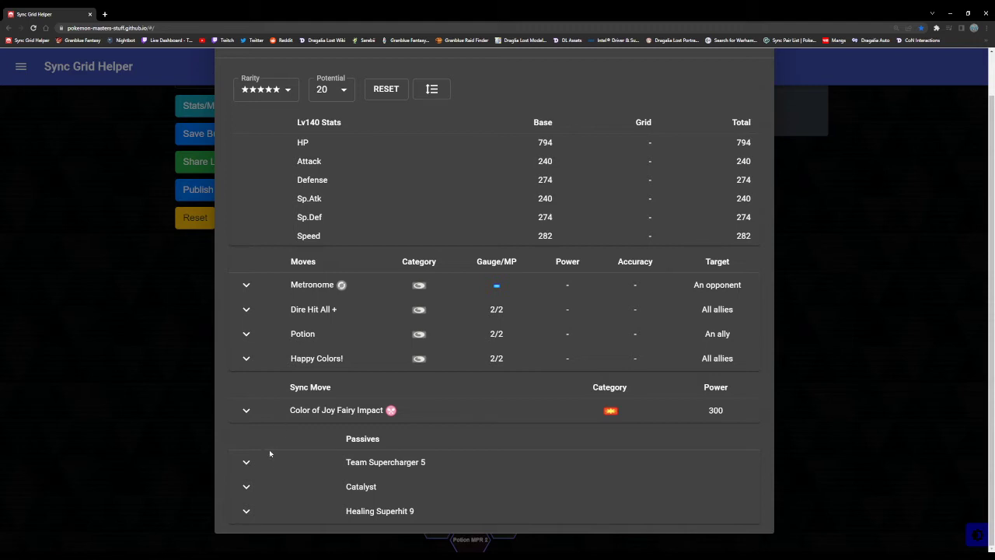
pyautogui.moveTo(288, 426)
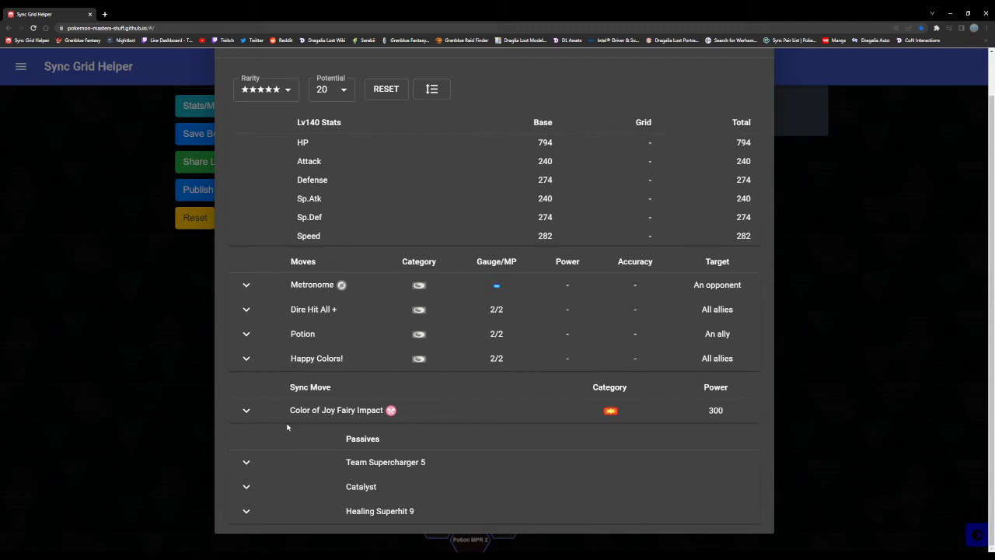
pyautogui.moveTo(292, 417)
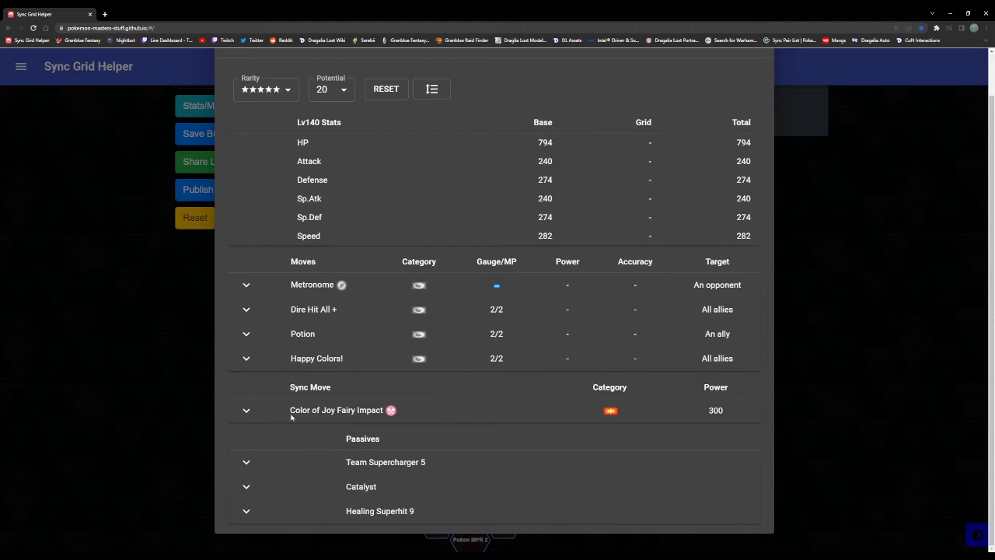
pyautogui.moveTo(241, 528)
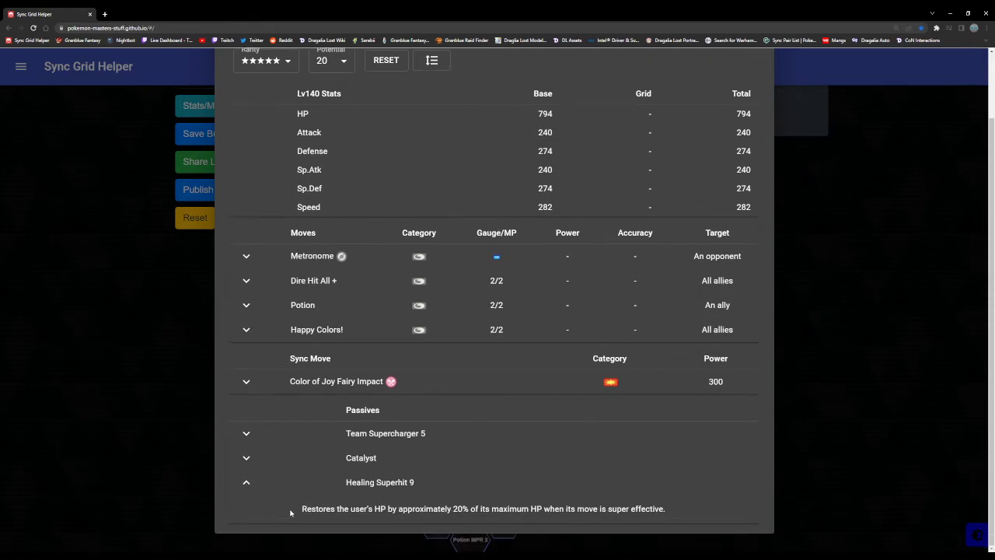
# Read the Metronome move description, collapse it and close the details to return to the grid.
pyautogui.moveTo(303, 508); pyautogui.dragTo(488, 509)
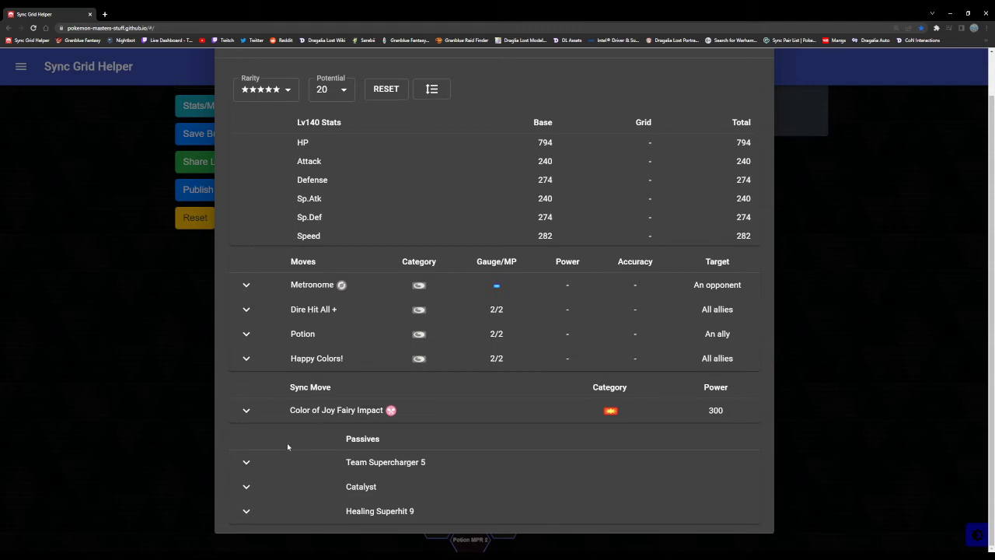
pyautogui.click(246, 284)
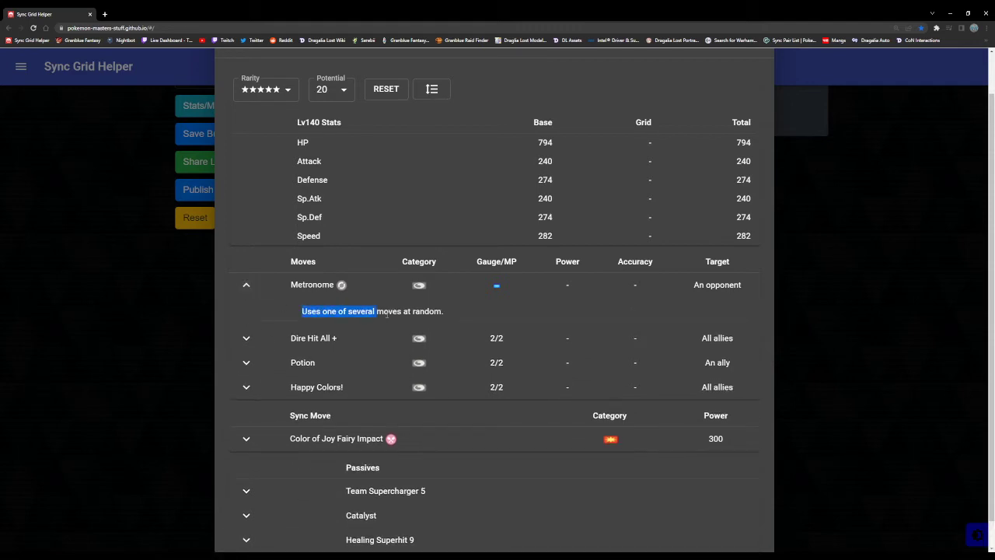
pyautogui.click(246, 285)
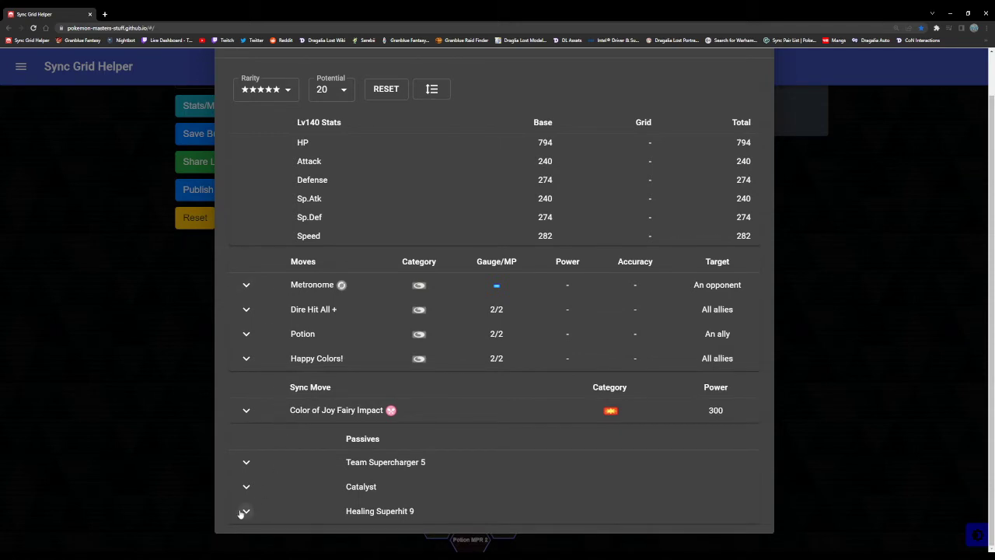
pyautogui.click(245, 510)
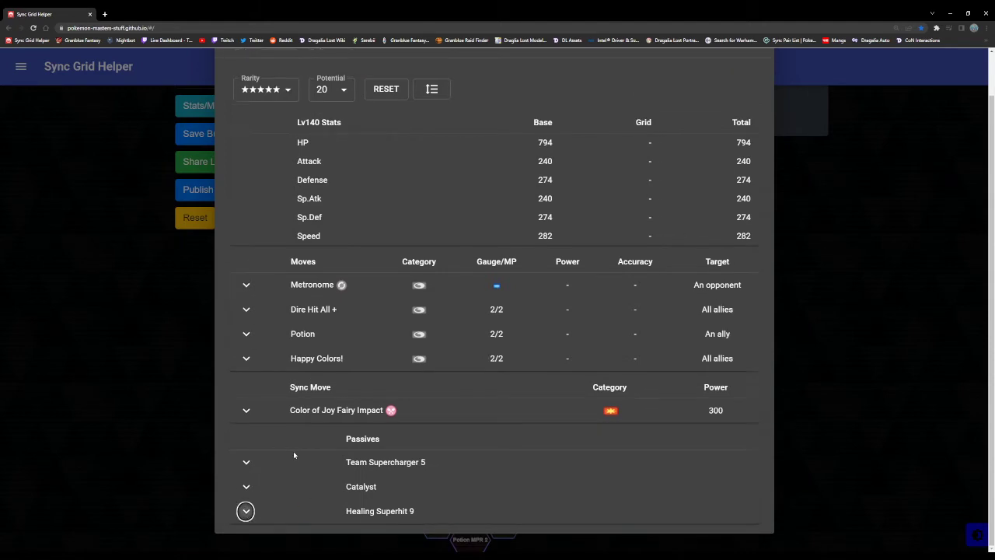
pyautogui.click(245, 284)
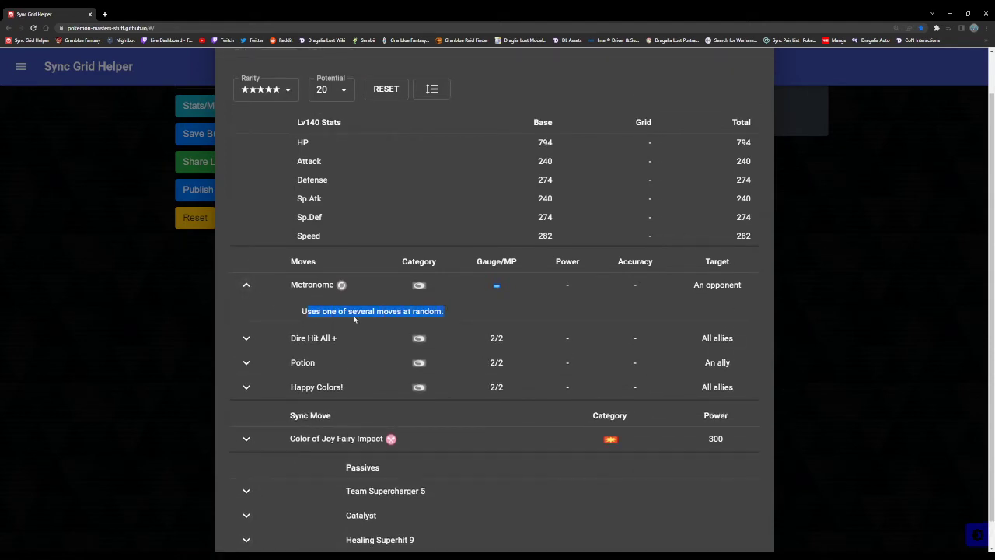
pyautogui.click(245, 285)
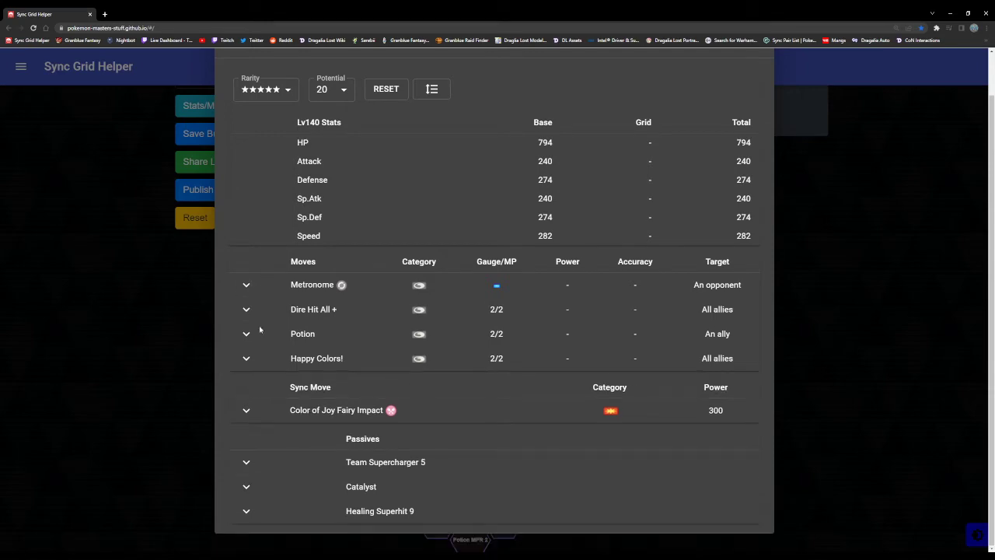
pyautogui.click(221, 106)
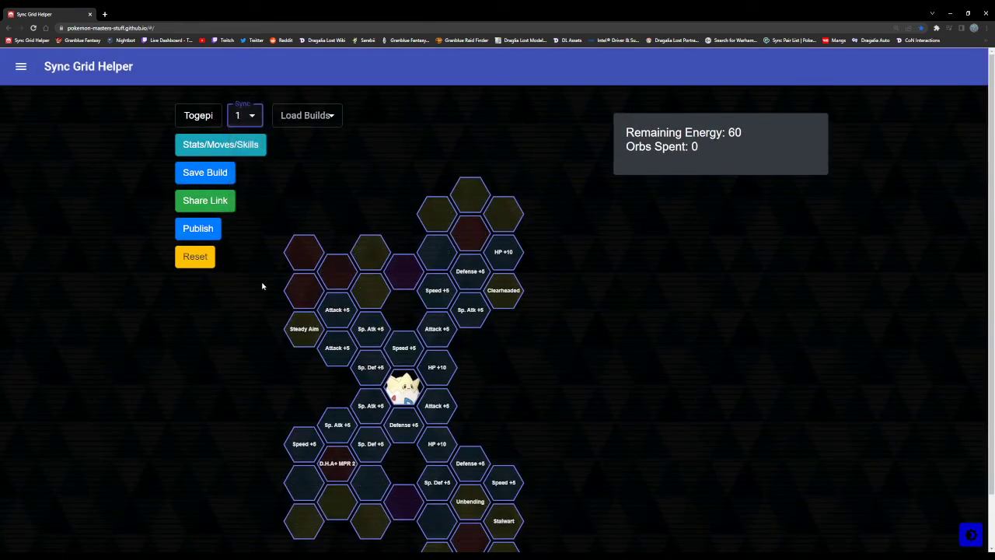
# Scroll the sync grid to view tiles such as Steady Aim and Soup Up 4.
pyautogui.scroll(-3)
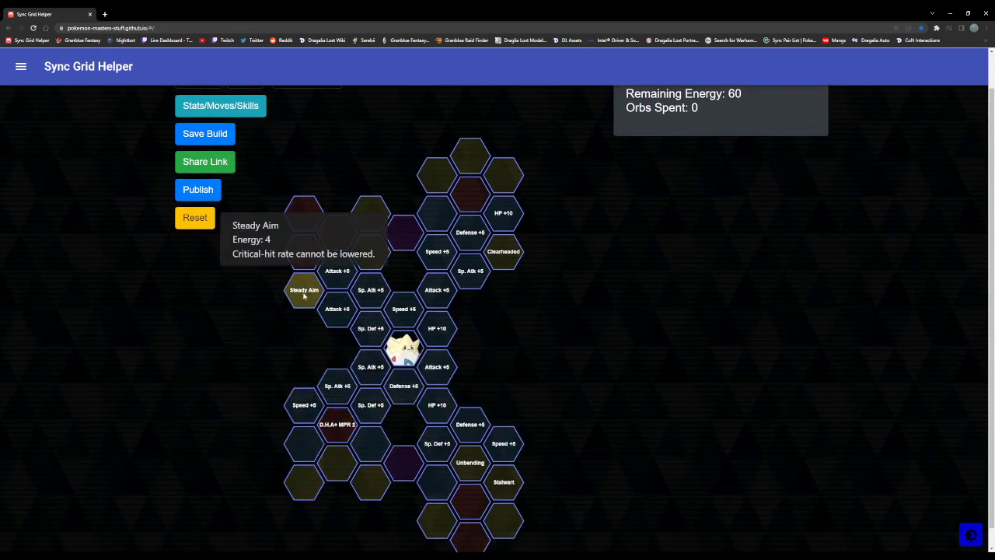
pyautogui.moveTo(504, 252)
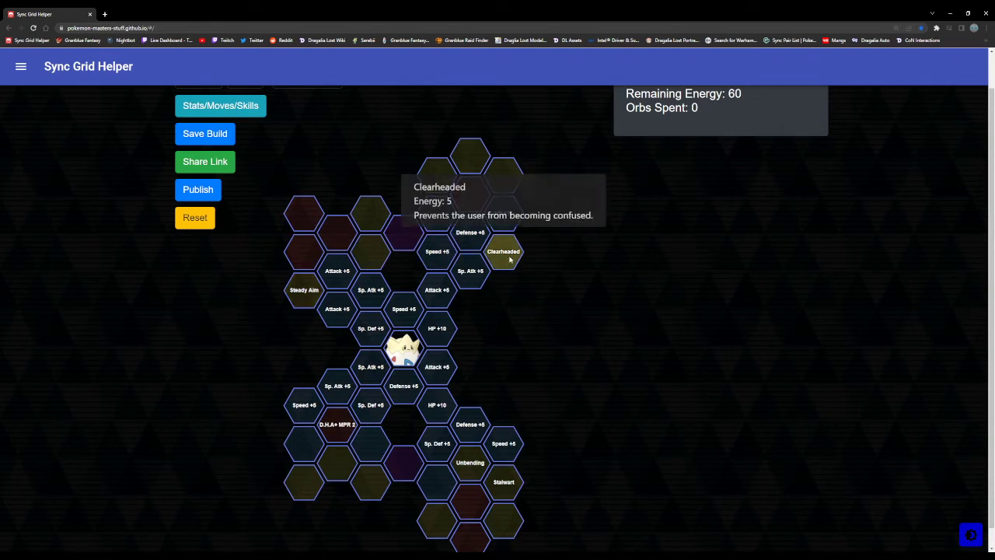
pyautogui.moveTo(469, 463)
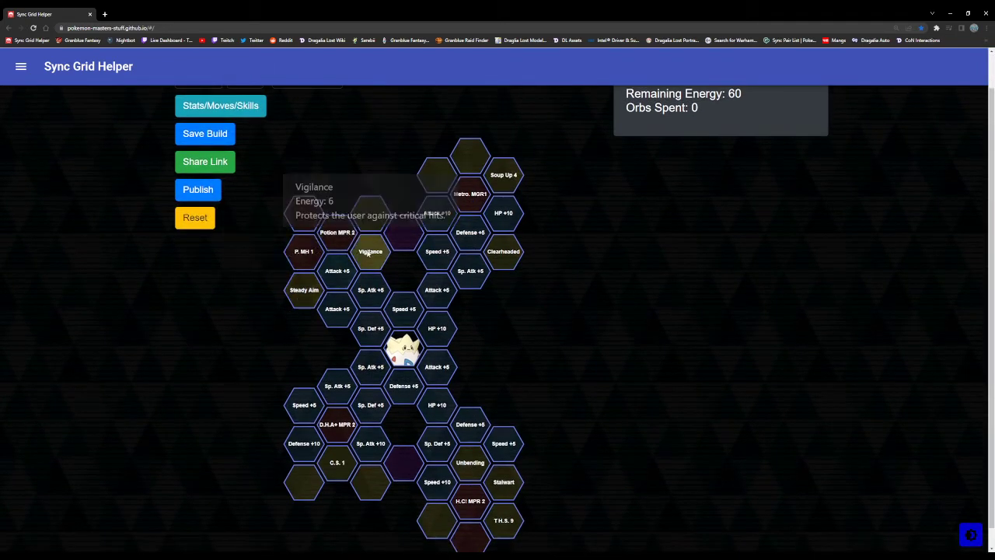
pyautogui.moveTo(504, 519)
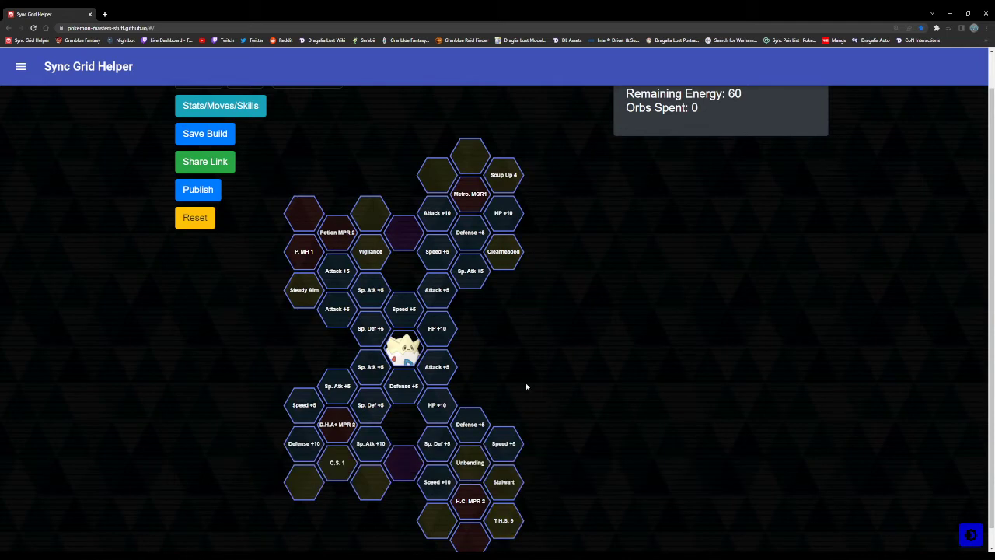
pyautogui.moveTo(504, 519)
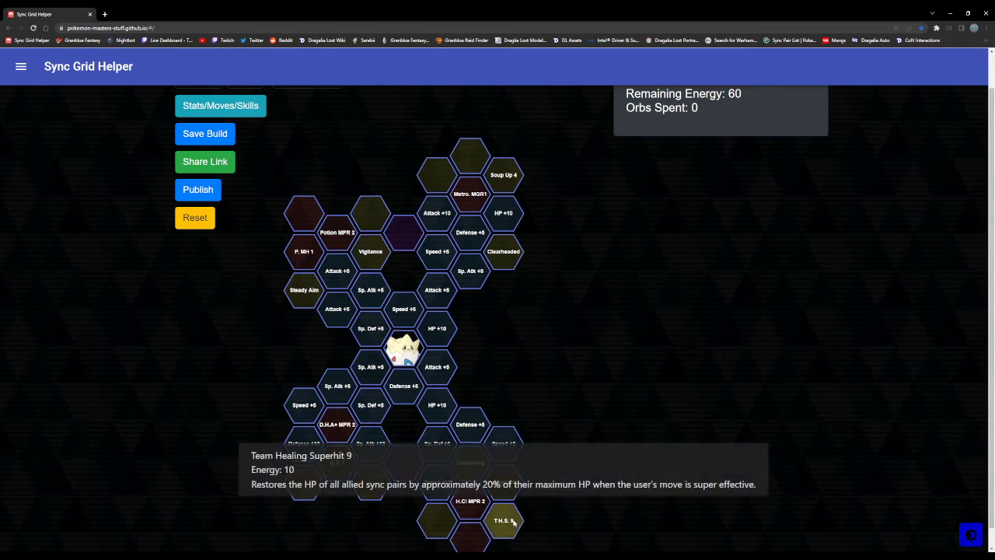
pyautogui.moveTo(653, 323)
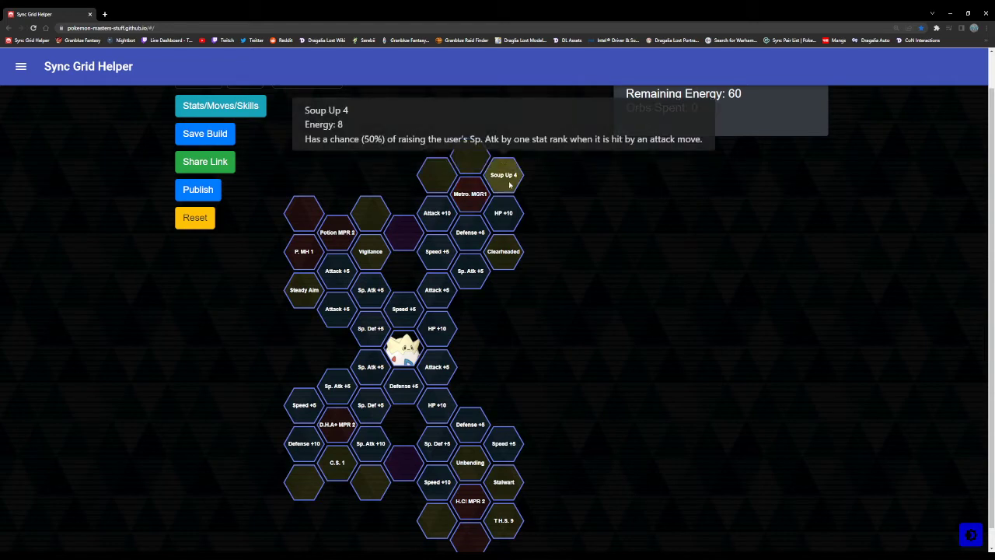
pyautogui.moveTo(551, 220)
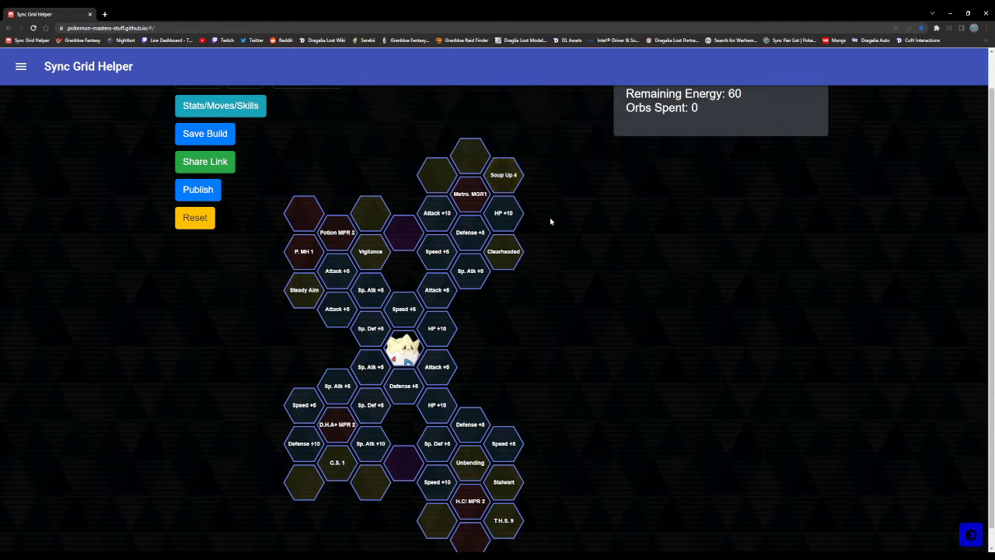
pyautogui.moveTo(466, 307)
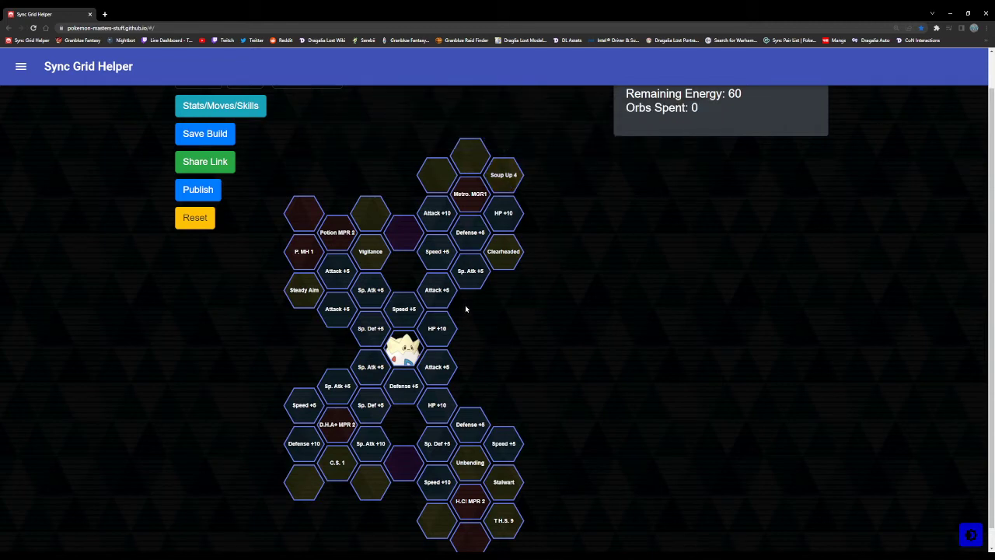
pyautogui.moveTo(227, 419)
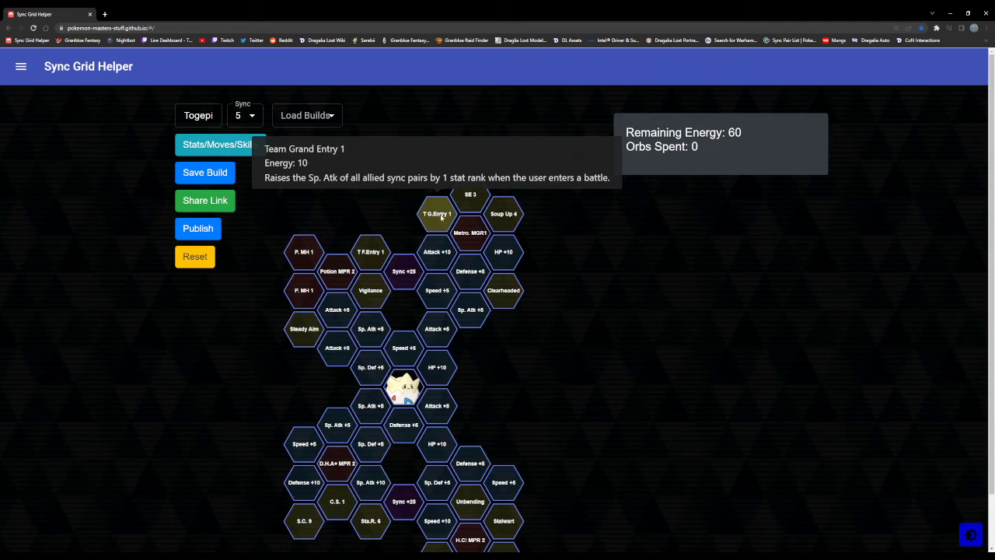
pyautogui.moveTo(469, 194)
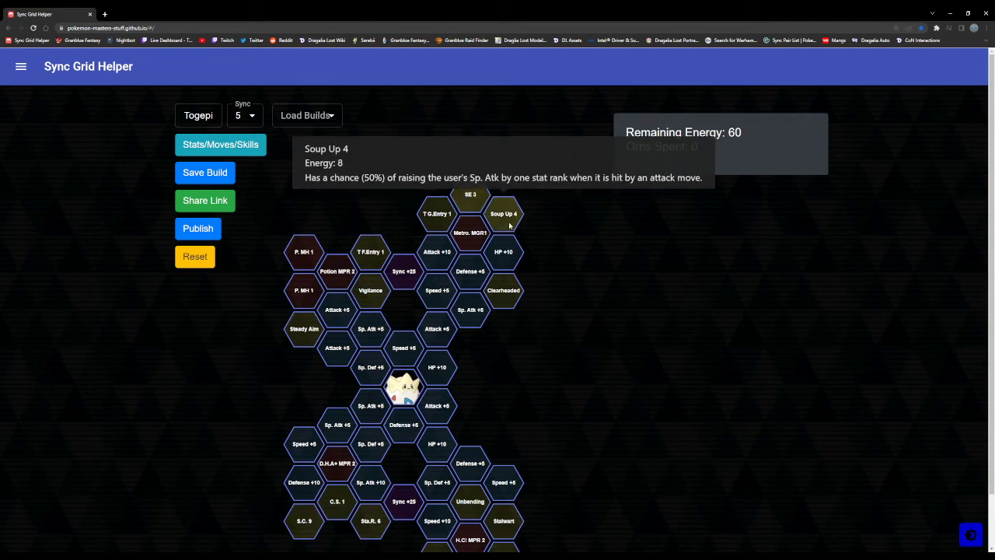
# Scroll Togepi's level-5 grid and check a new tile such as Team Grand Entry 1.
pyautogui.scroll(-3)
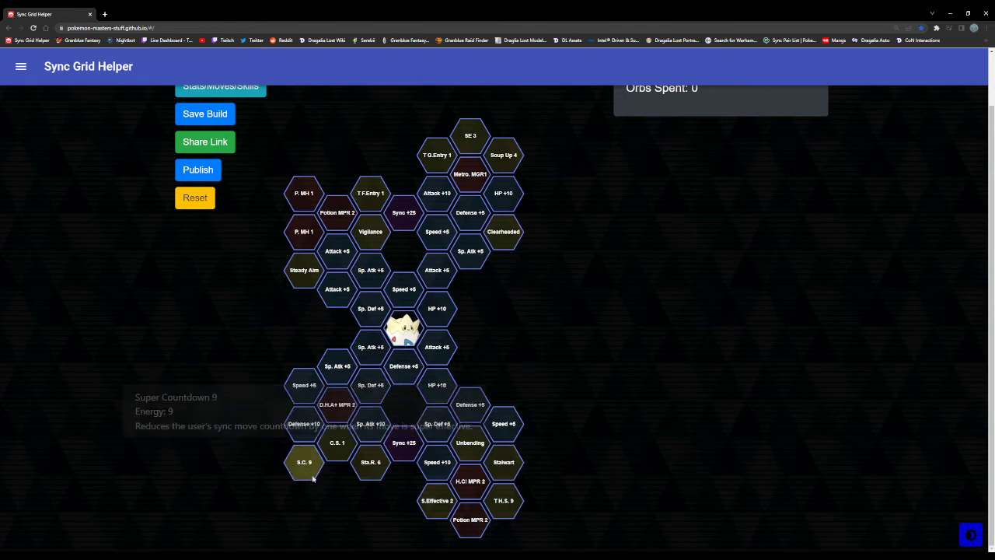
pyautogui.moveTo(351, 472)
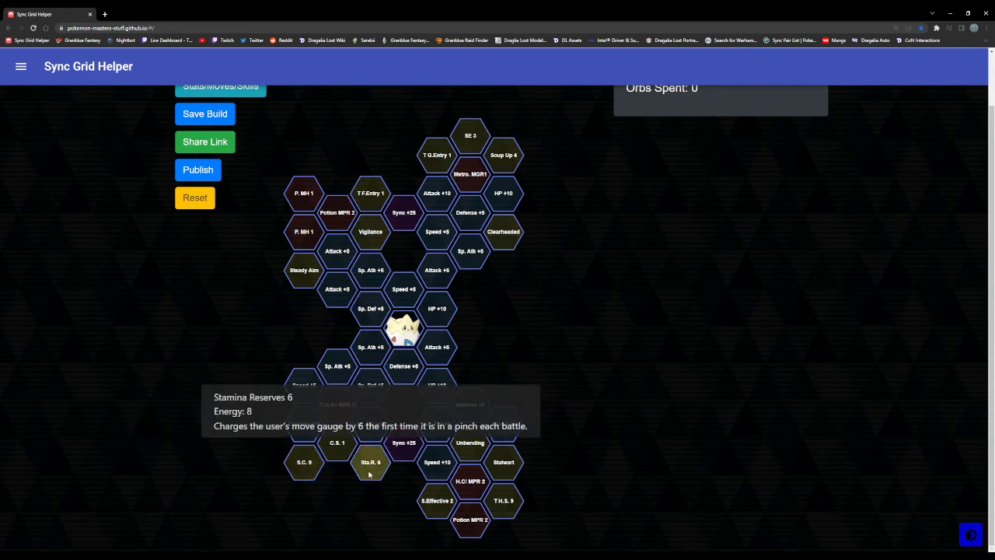
pyautogui.click(370, 462)
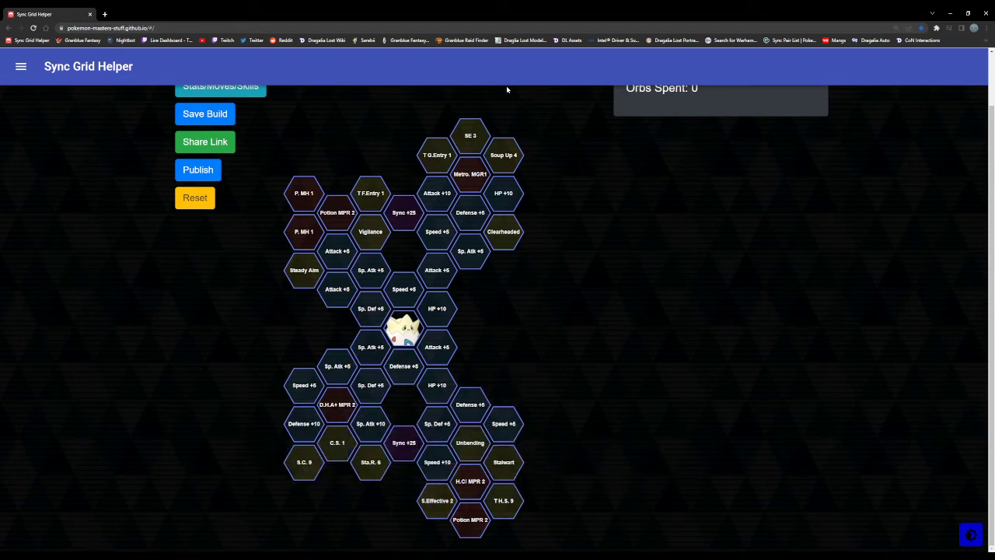
pyautogui.moveTo(437, 501)
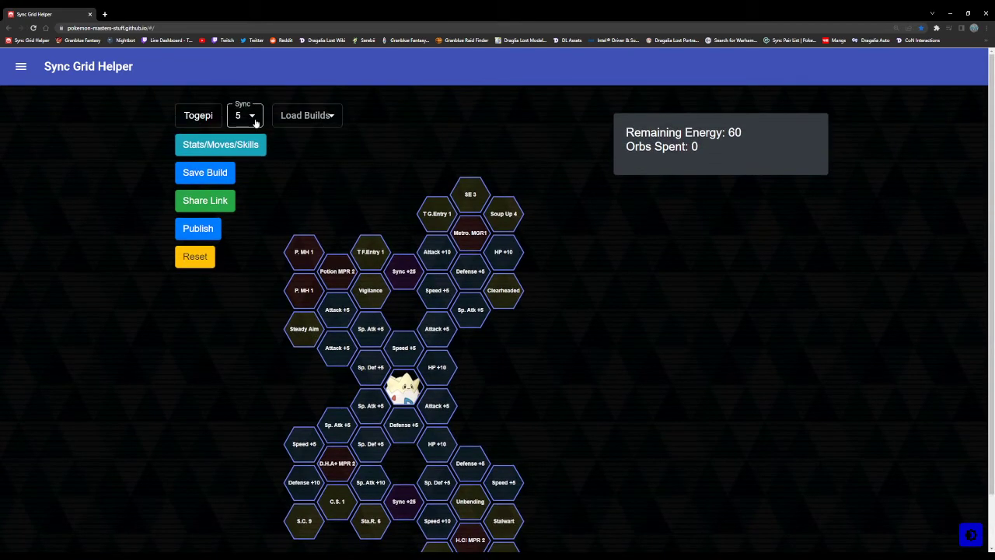
pyautogui.click(244, 115)
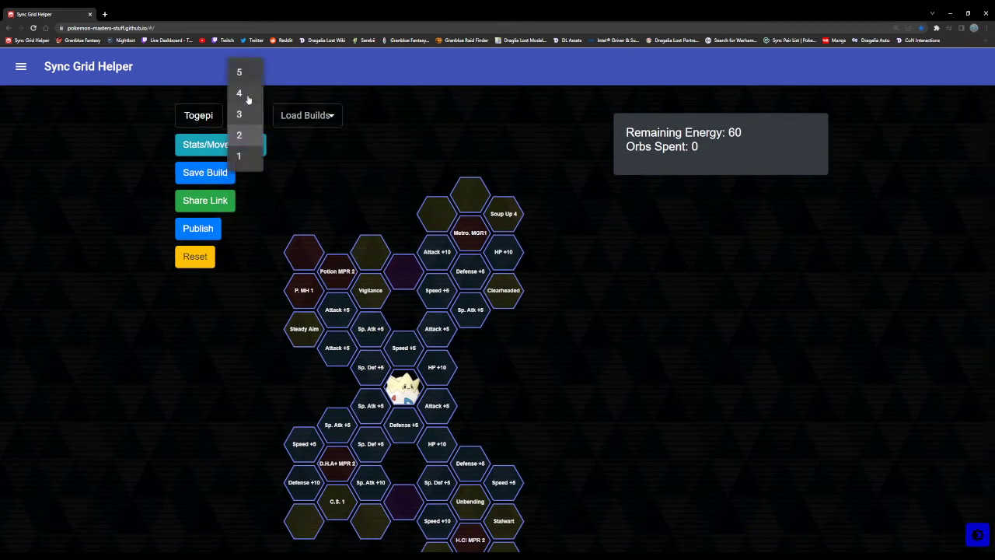
pyautogui.click(239, 72)
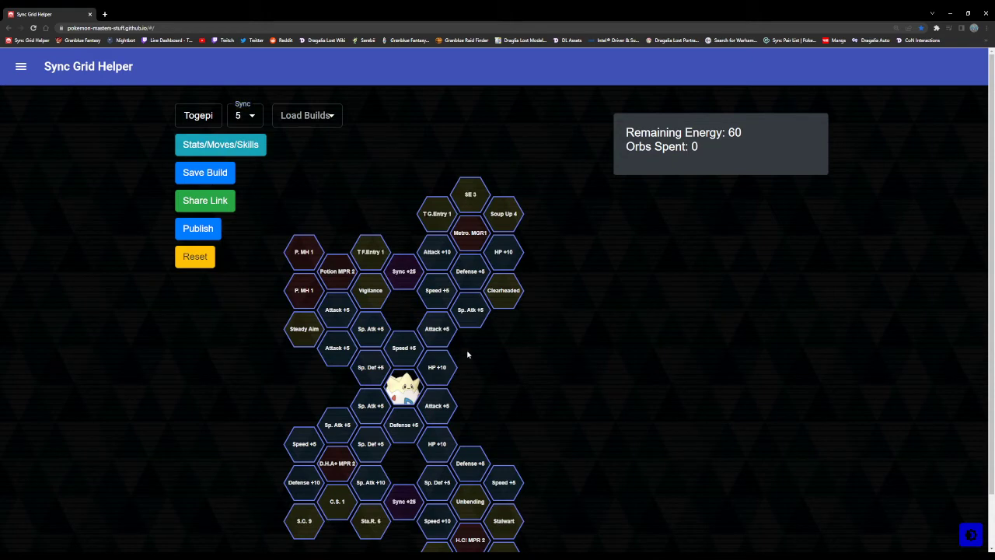
pyautogui.moveTo(463, 349)
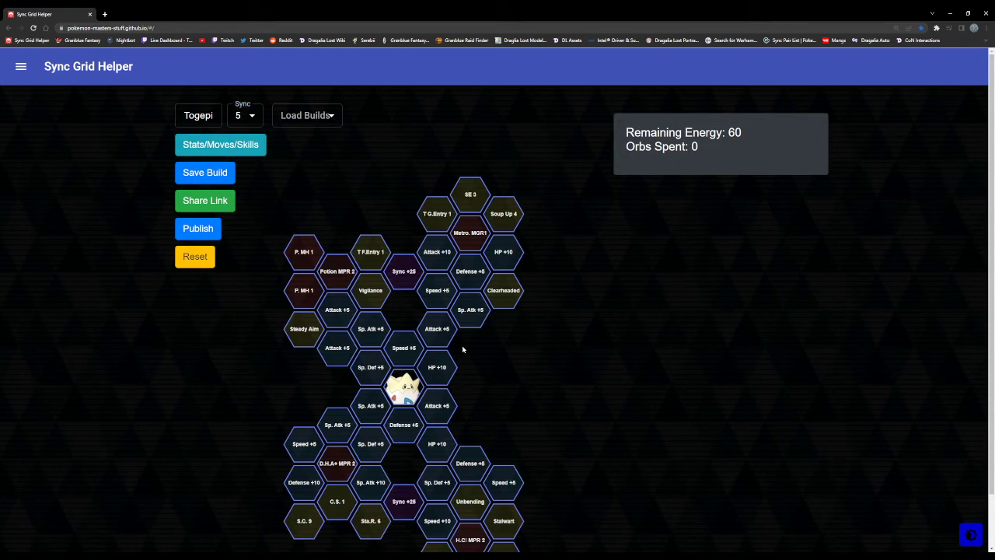
pyautogui.moveTo(469, 351)
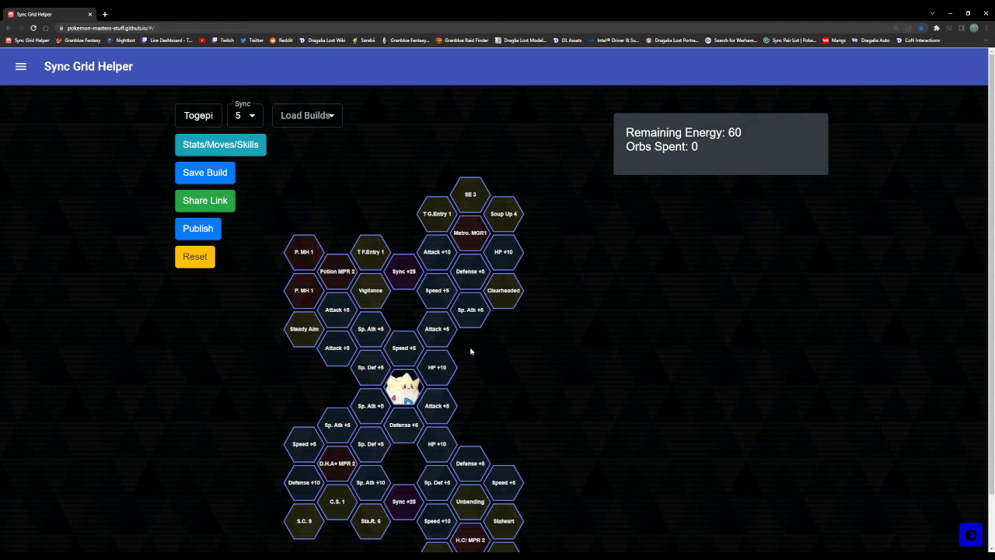
pyautogui.moveTo(336, 270)
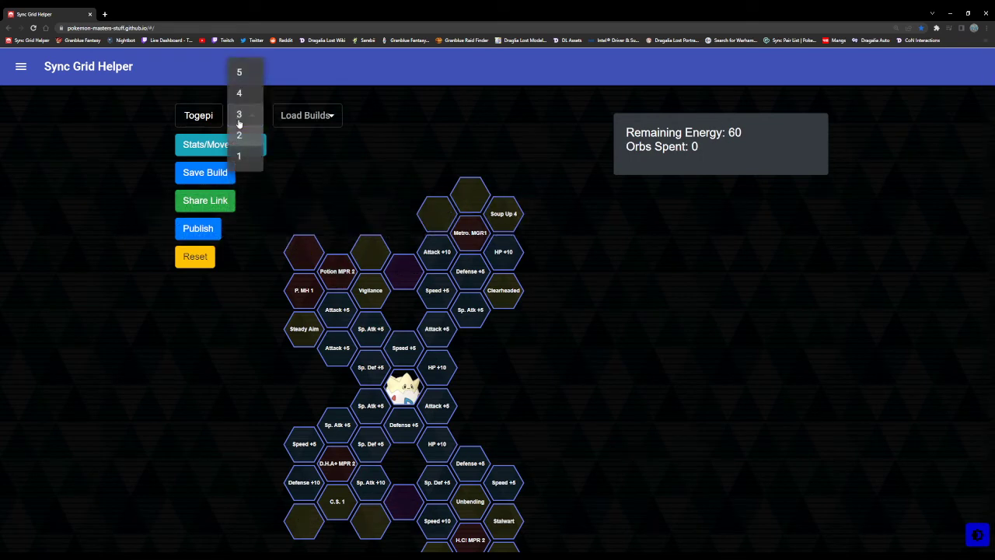
pyautogui.click(239, 72)
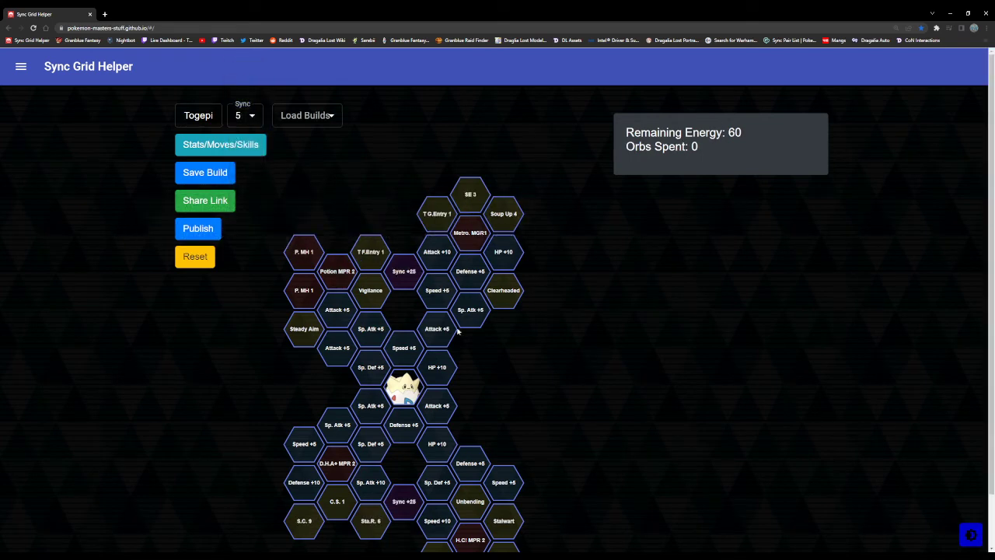
pyautogui.moveTo(466, 348)
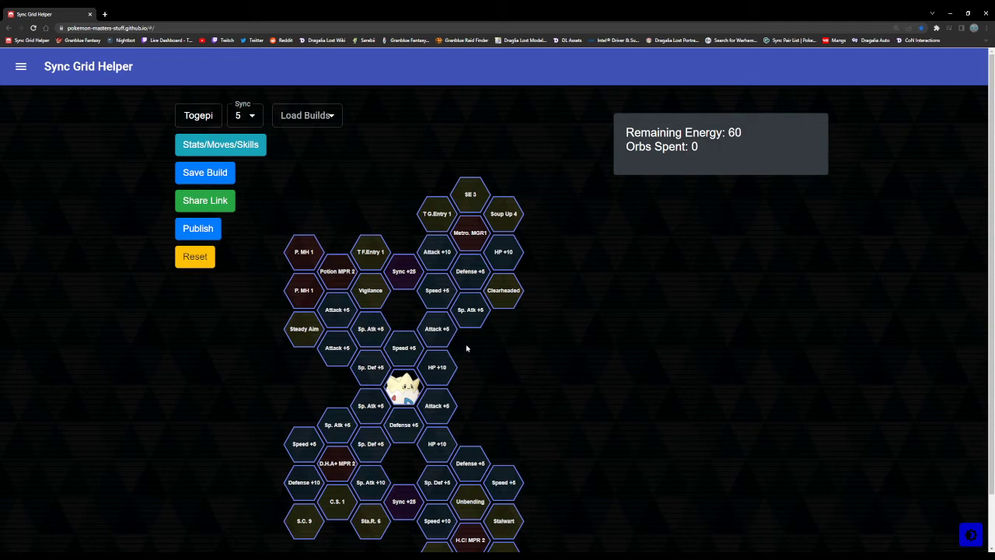
pyautogui.moveTo(510, 363)
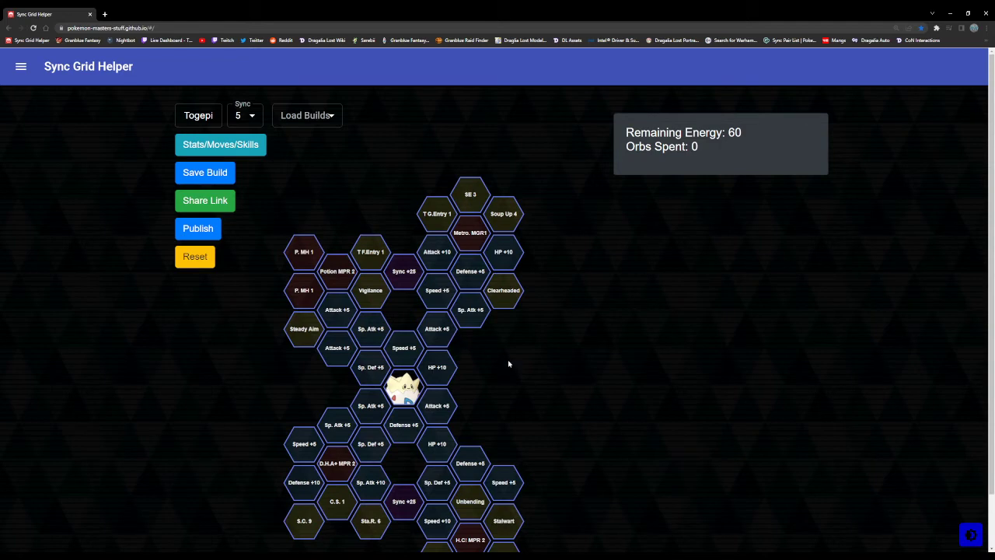
pyautogui.scroll(-3)
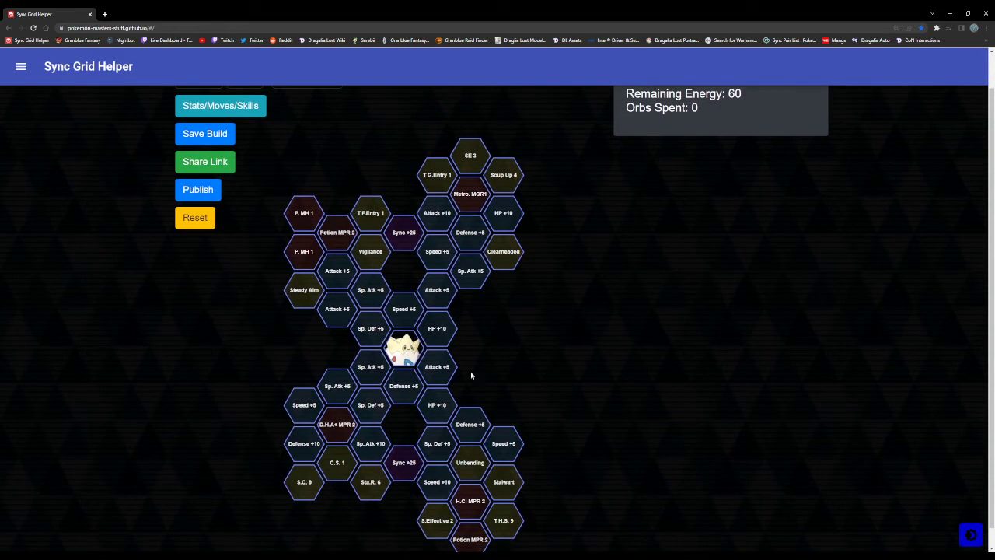
pyautogui.scroll(-3)
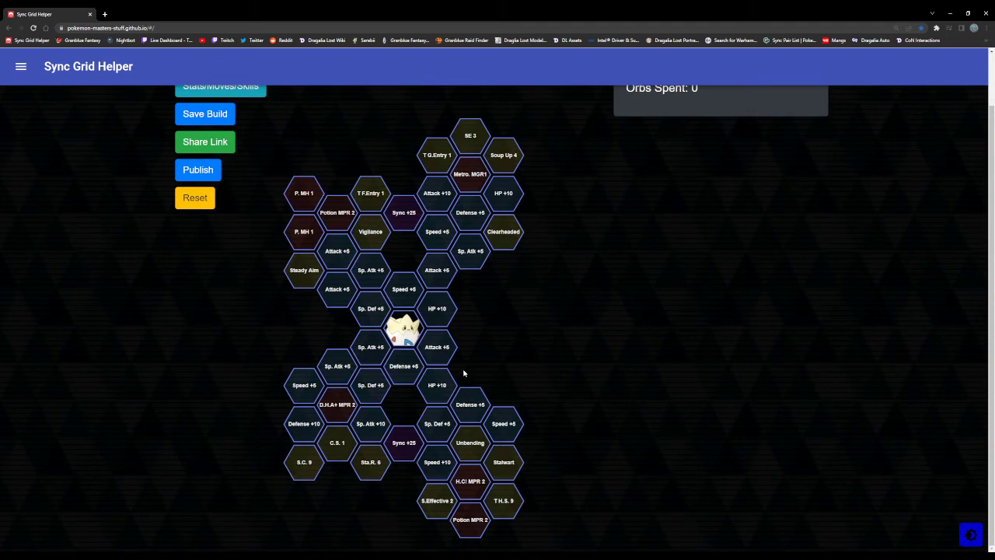
pyautogui.moveTo(466, 364)
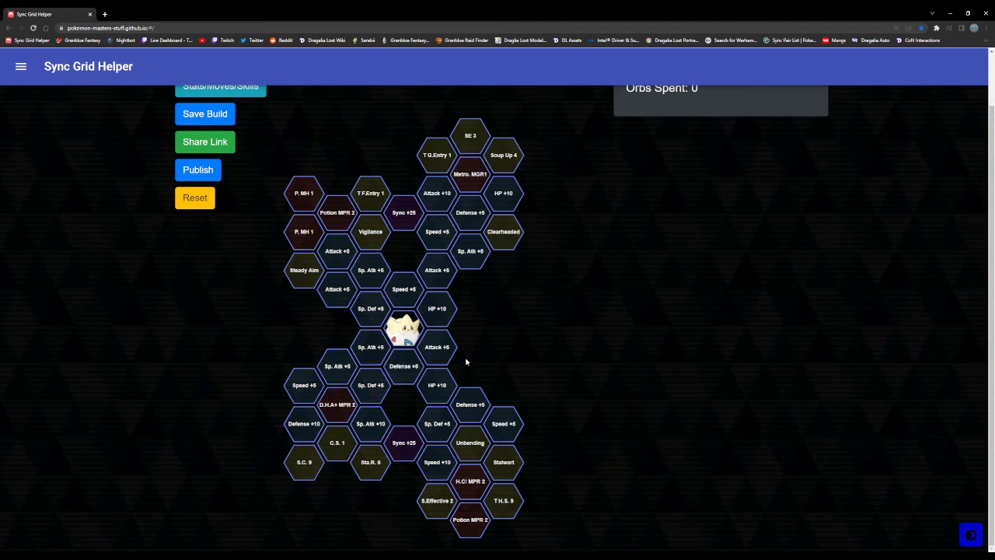
pyautogui.moveTo(473, 370)
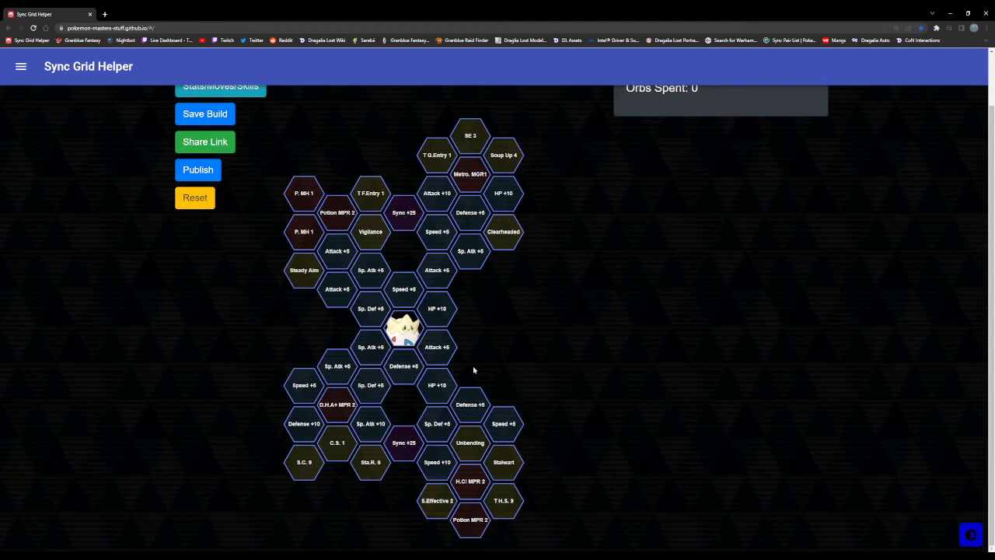
pyautogui.moveTo(470, 373)
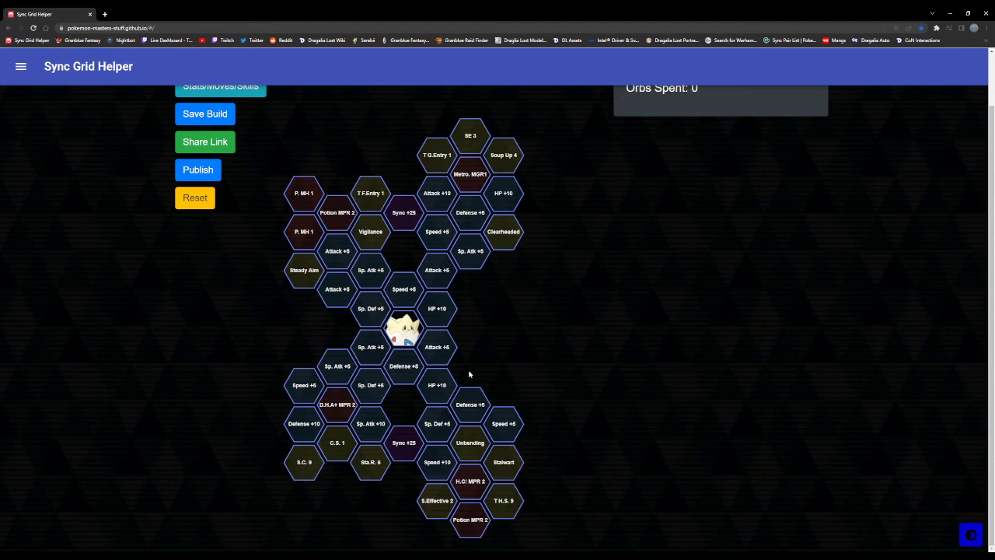
pyautogui.moveTo(476, 286)
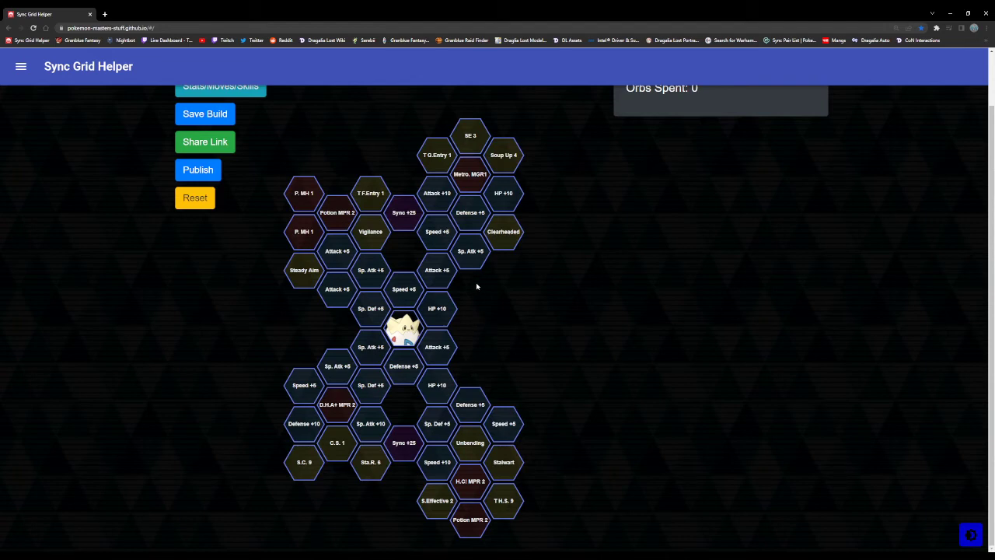
pyautogui.moveTo(485, 344)
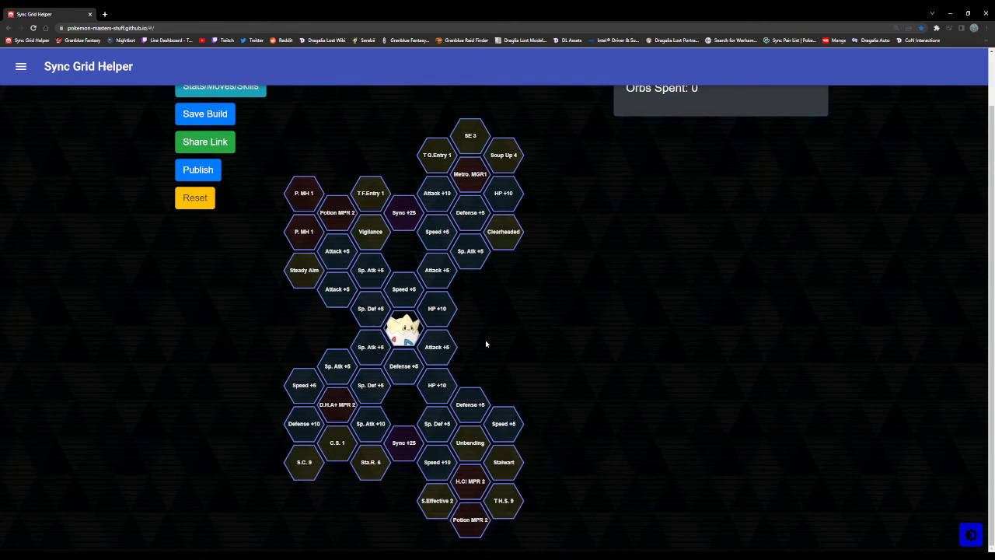
pyautogui.moveTo(473, 331)
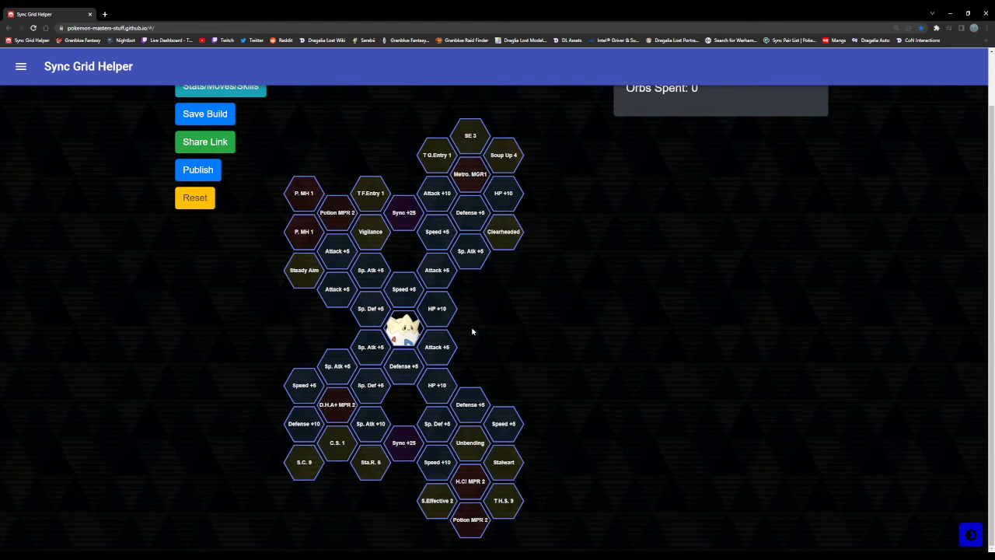
pyautogui.moveTo(470, 330)
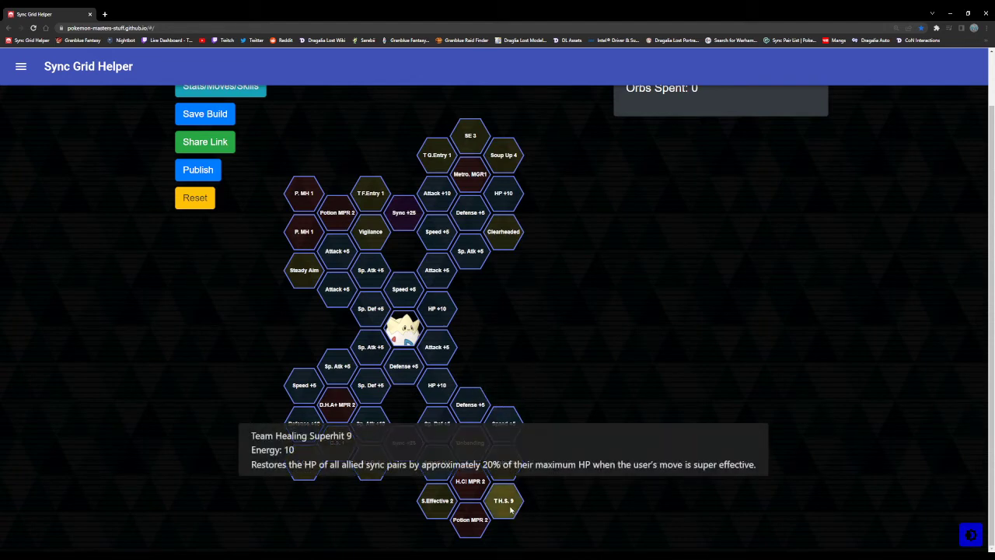
pyautogui.moveTo(303, 462)
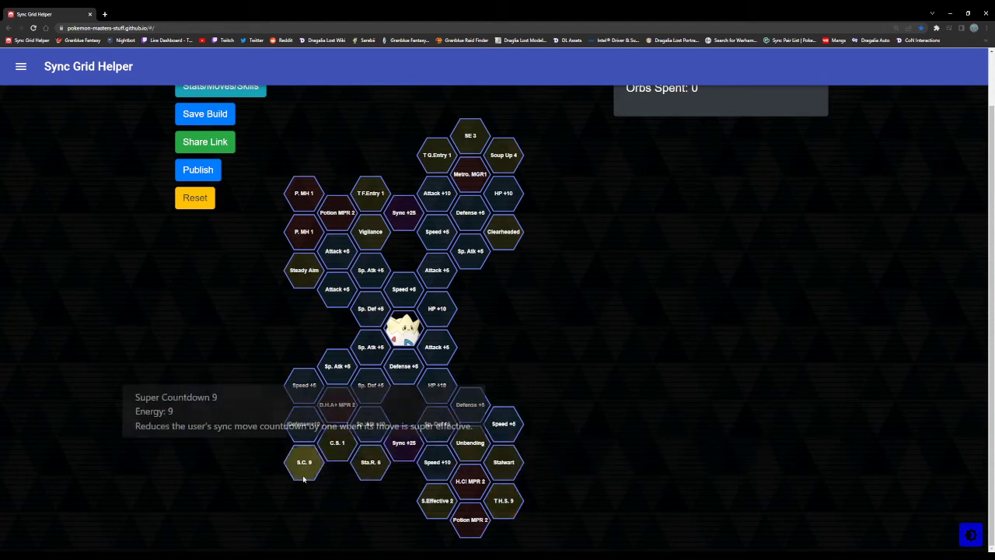
pyautogui.moveTo(342, 325)
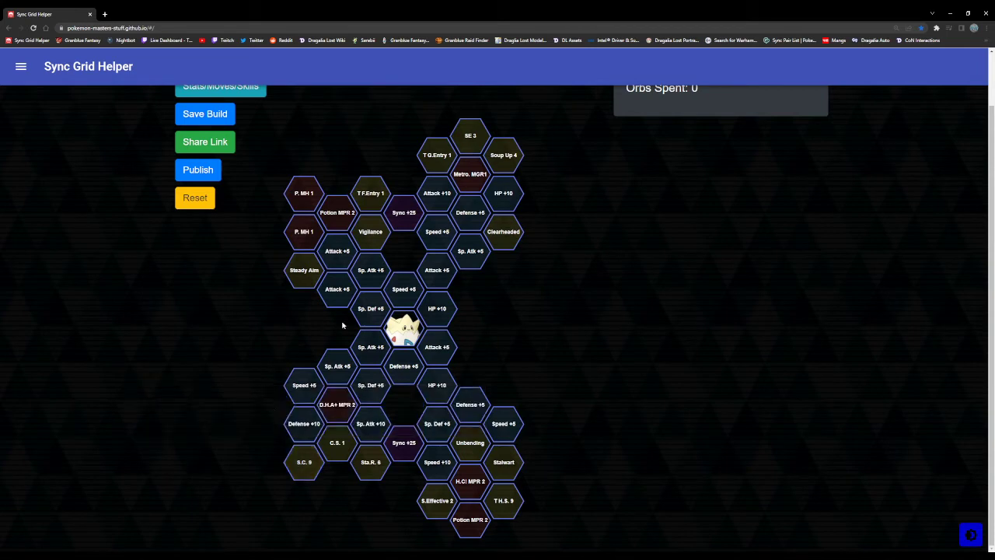
pyautogui.moveTo(335, 329)
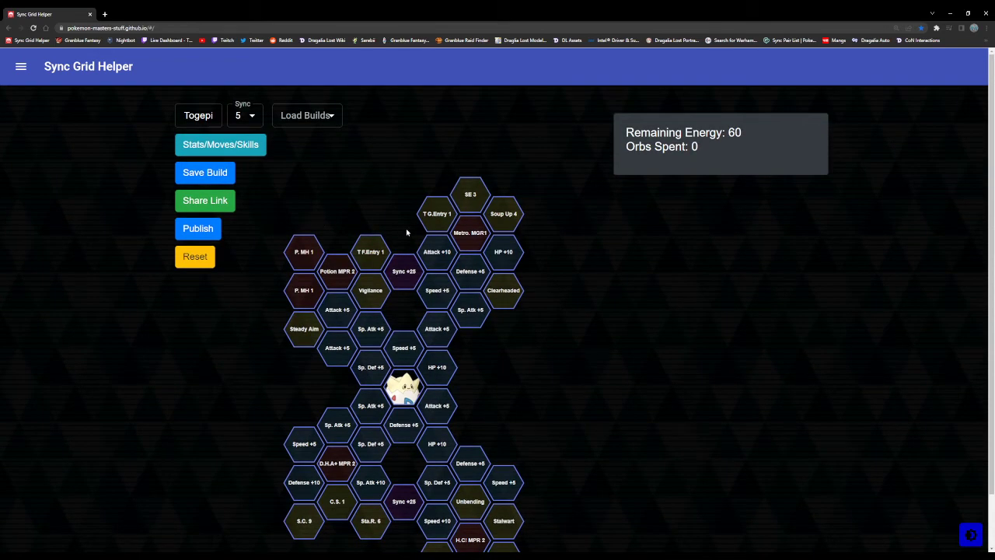
pyautogui.moveTo(380, 204)
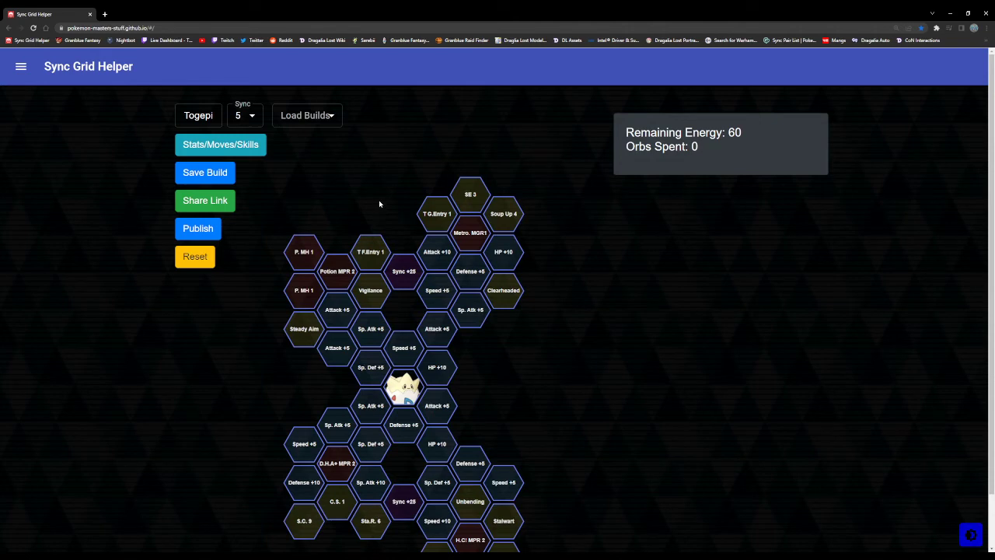
# Filter the sync pair list by type and load Lopunny's grid in place of Togepi's.
pyautogui.click(199, 115)
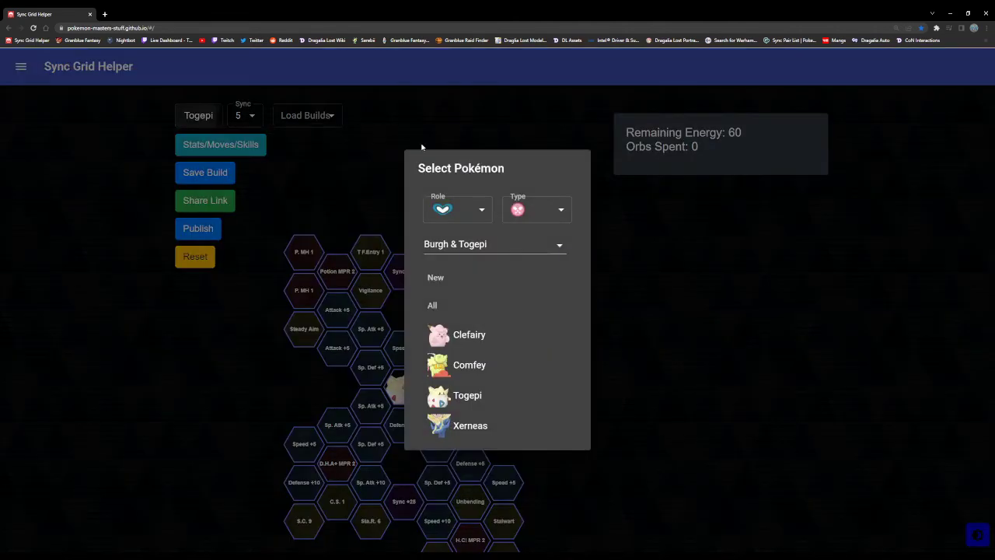
pyautogui.click(457, 208)
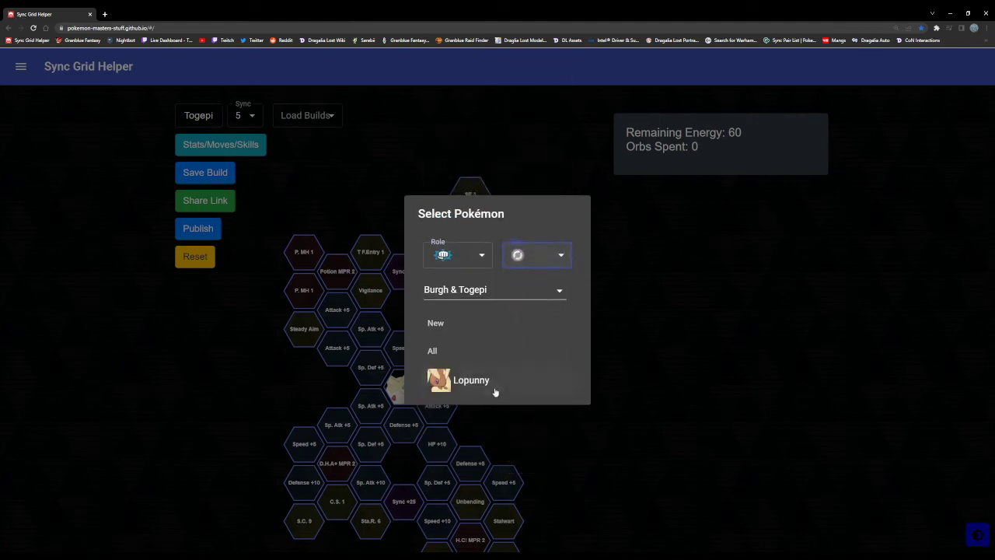
pyautogui.click(471, 379)
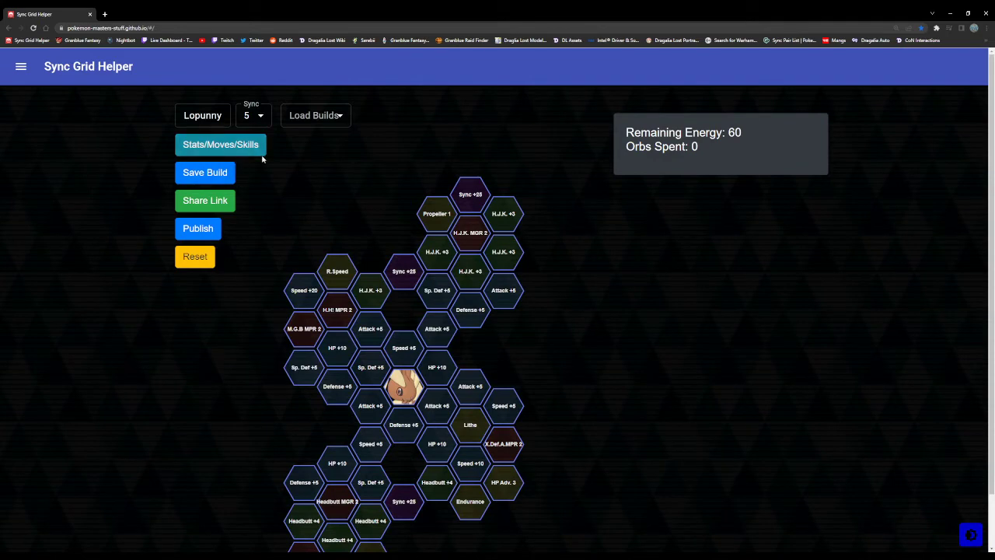
pyautogui.moveTo(291, 168)
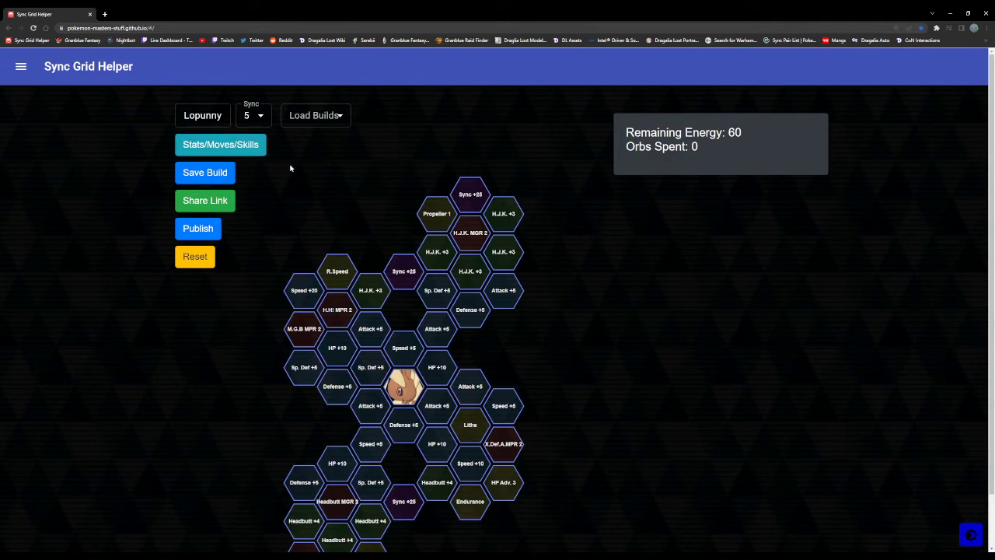
pyautogui.moveTo(289, 152)
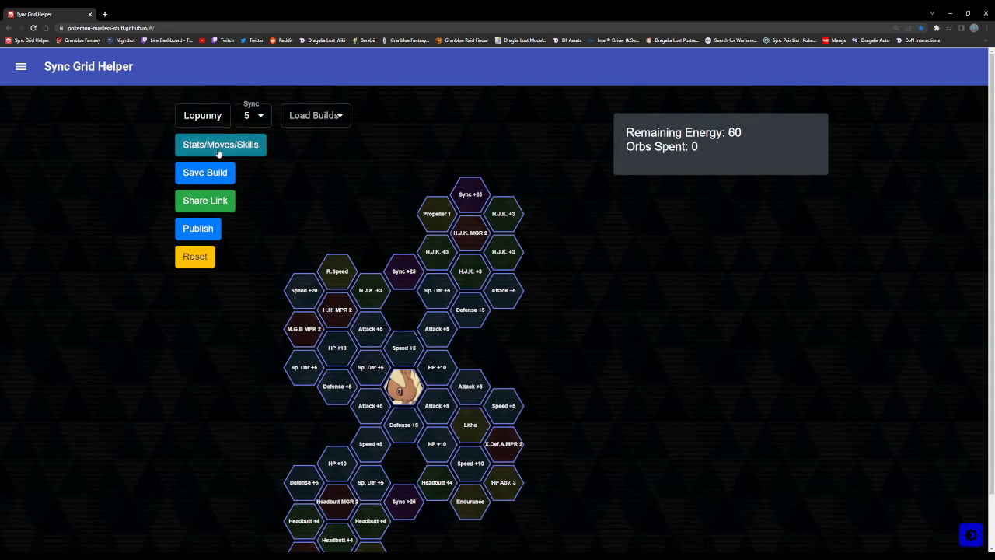
# Show May & Lopunny's stats and moves, compare the Mega form, and return to Pre-Mega.
pyautogui.click(221, 143)
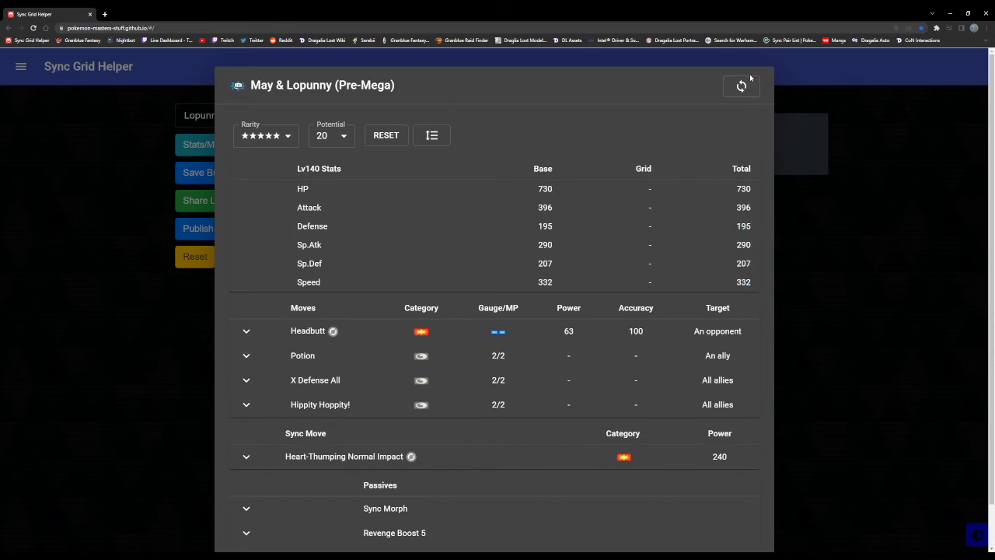
pyautogui.click(740, 86)
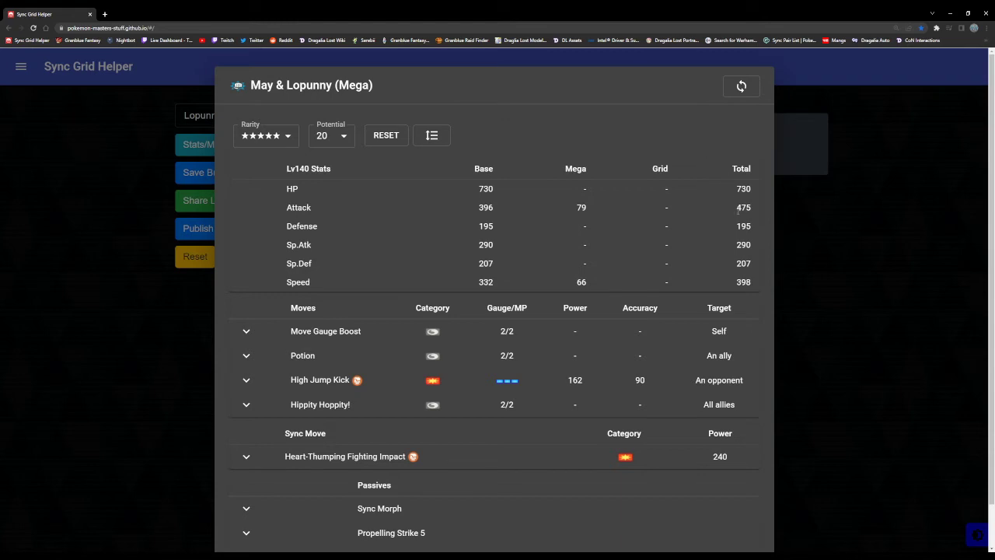
pyautogui.moveTo(729, 267)
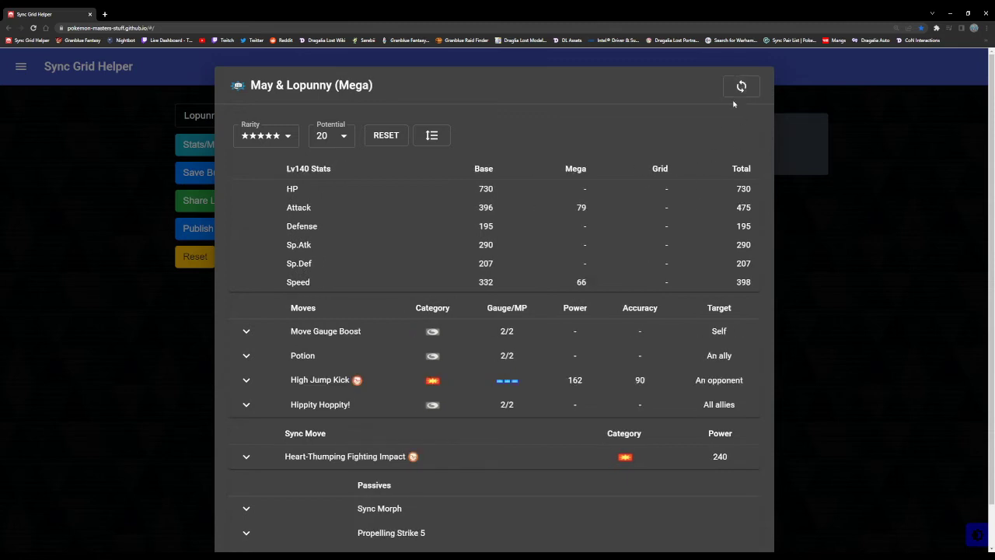
pyautogui.click(739, 85)
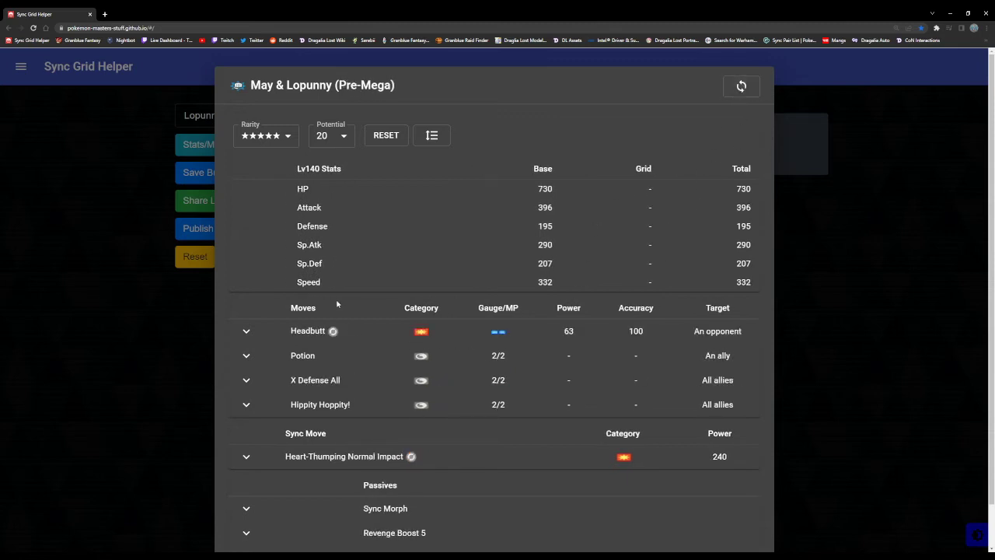
# Read the Headbutt and Hippity Hoppity! effects, then expand Heart-Thumping Normal Impact.
pyautogui.scroll(-3)
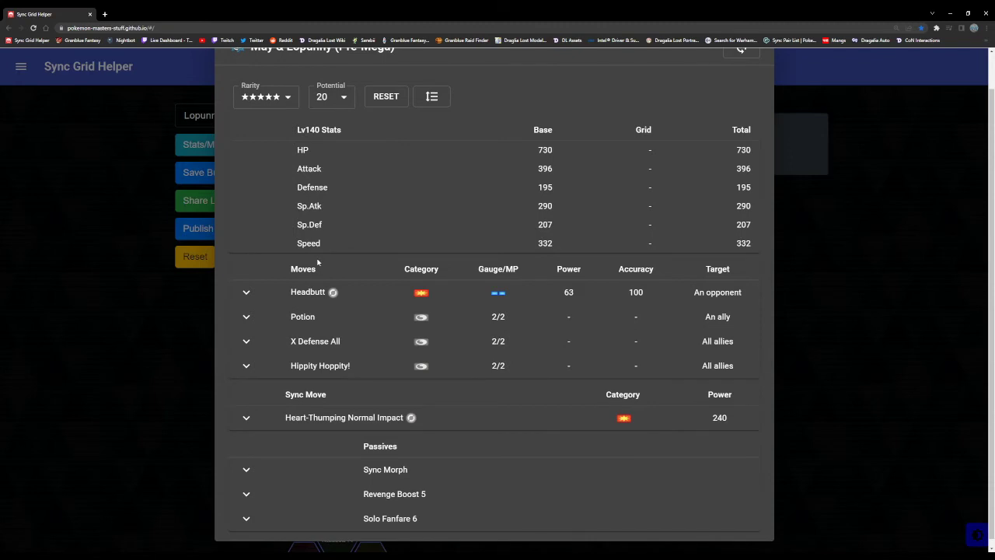
pyautogui.click(246, 292)
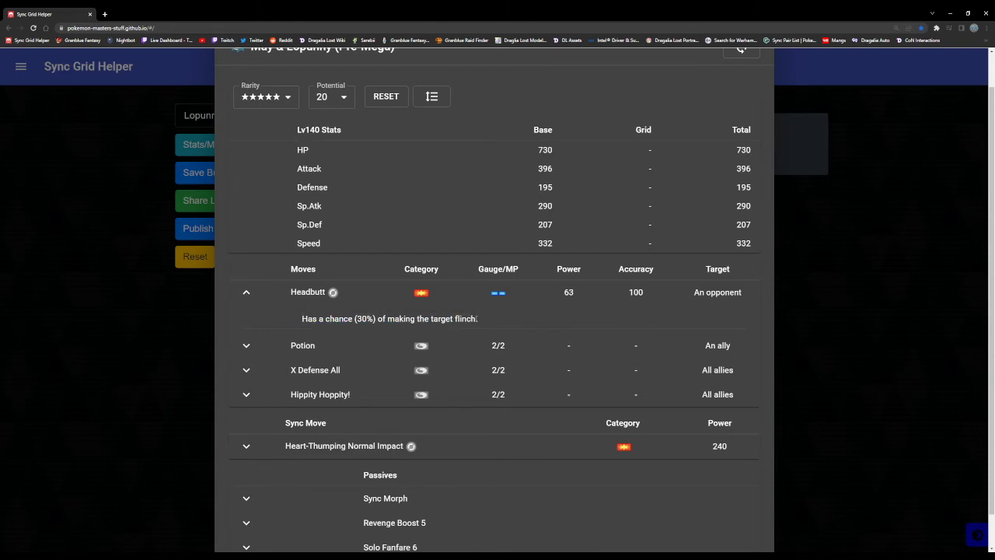
pyautogui.moveTo(483, 311)
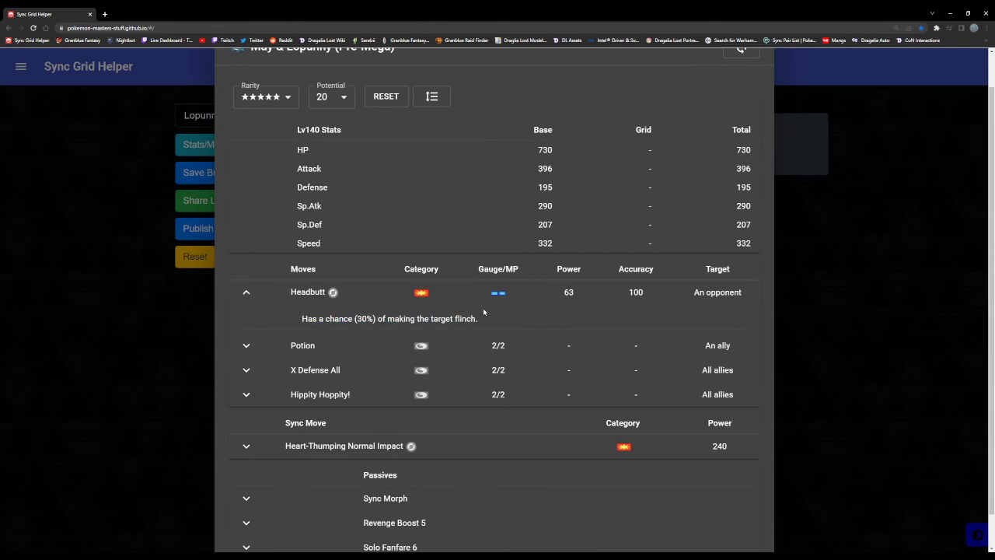
pyautogui.moveTo(227, 317)
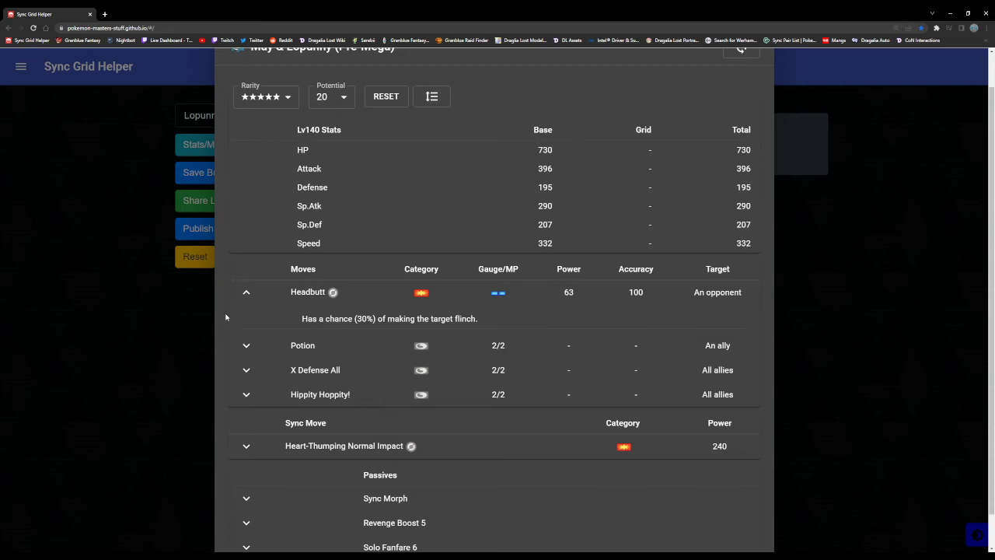
pyautogui.moveTo(247, 293)
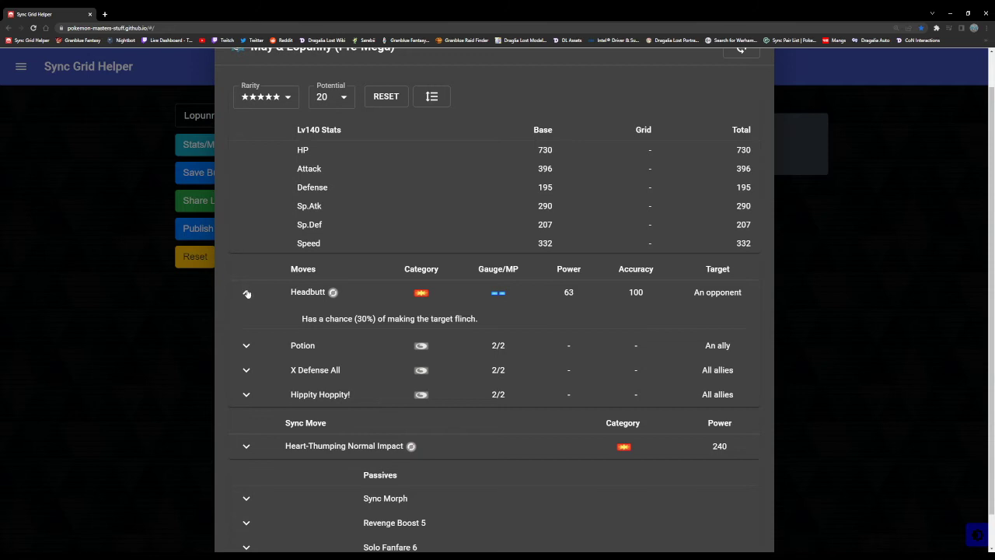
pyautogui.click(246, 292)
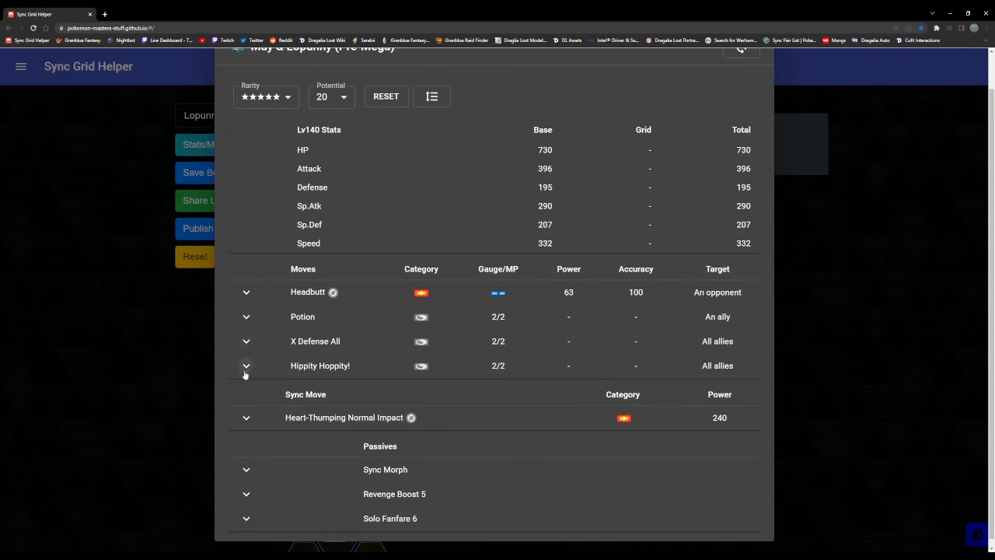
pyautogui.click(246, 365)
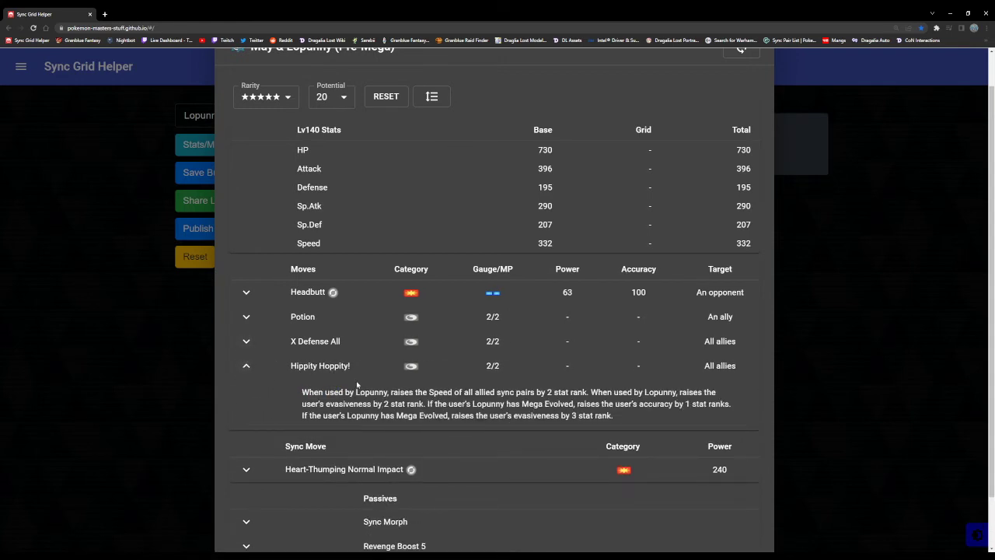
pyautogui.moveTo(301, 392); pyautogui.dragTo(505, 392)
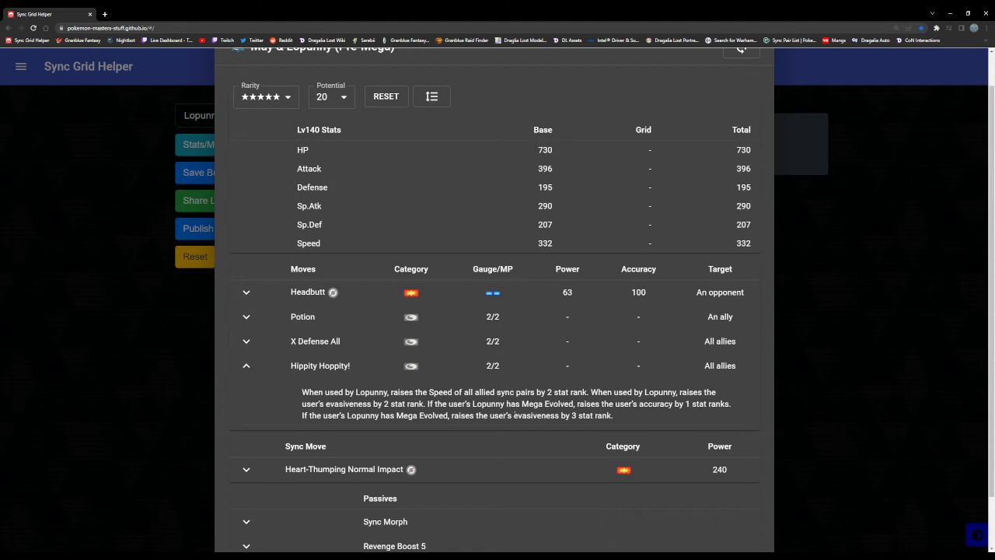
pyautogui.moveTo(289, 418)
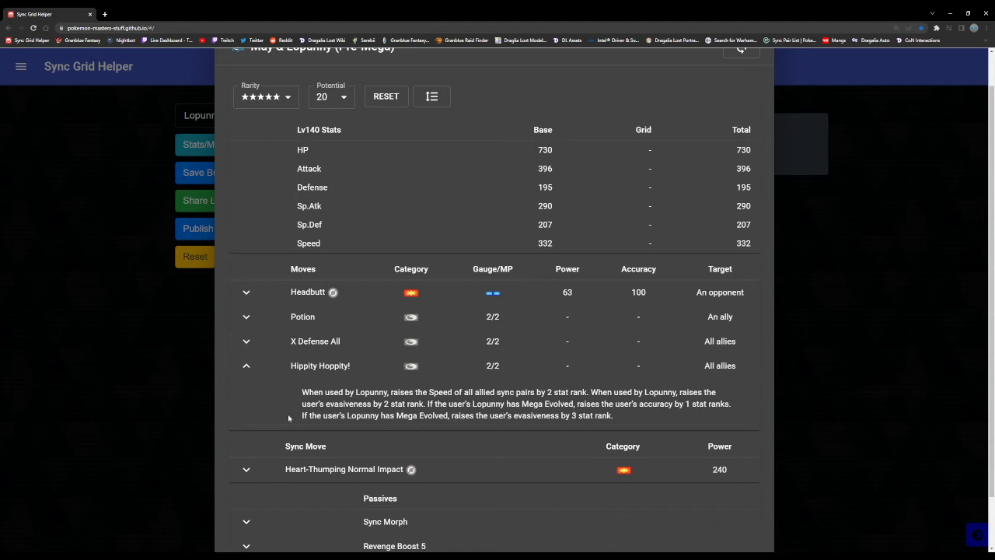
pyautogui.moveTo(265, 387)
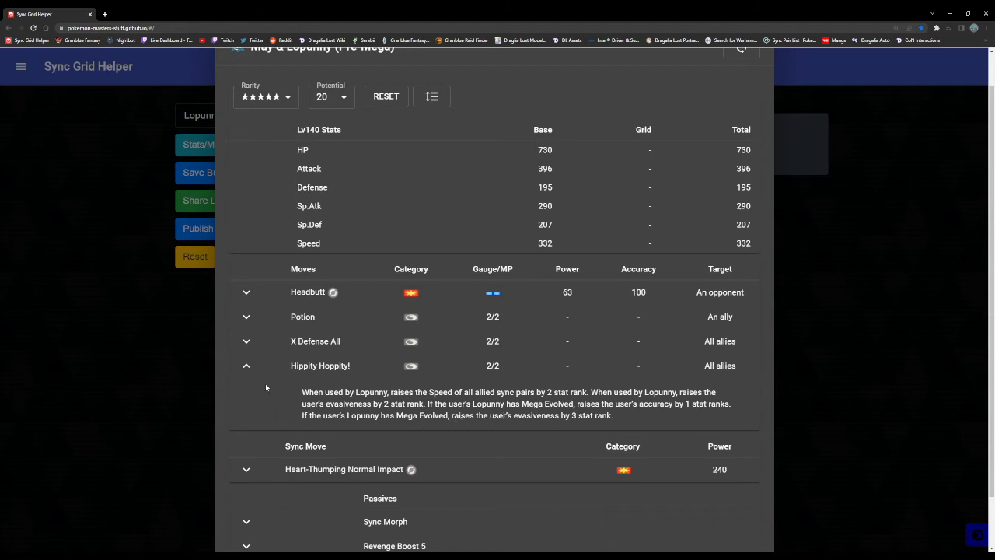
pyautogui.moveTo(273, 397)
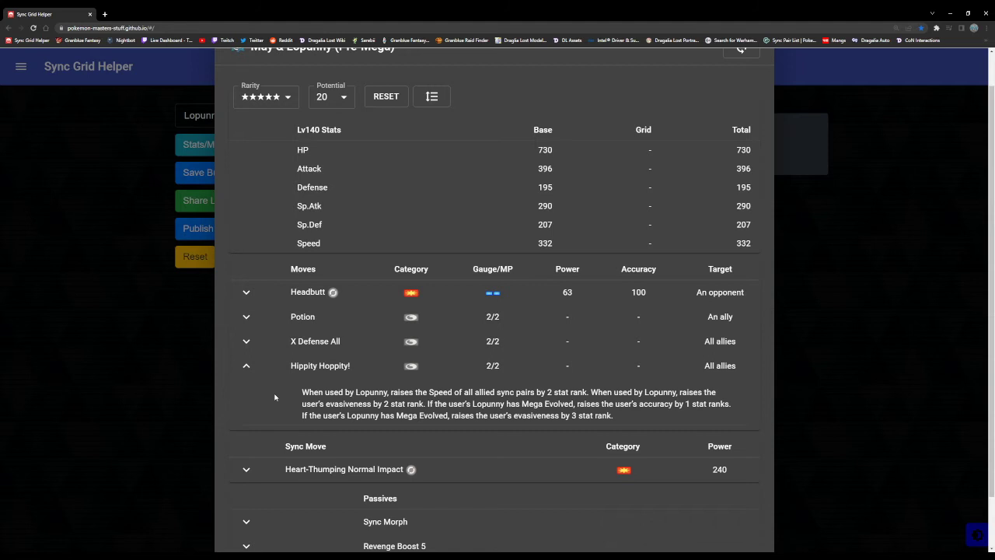
pyautogui.click(246, 365)
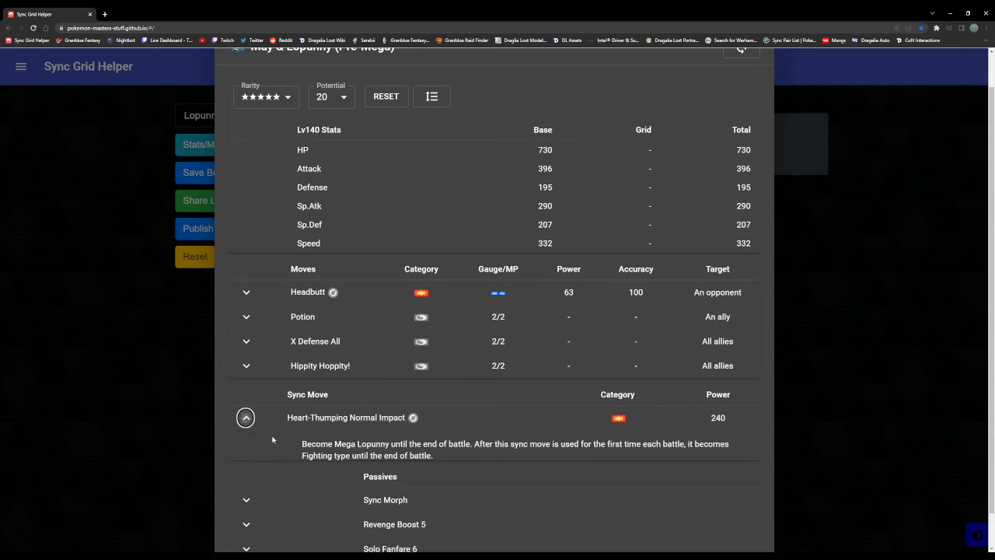
# Read the Sync Morph, Revenge Boost 5 and Solo Fanfare 6 passives, leaving them collapsed.
pyautogui.moveTo(302, 444); pyautogui.dragTo(510, 445)
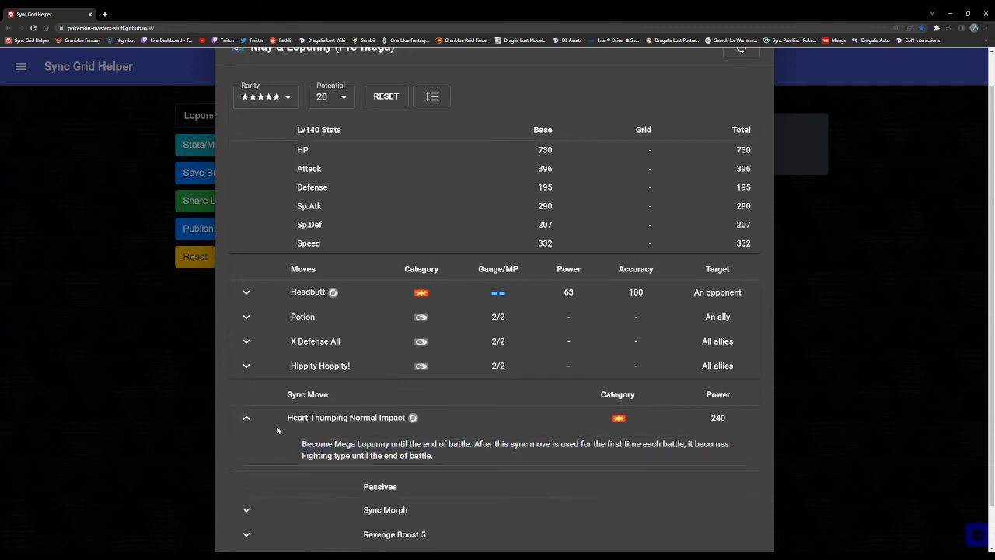
pyautogui.click(246, 416)
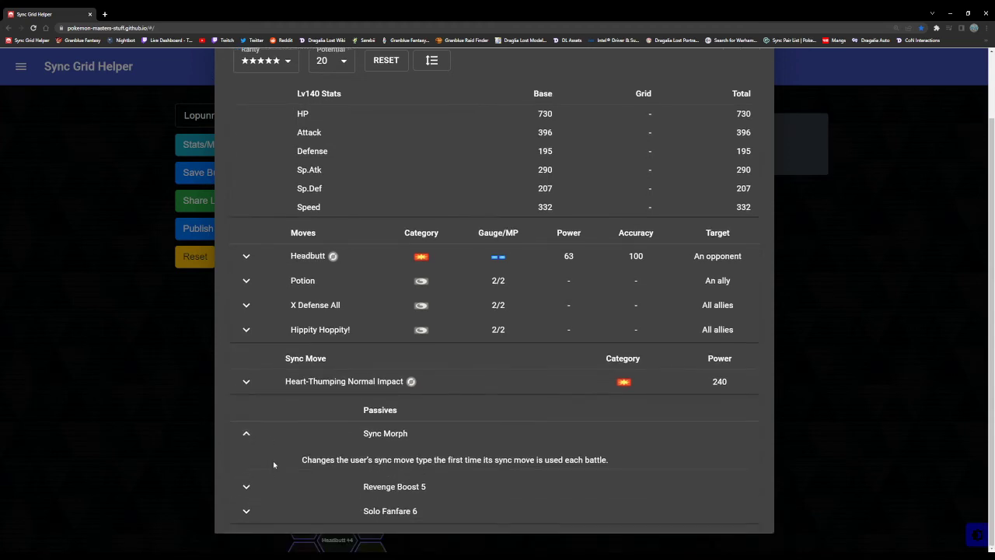
pyautogui.moveTo(303, 460); pyautogui.dragTo(606, 460)
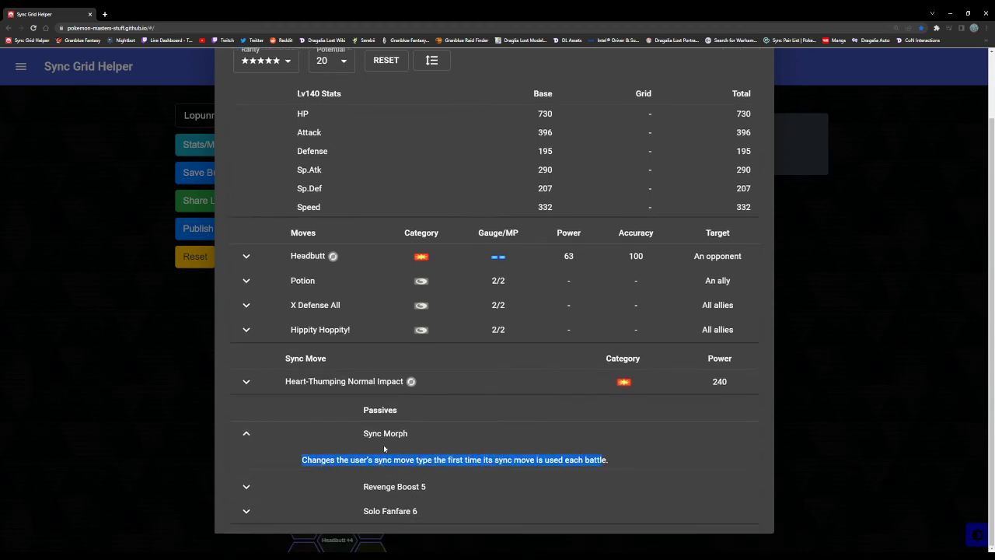
pyautogui.click(245, 432)
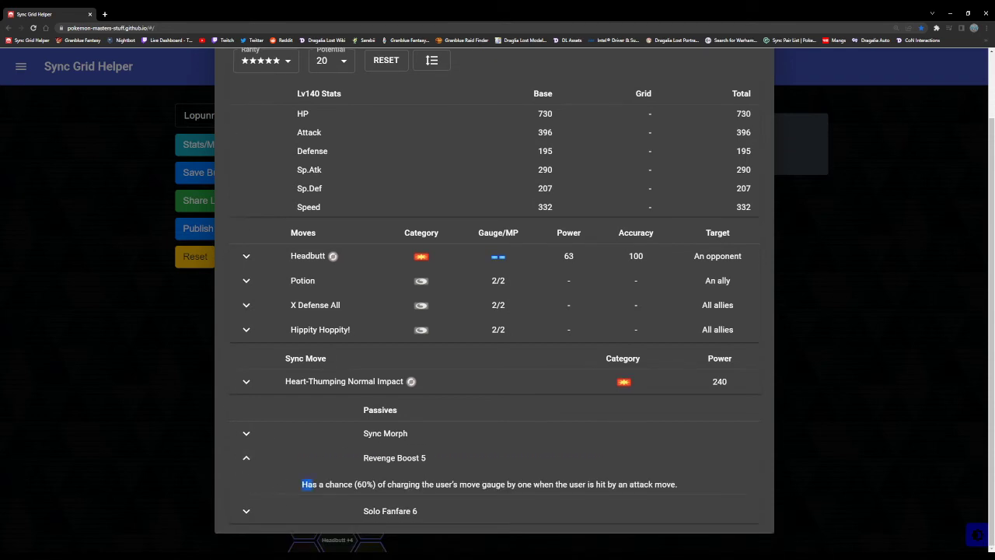
pyautogui.click(246, 457)
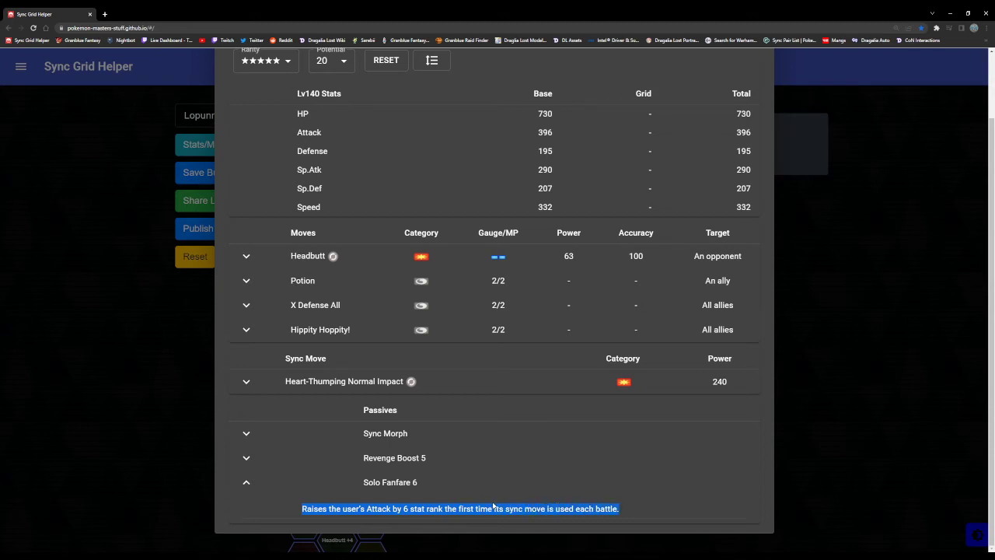
pyautogui.click(246, 482)
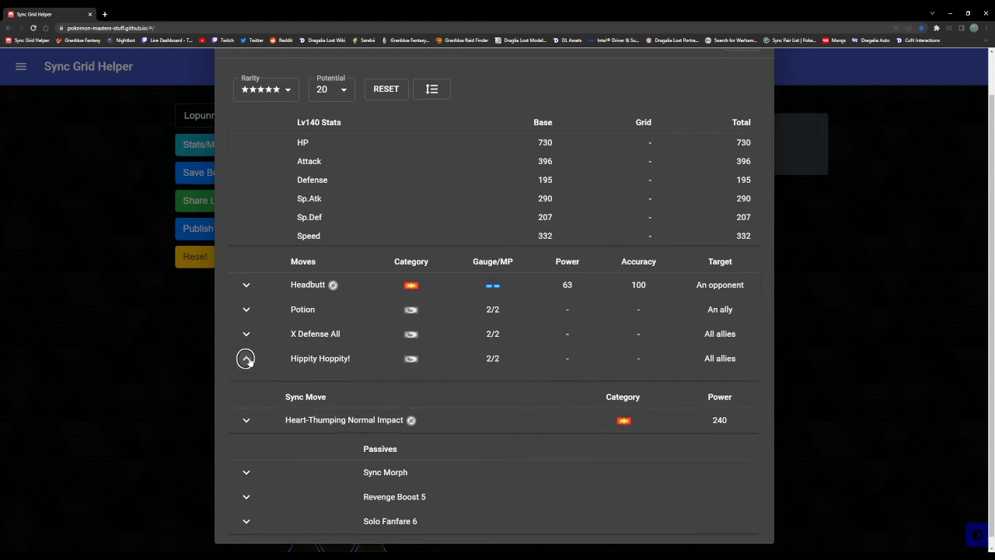
pyautogui.click(246, 357)
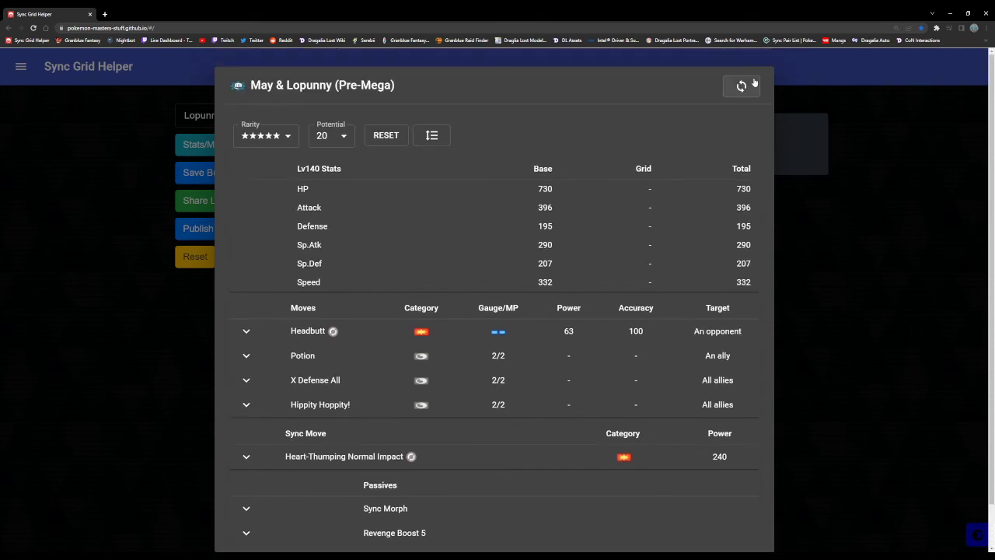
# Switch to Mega Lopunny and read the Move Gauge Boost and High Jump Kick effects.
pyautogui.click(740, 86)
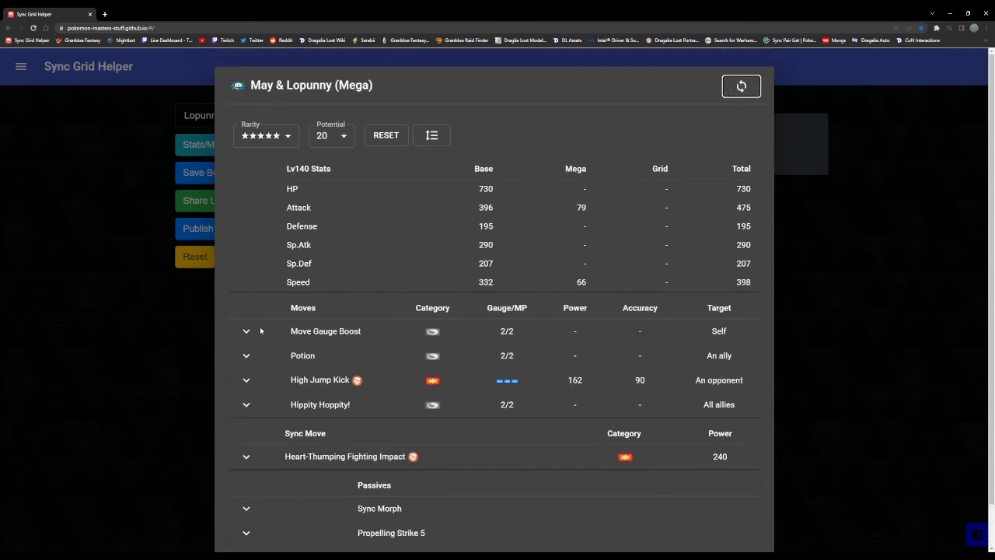
pyautogui.click(245, 330)
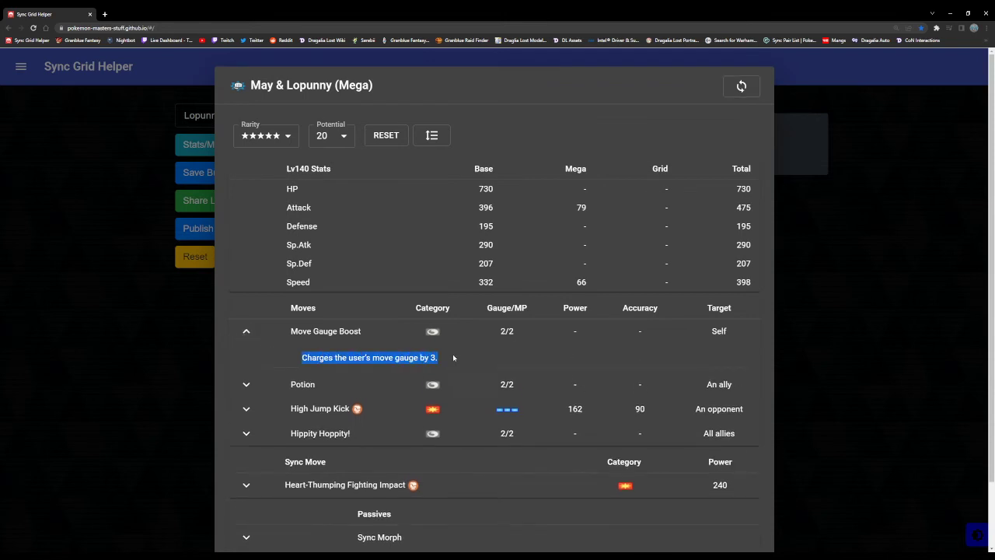
pyautogui.click(246, 329)
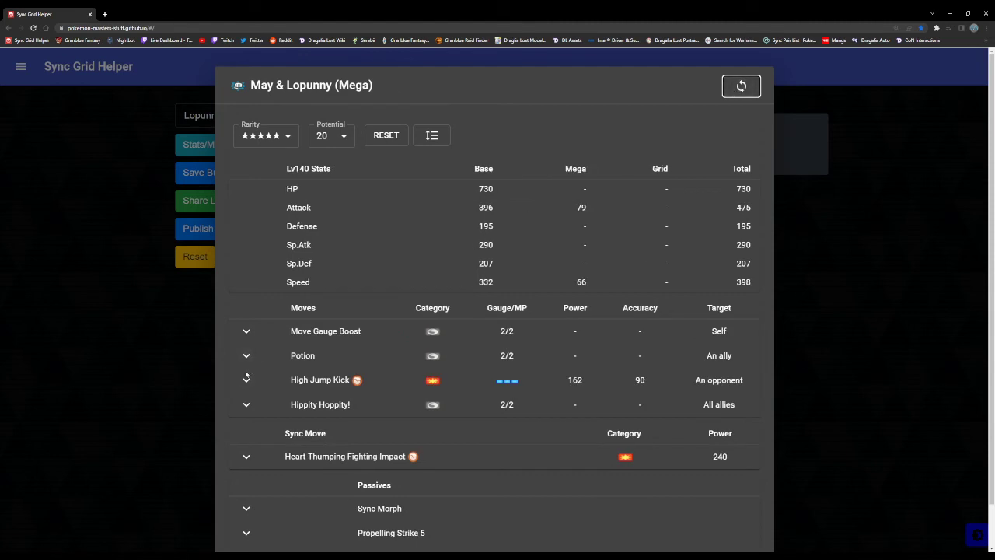
pyautogui.click(246, 379)
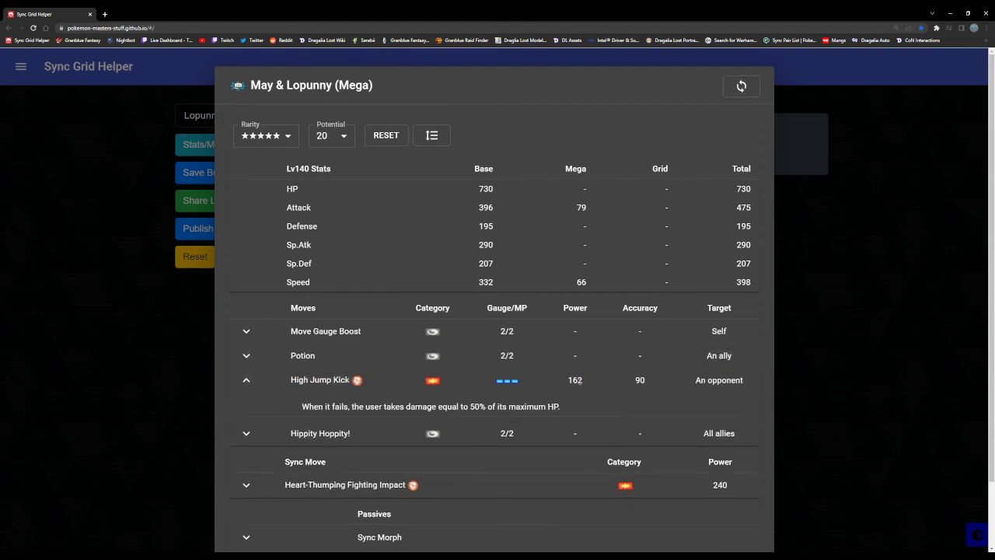
pyautogui.tripleClick(431, 406)
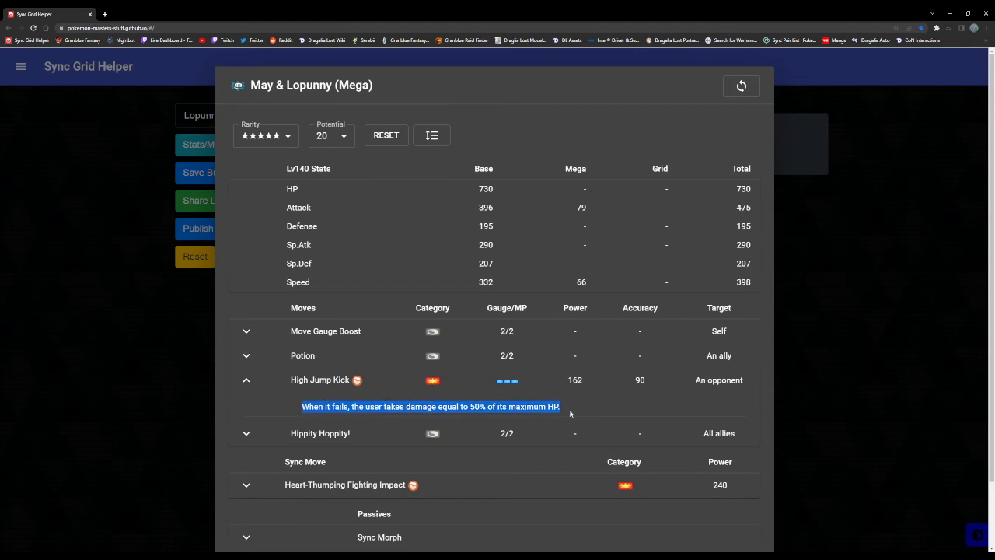
# Read Propelling Strike 5 and Heart-Thumping Fighting Impact, then close the details back to the grid.
pyautogui.click(245, 379)
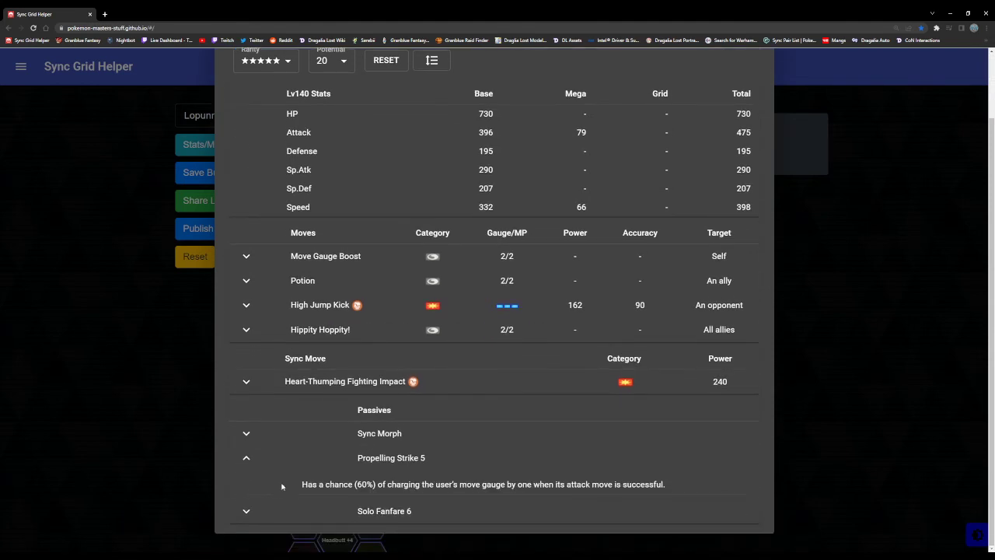
pyautogui.moveTo(302, 484); pyautogui.dragTo(497, 484)
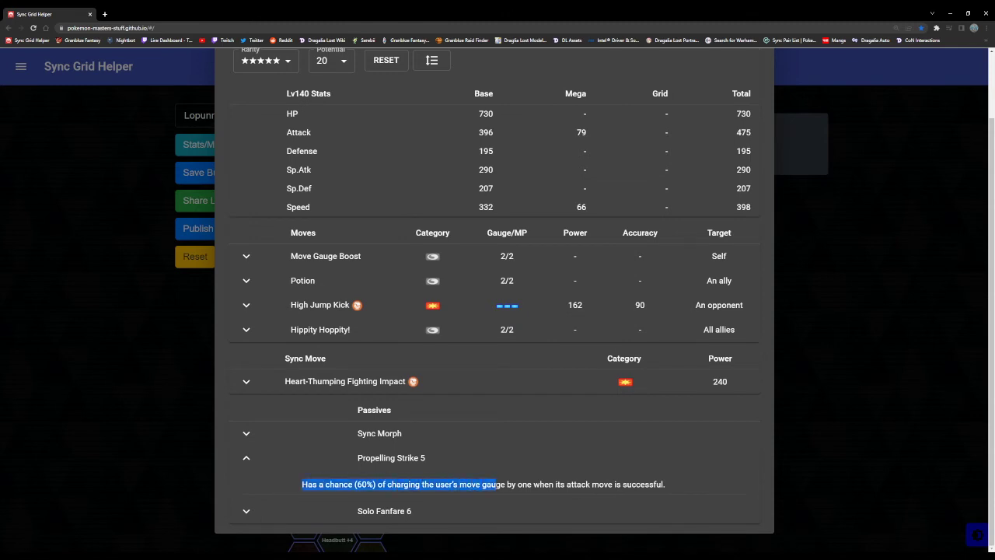
pyautogui.click(274, 464)
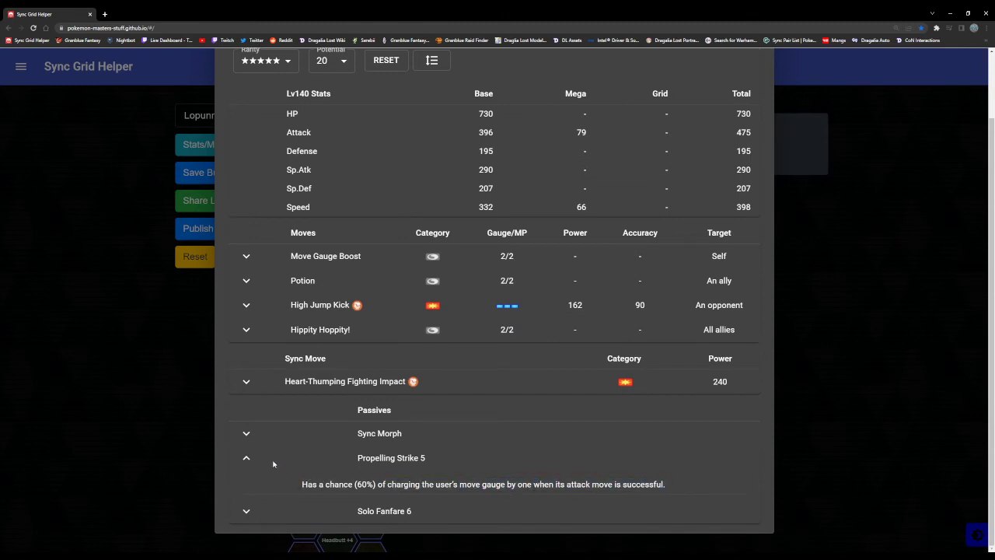
pyautogui.click(246, 457)
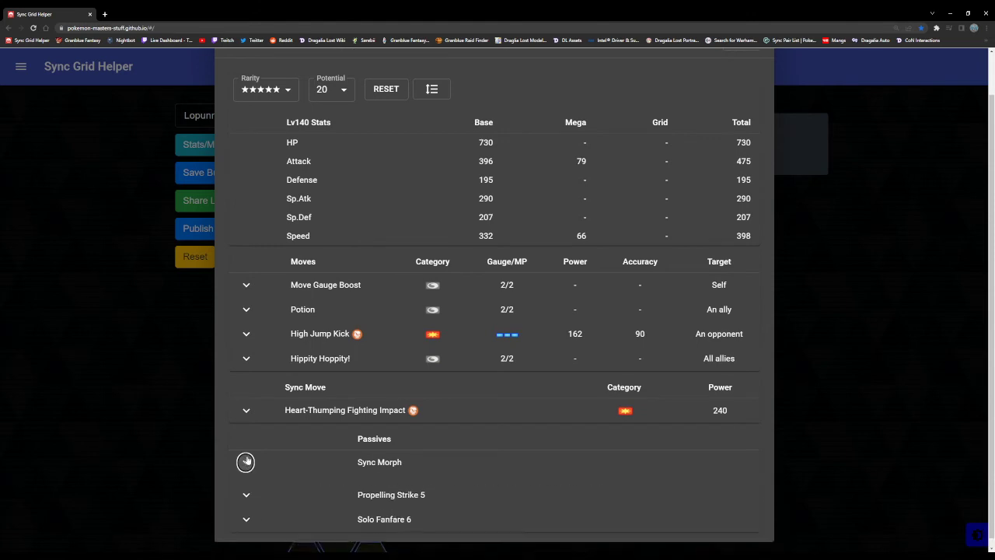
pyautogui.click(245, 485)
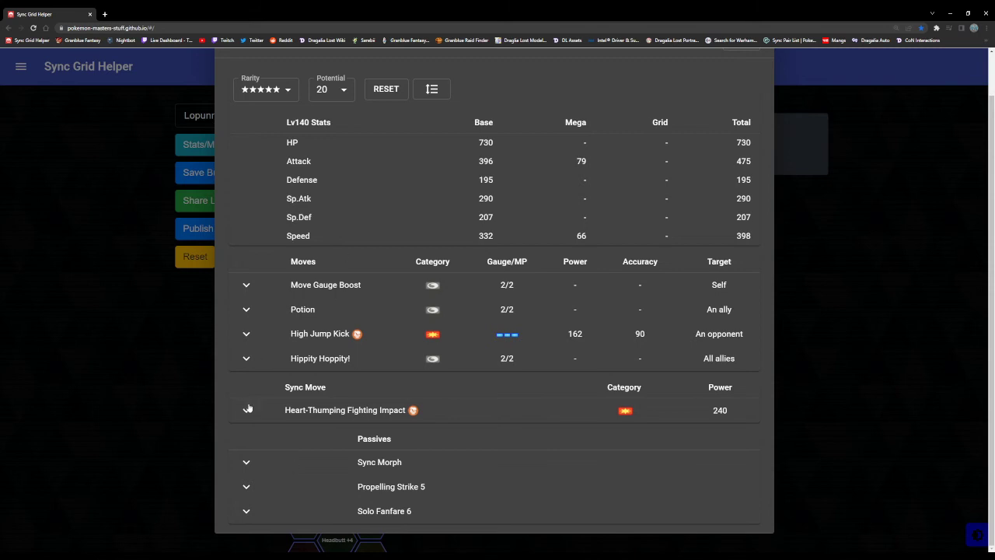
pyautogui.click(246, 410)
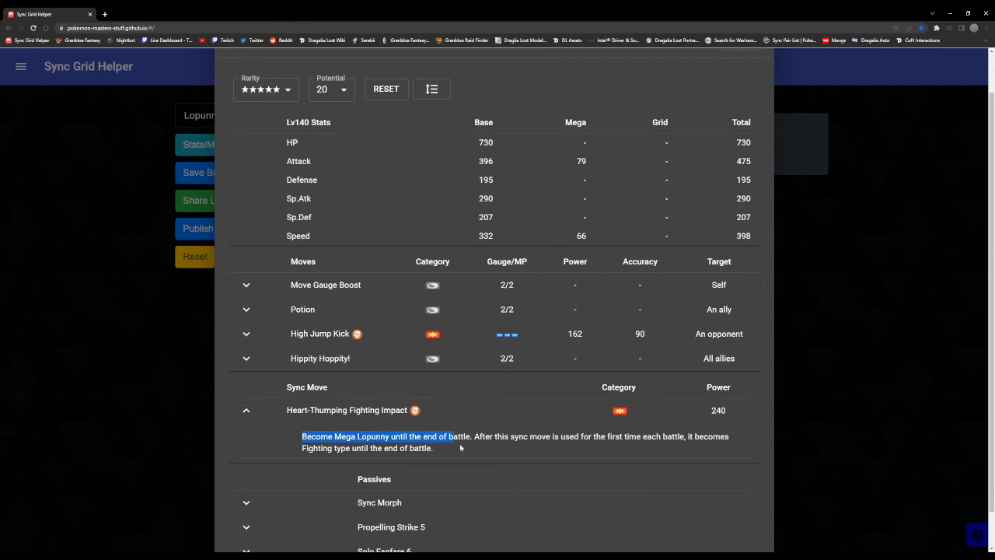
pyautogui.click(245, 410)
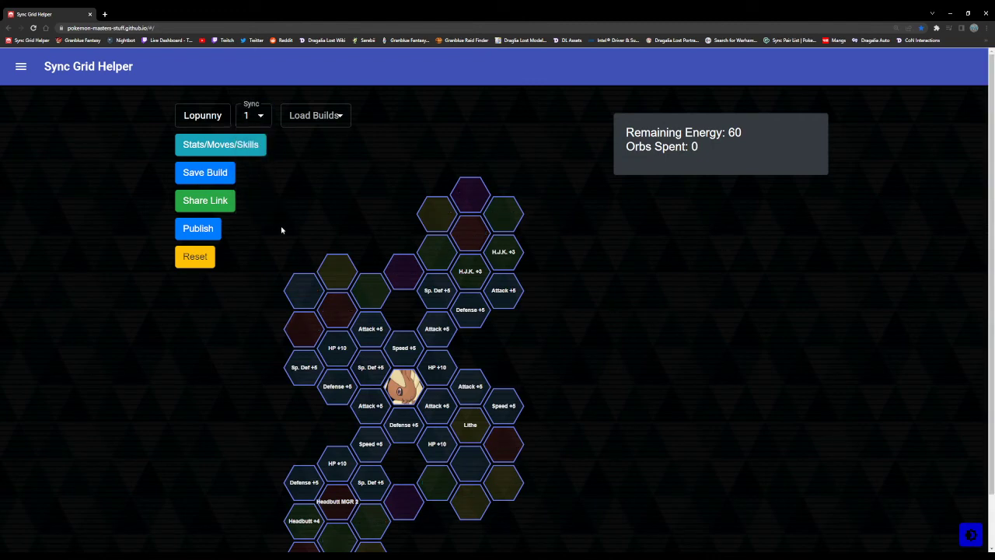
pyautogui.scroll(-3)
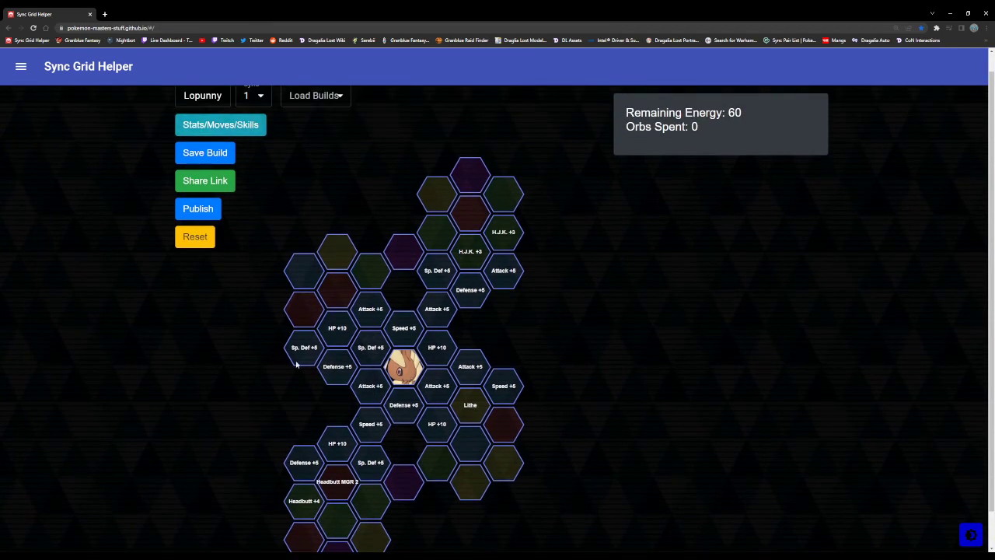
pyautogui.click(252, 95)
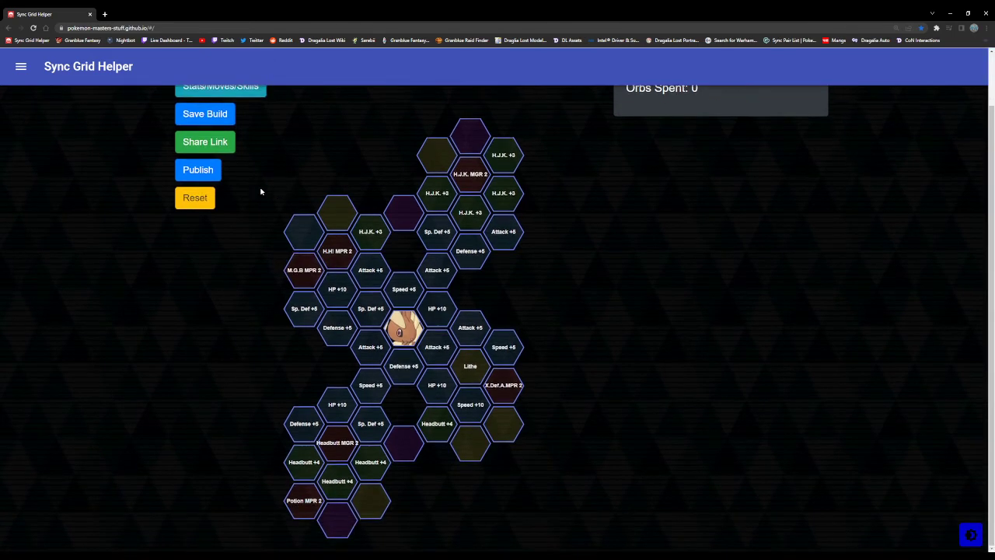
pyautogui.moveTo(218, 326)
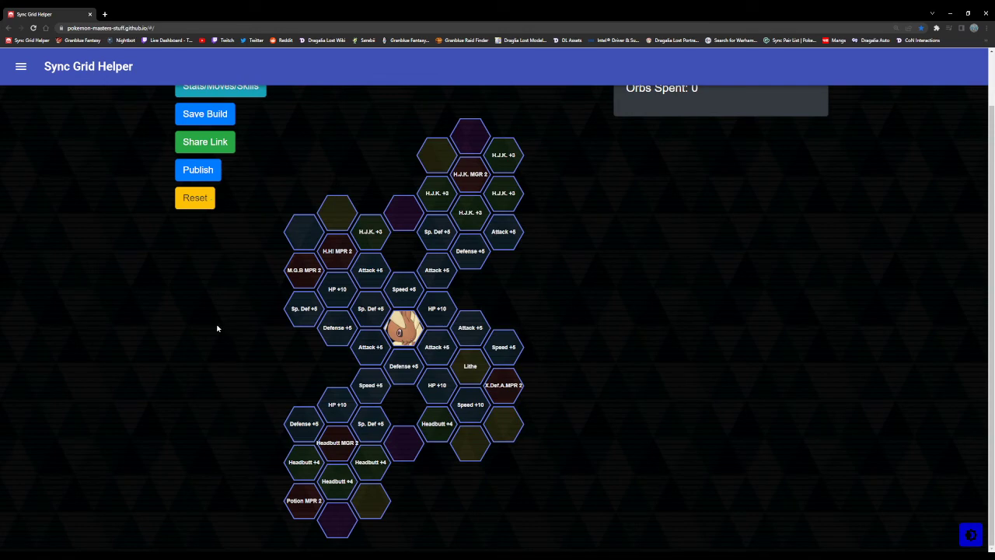
pyautogui.moveTo(304, 271)
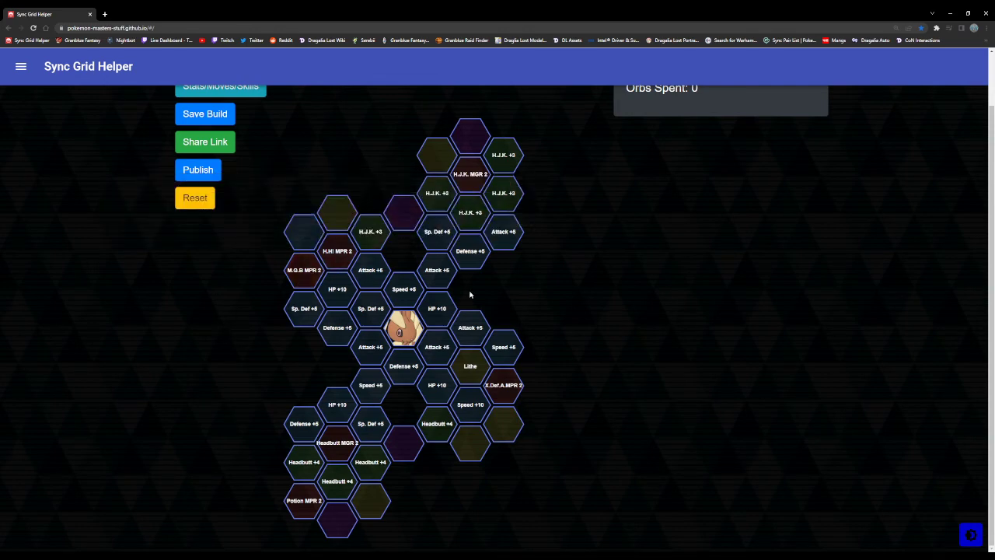
pyautogui.moveTo(469, 174)
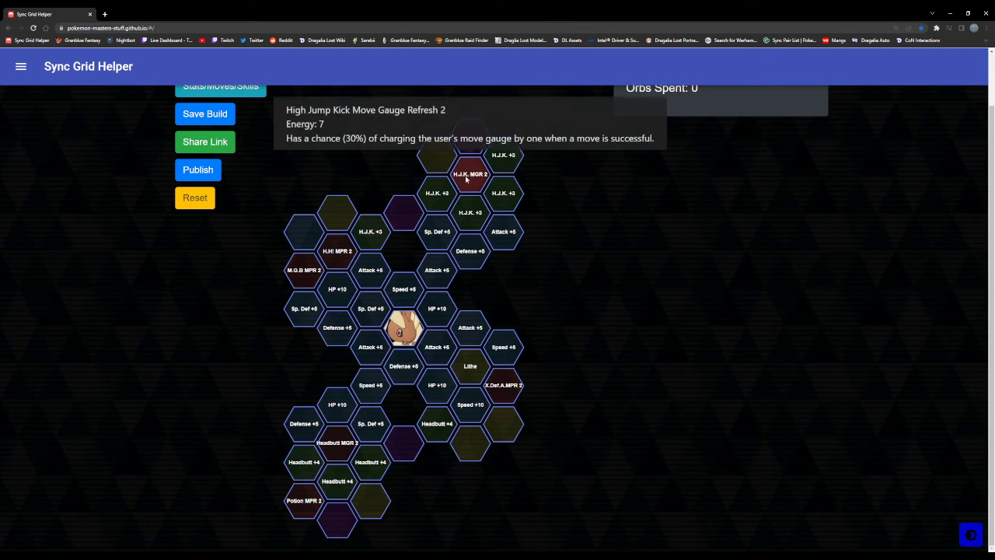
pyautogui.moveTo(303, 501)
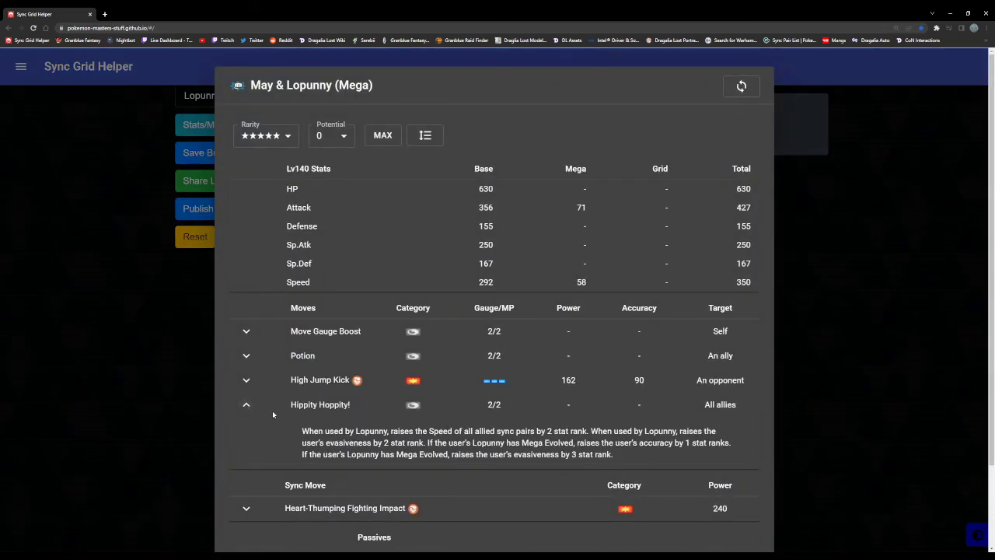
pyautogui.moveTo(560, 482)
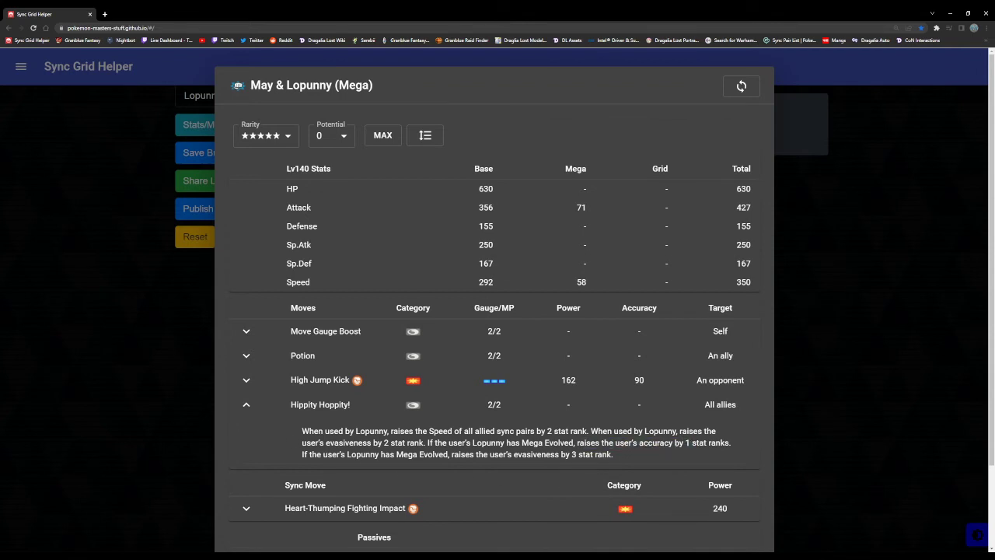
pyautogui.moveTo(674, 454)
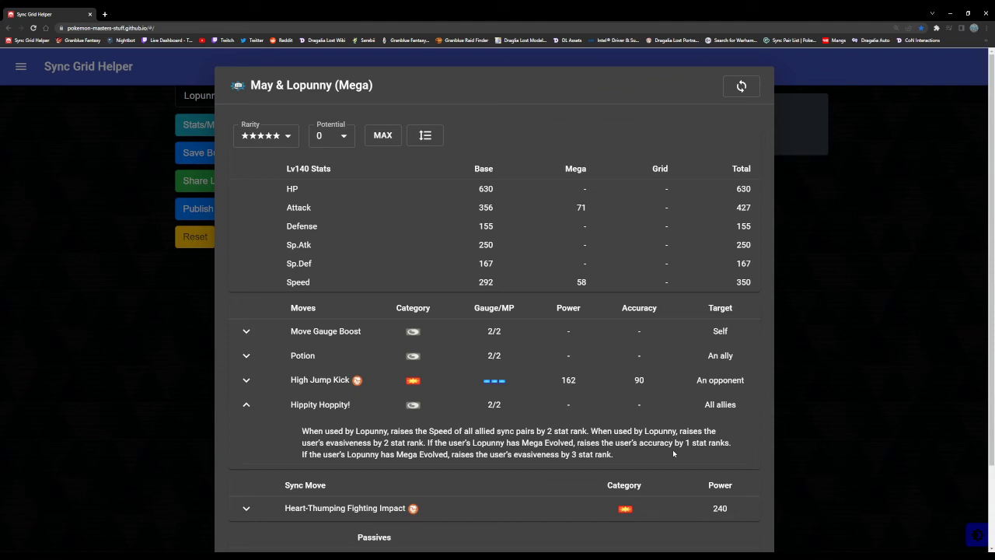
pyautogui.moveTo(553, 455)
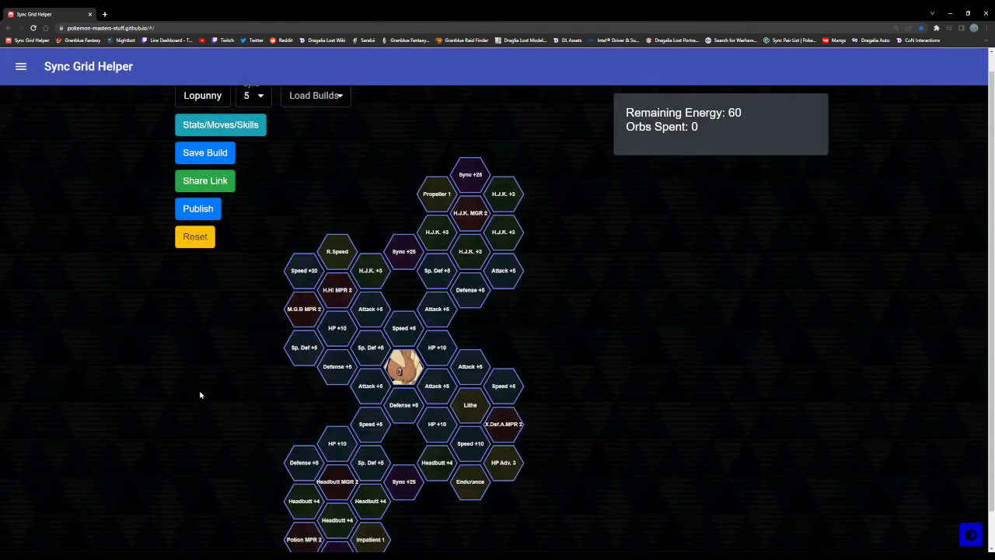
pyautogui.moveTo(336, 250)
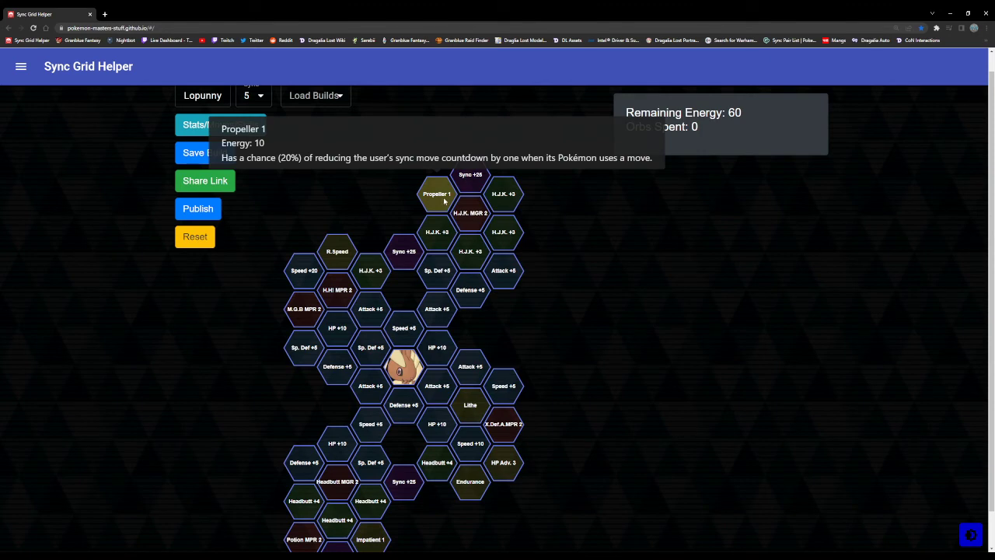
# Scroll Lopunny's level-5 grid down to tiles such as Impatient 1.
pyautogui.scroll(-3)
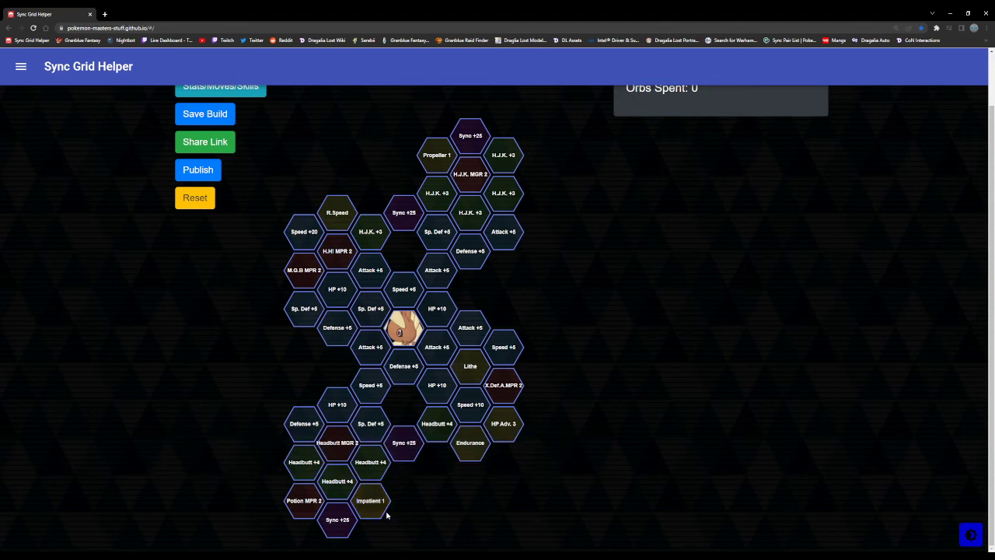
pyautogui.moveTo(398, 510)
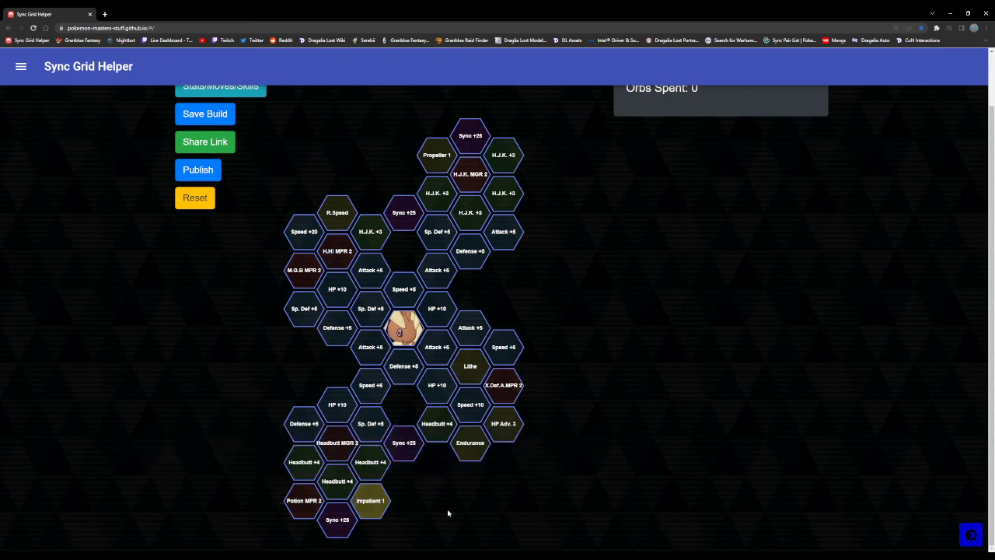
pyautogui.moveTo(470, 441)
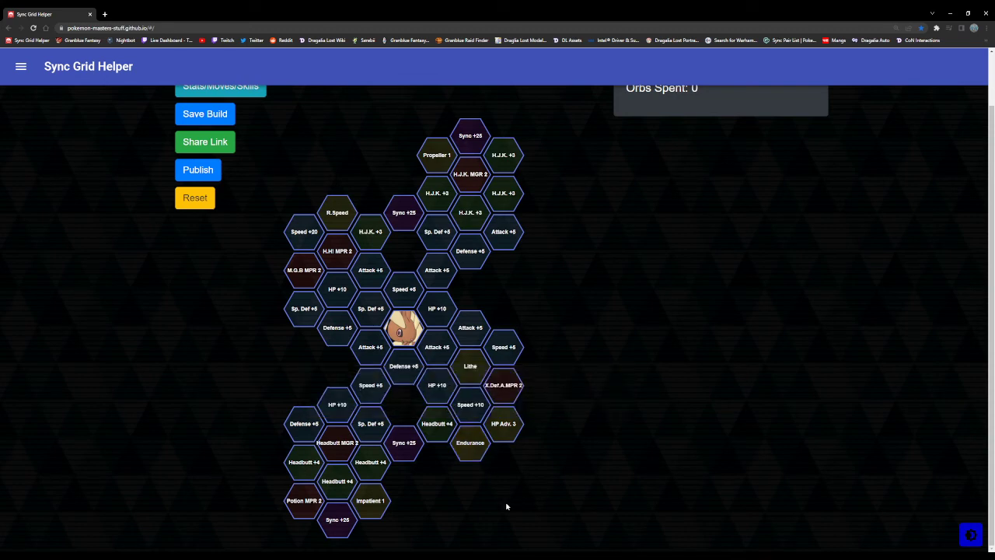
pyautogui.moveTo(504, 423)
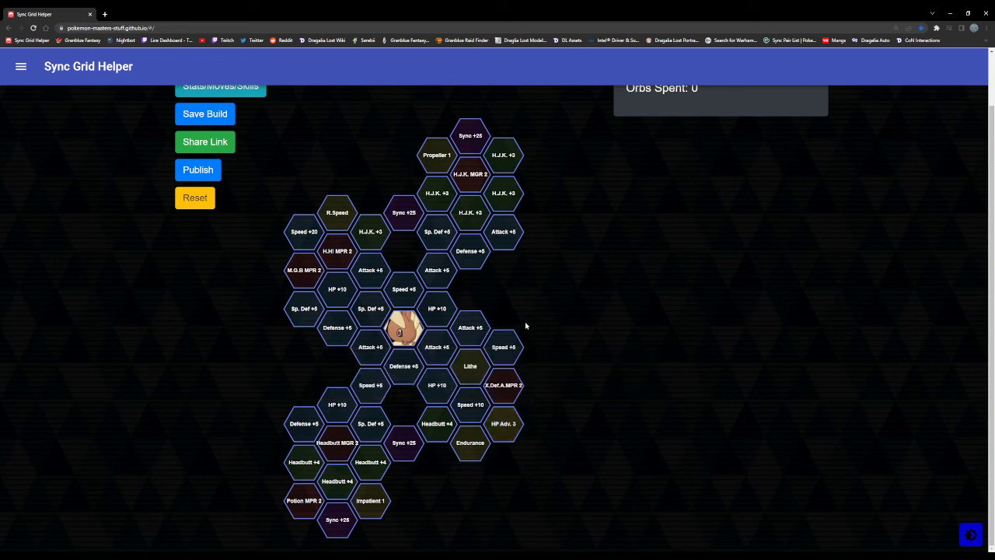
pyautogui.moveTo(469, 292)
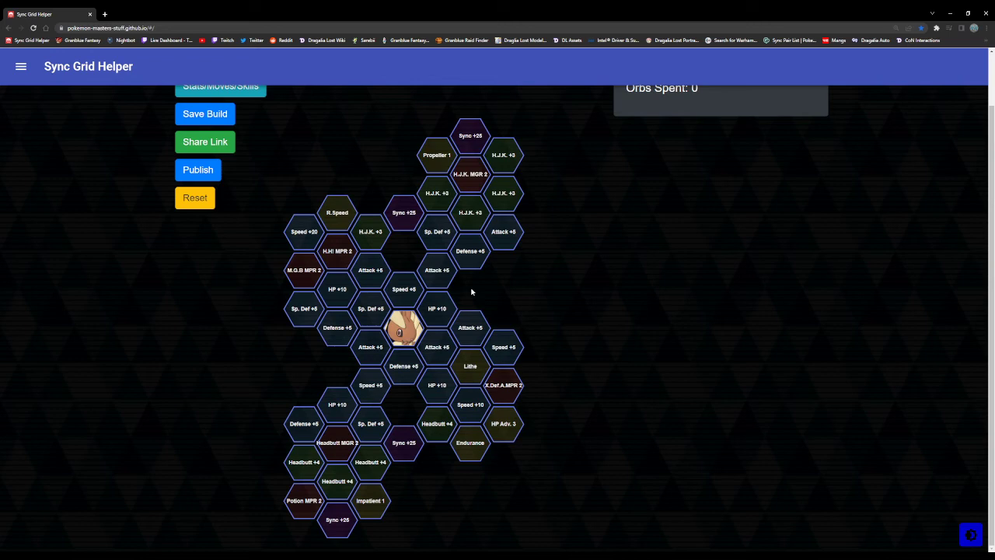
pyautogui.moveTo(401, 251)
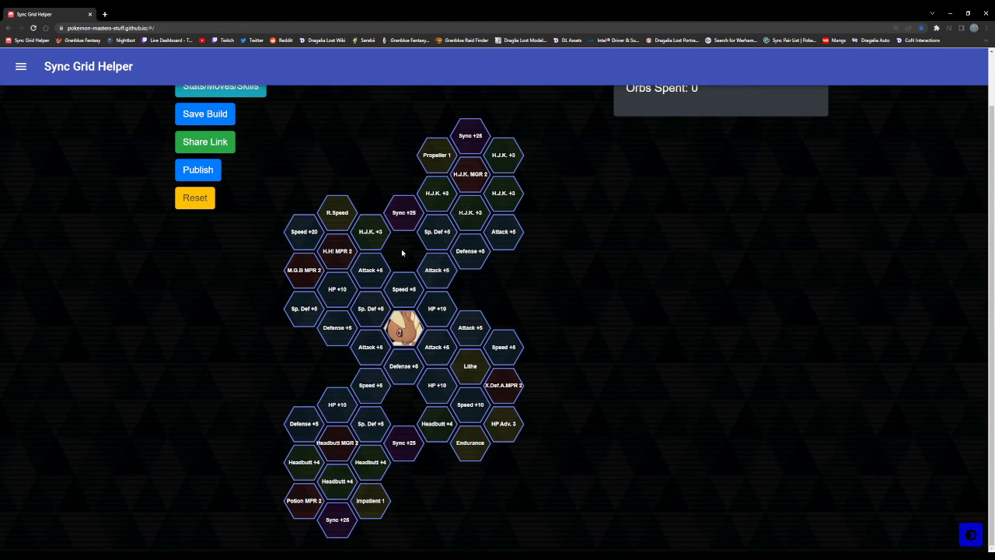
pyautogui.click(404, 327)
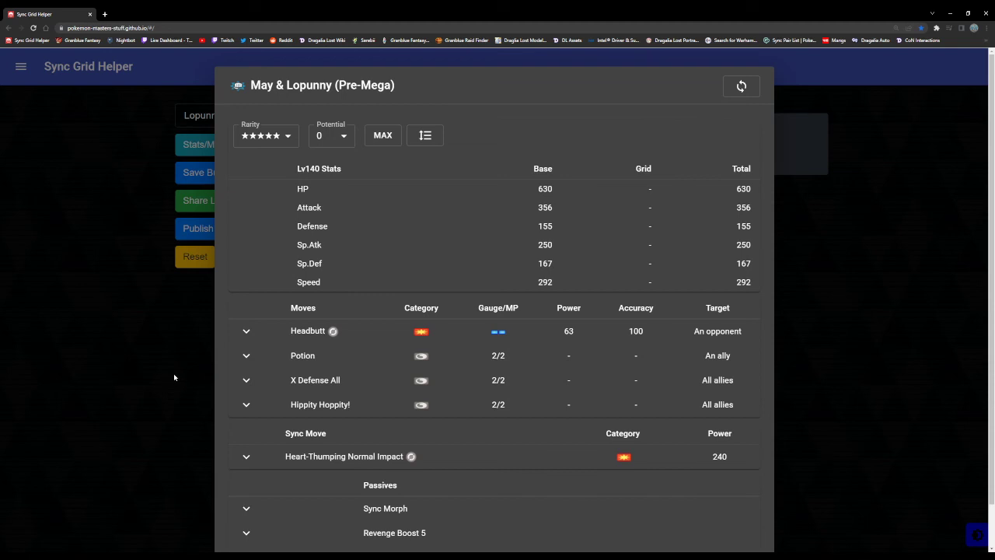
pyautogui.moveTo(240, 308)
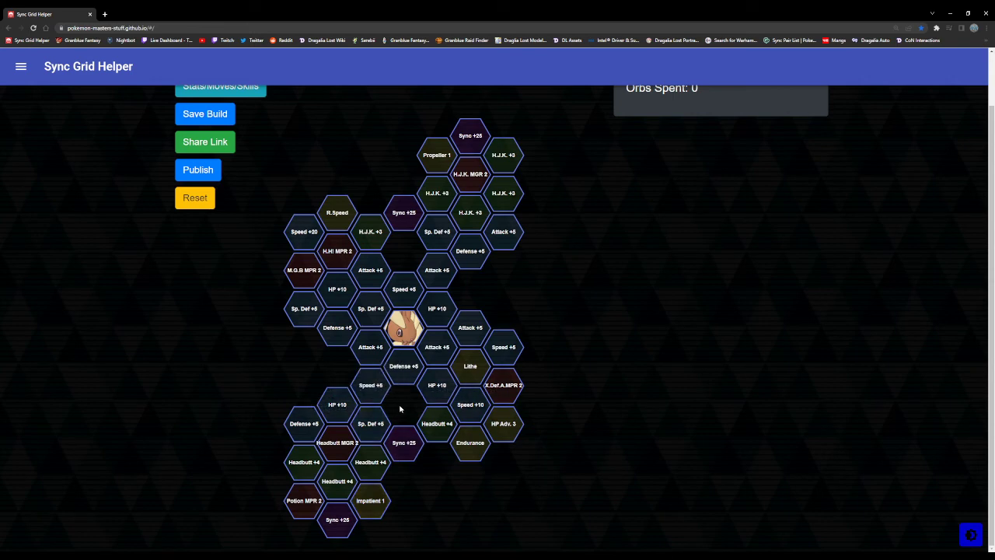
pyautogui.moveTo(411, 417)
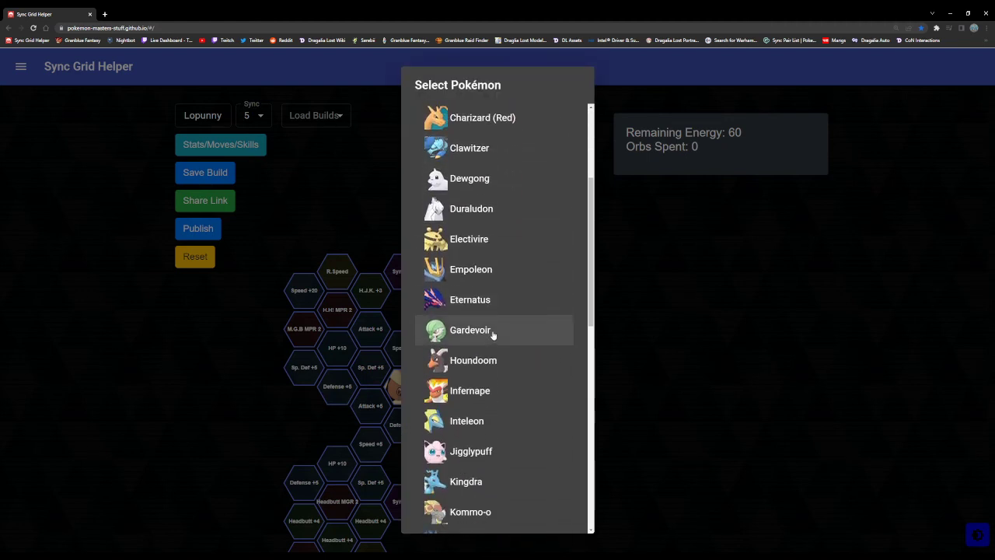
# Review Driftblim's grid, load Incineroar's sync grid for comparison, then return toward Lopunny.
pyautogui.scroll(-3)
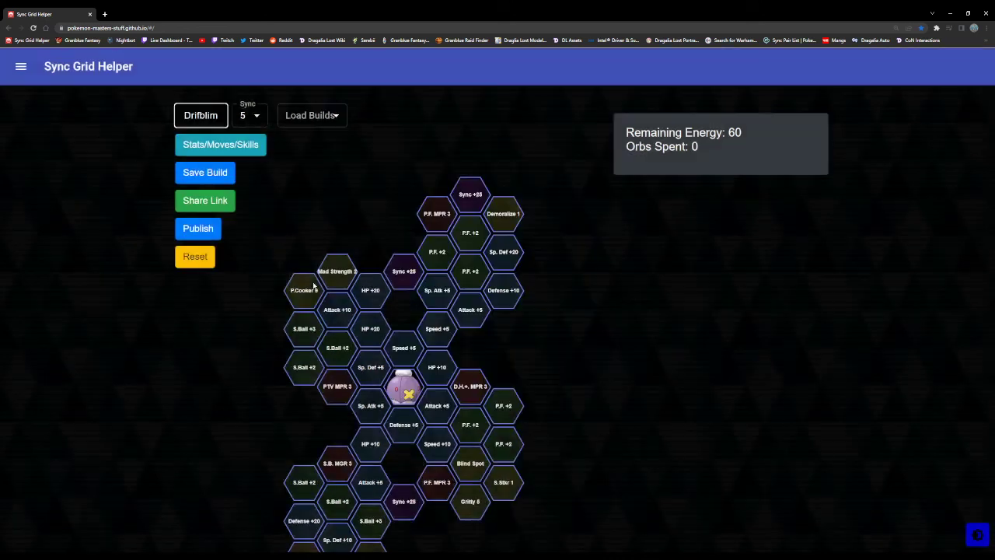
pyautogui.scroll(-3)
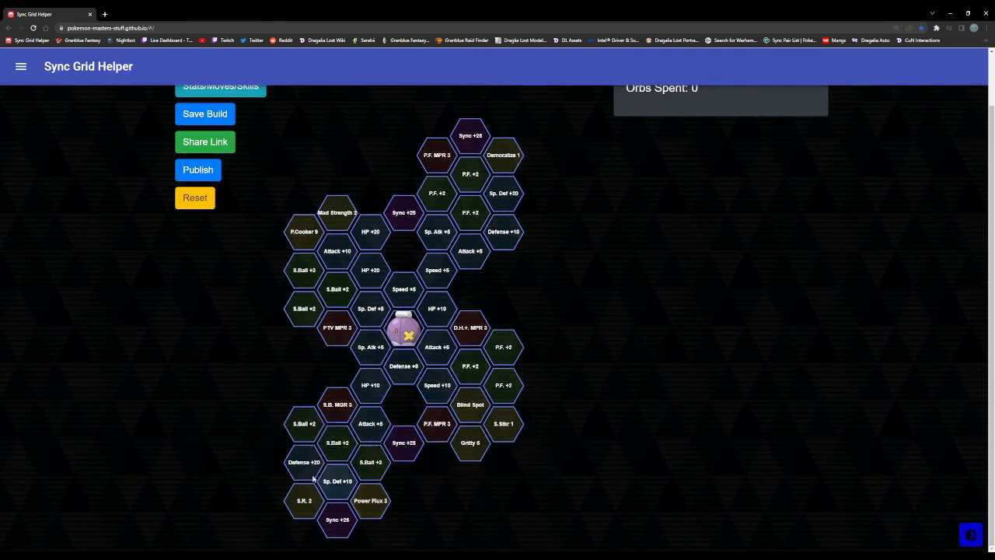
pyautogui.click(404, 327)
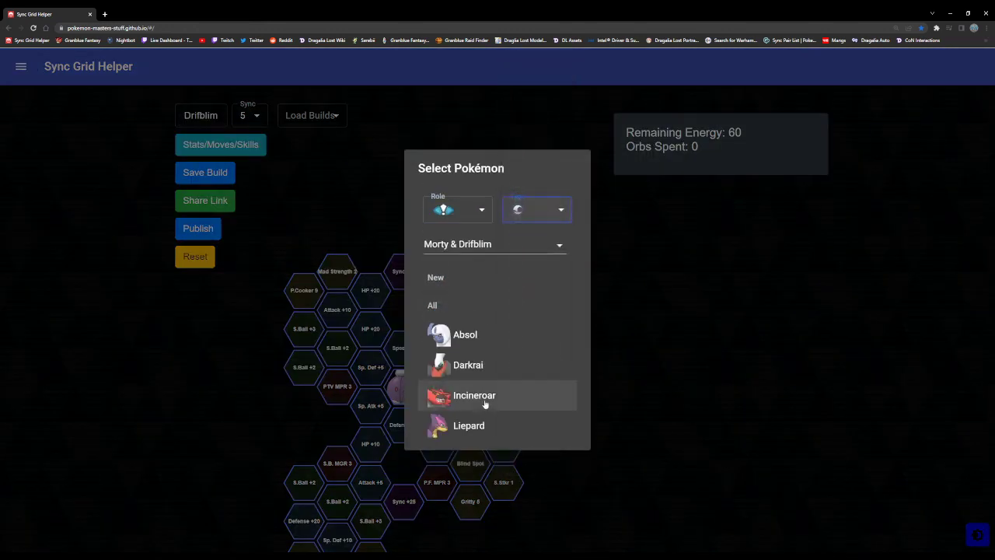
pyautogui.click(474, 395)
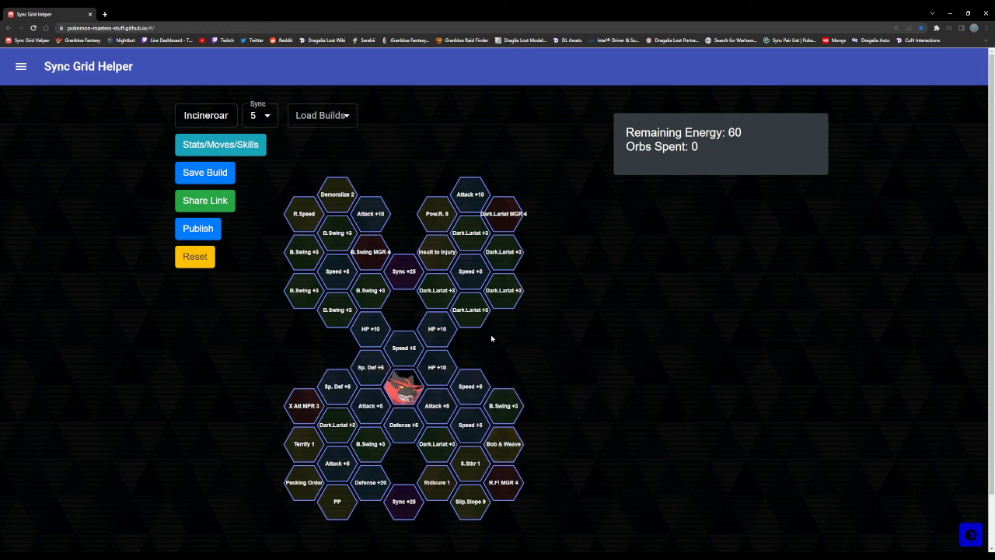
pyautogui.moveTo(280, 332)
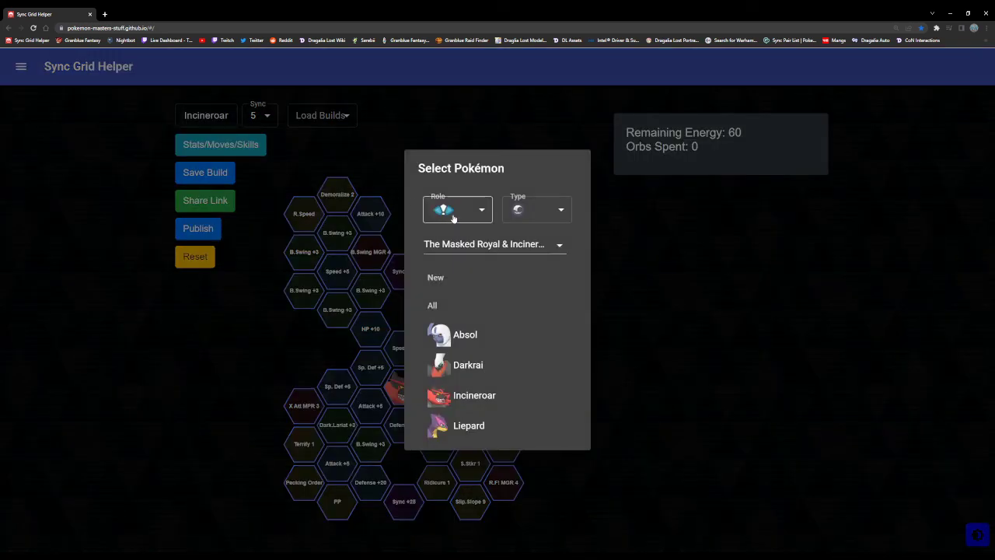
pyautogui.click(536, 209)
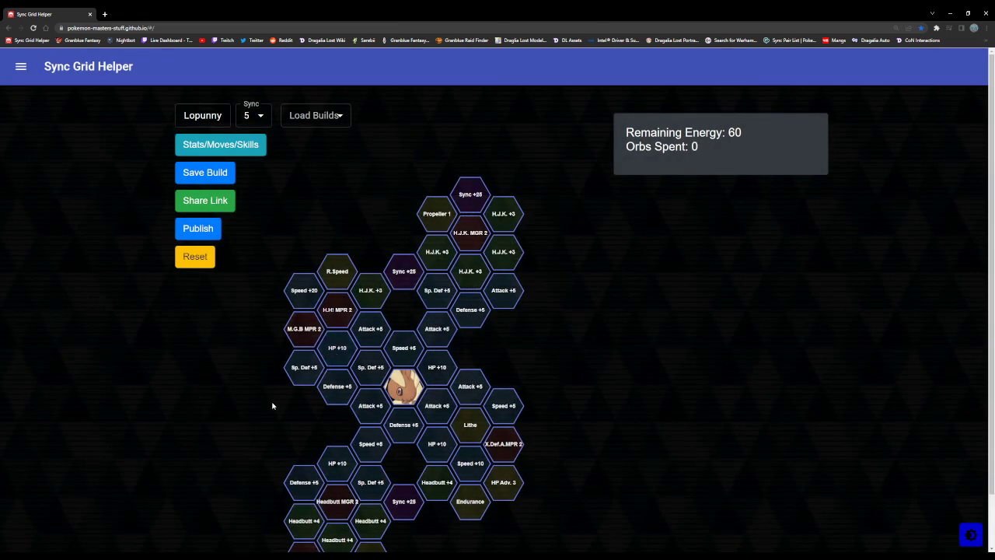
# Scroll Lopunny's level 5 grid and reopen the unfiltered pair-selection list.
pyautogui.scroll(-3)
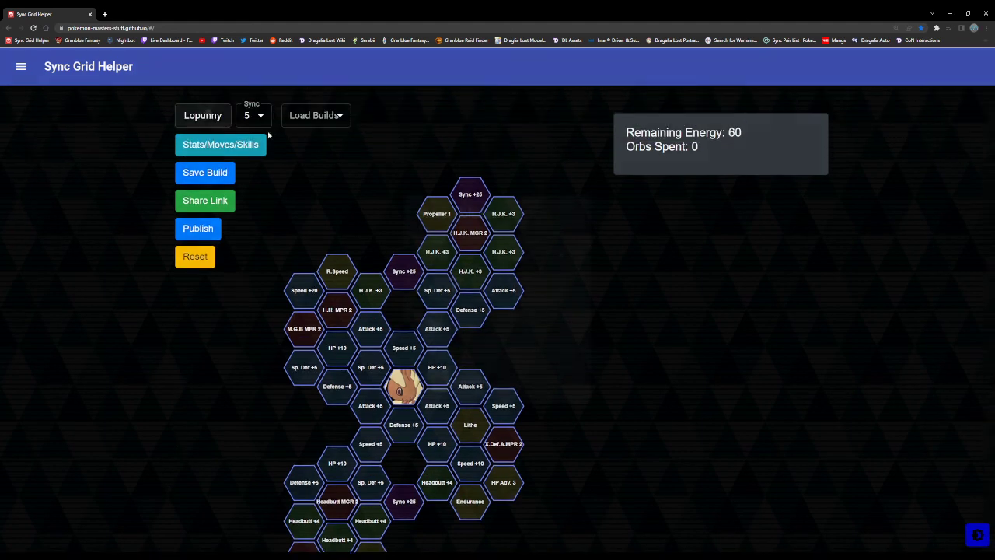
pyautogui.click(202, 115)
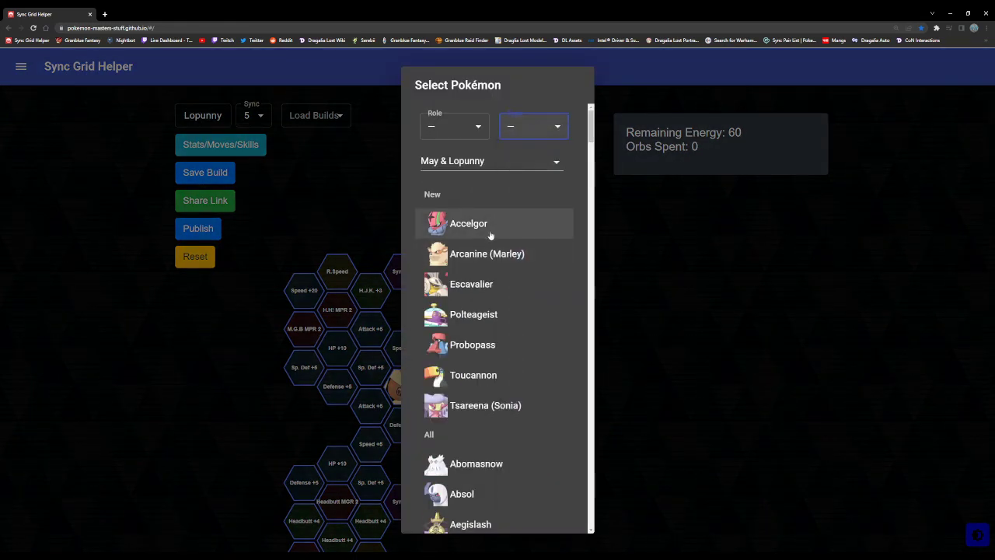
pyautogui.moveTo(481, 322)
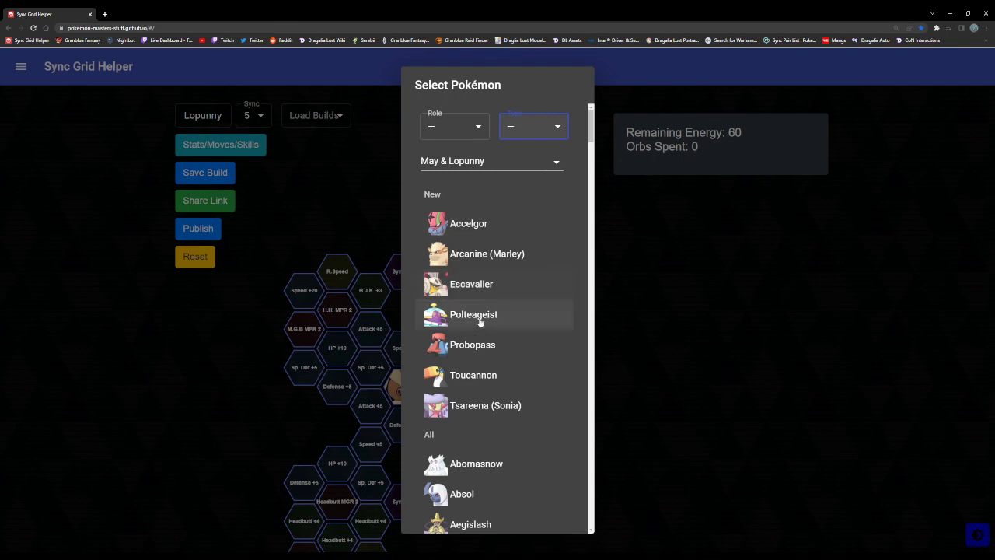
pyautogui.moveTo(491, 418)
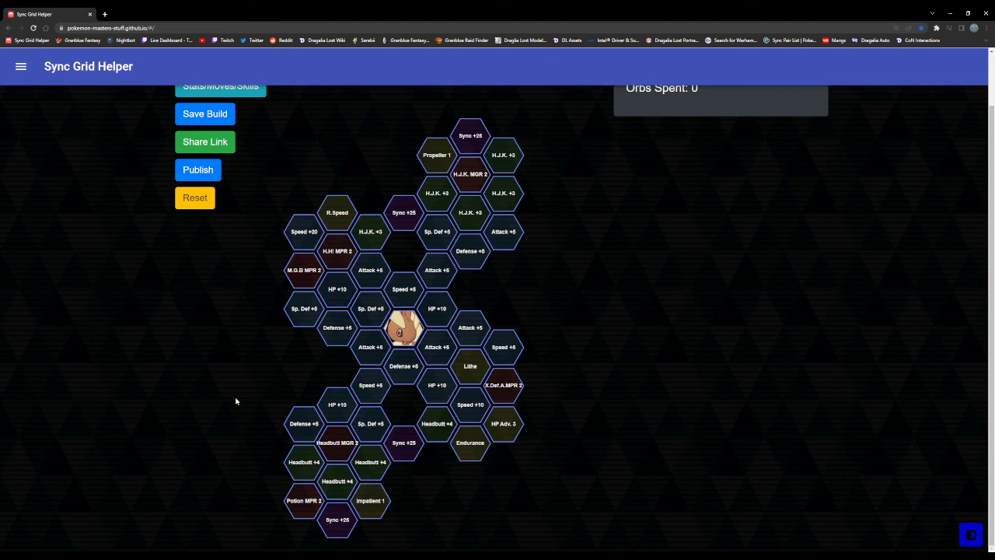
pyautogui.moveTo(178, 373)
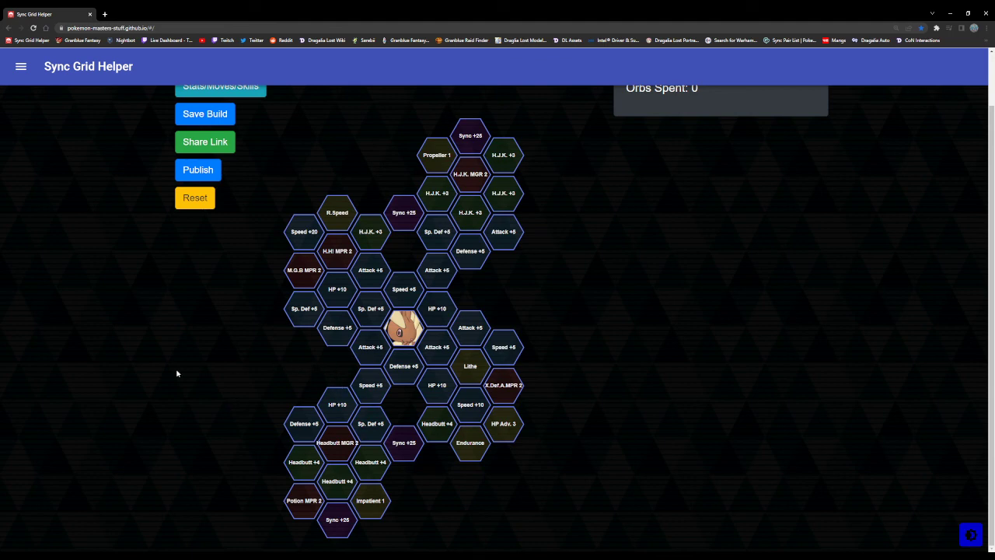